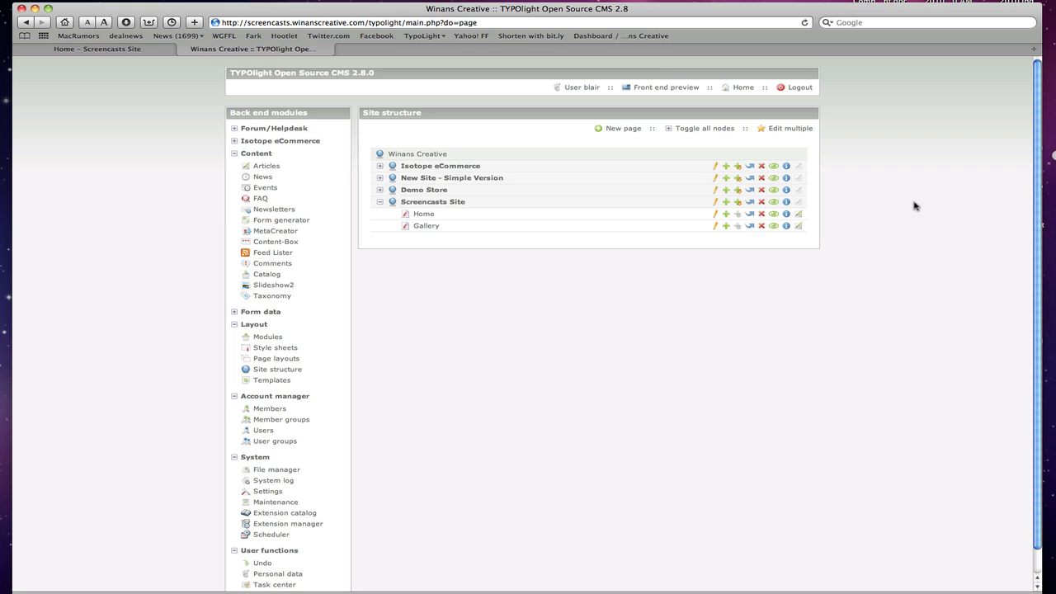
mouse_move(609, 336)
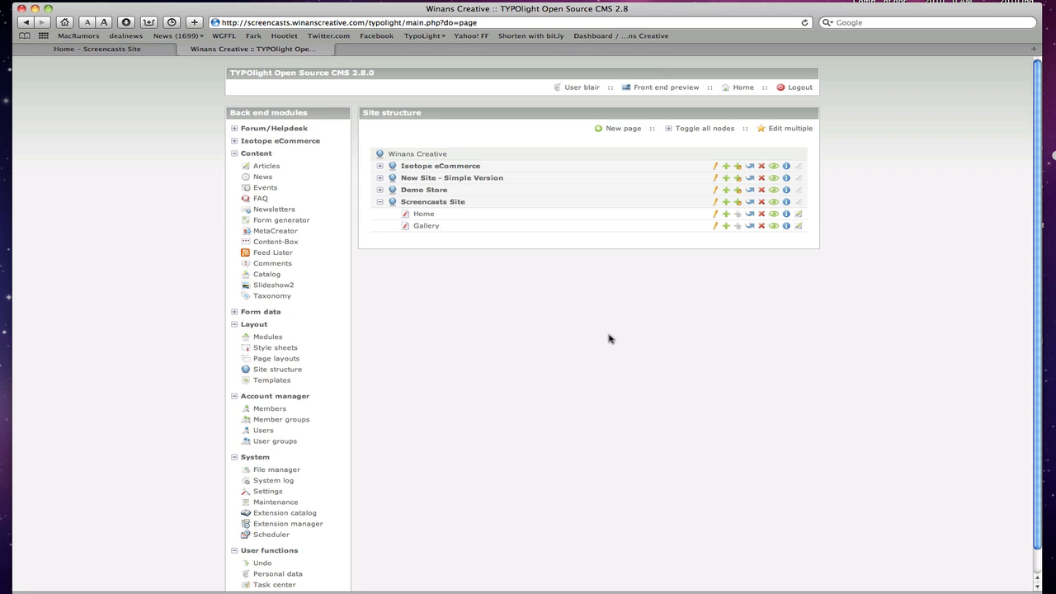
mouse_move(756, 347)
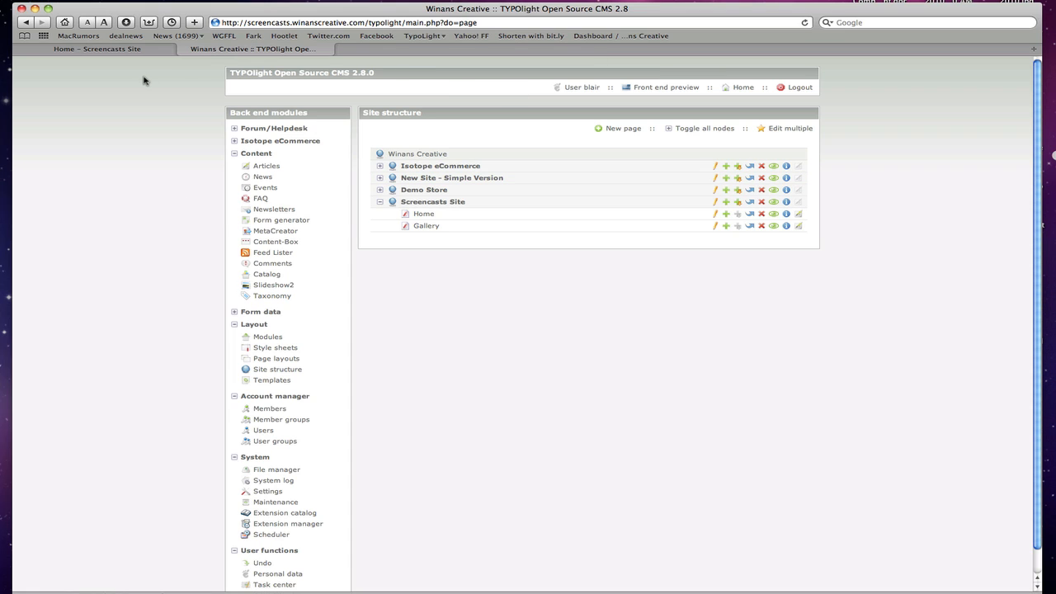
mouse_move(239, 102)
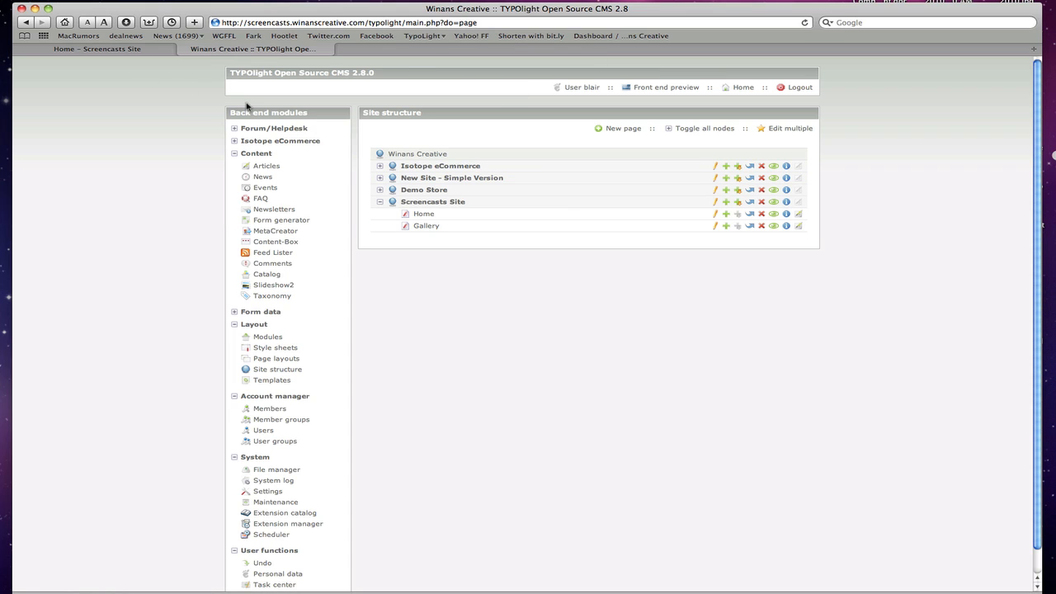
mouse_move(329, 174)
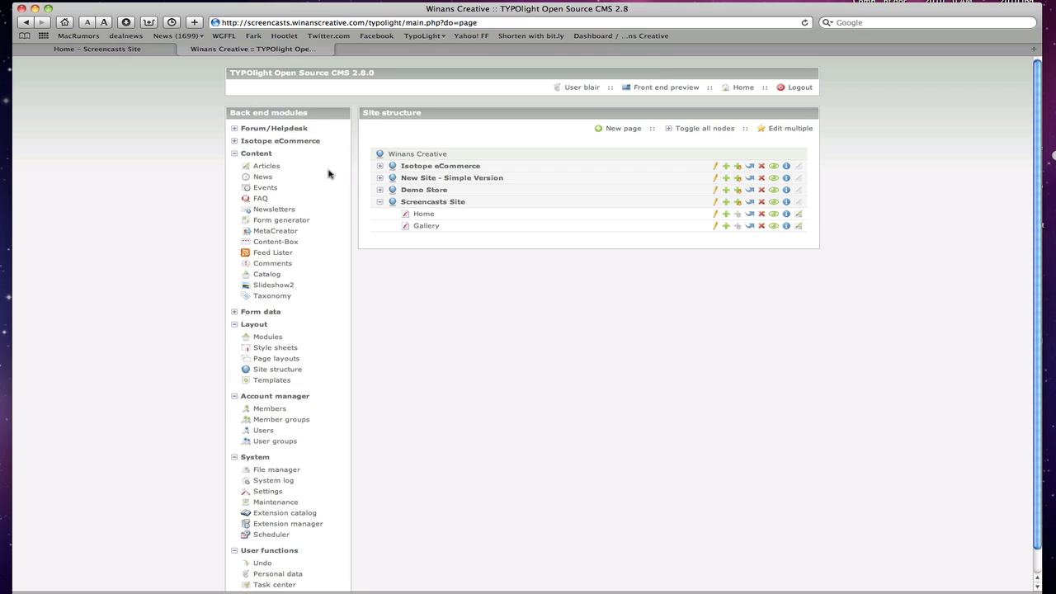
- Add a published page 'Blog Reader' inside Home and save it, starting another
click(99, 60)
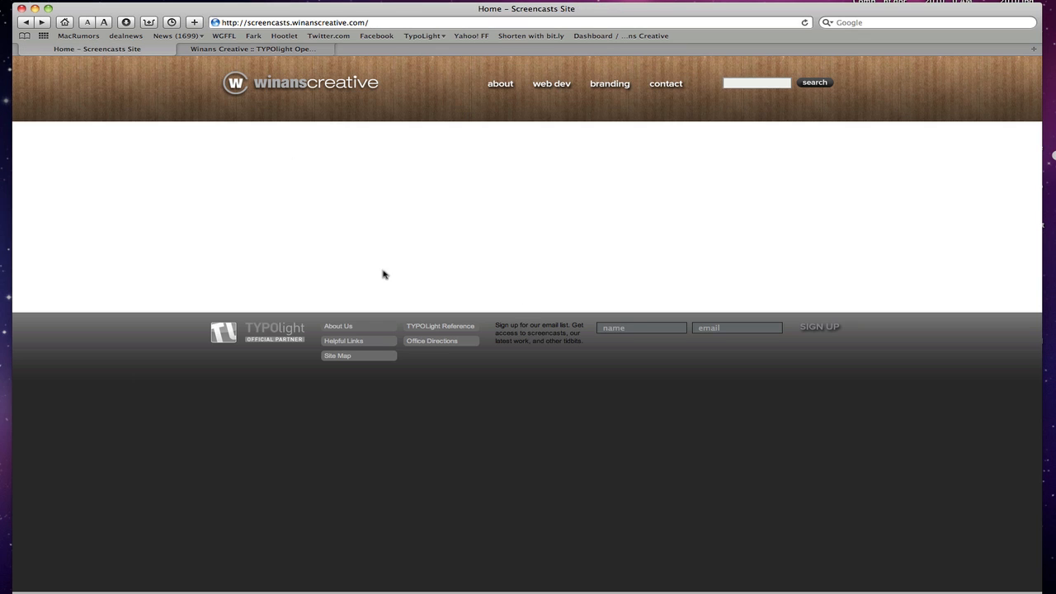
click(247, 50)
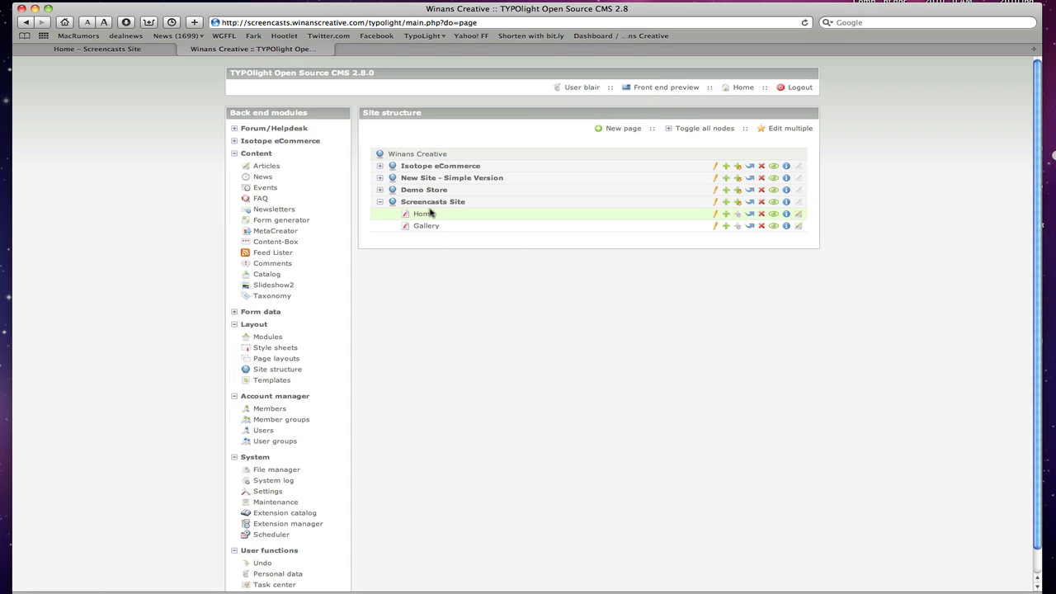
mouse_move(456, 139)
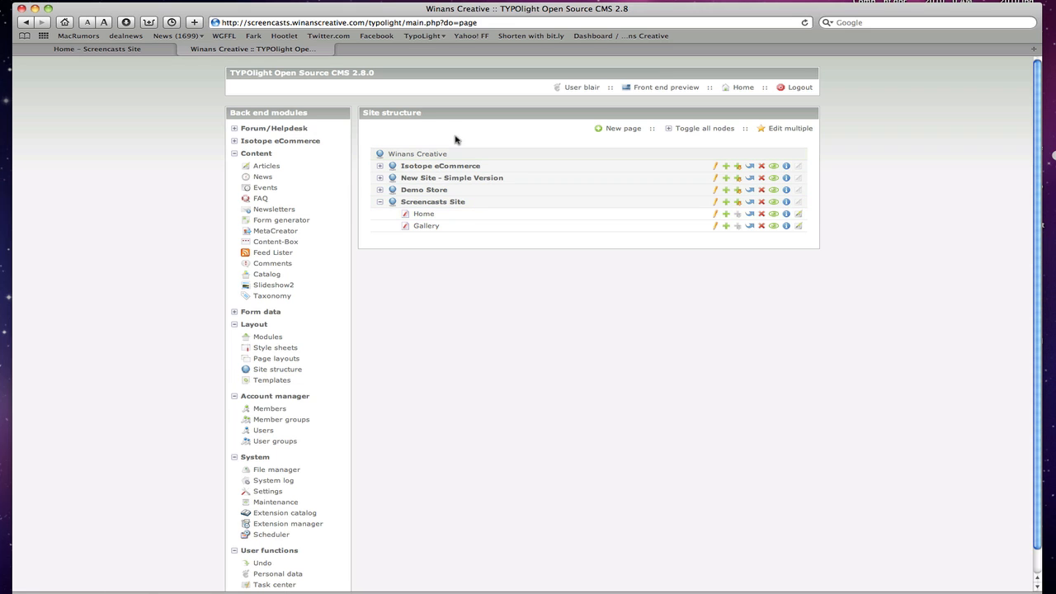
mouse_move(417, 127)
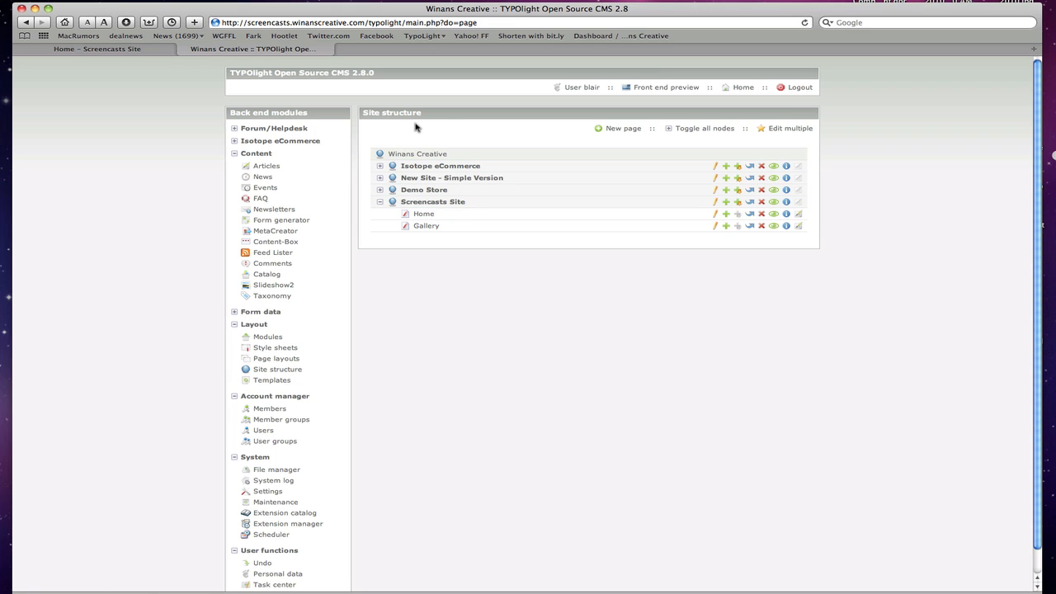
mouse_move(601, 215)
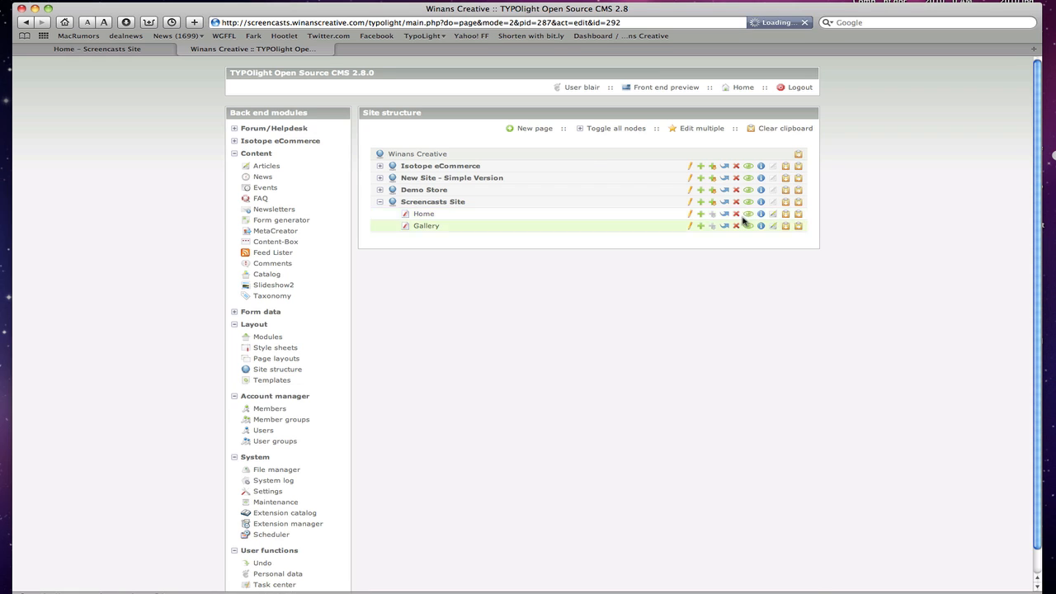
click(688, 224)
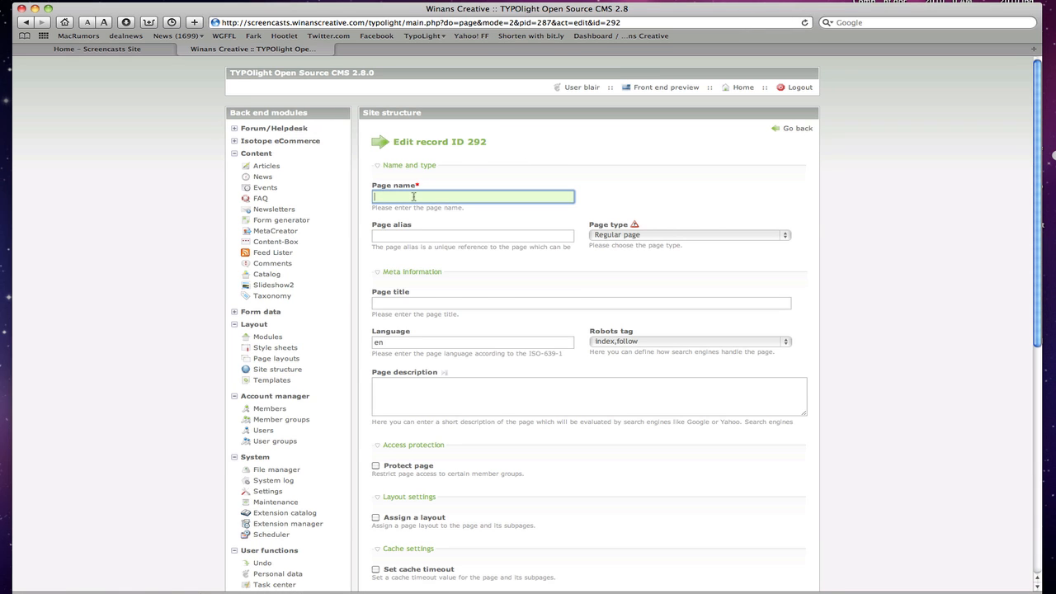
text(Blog Reader)
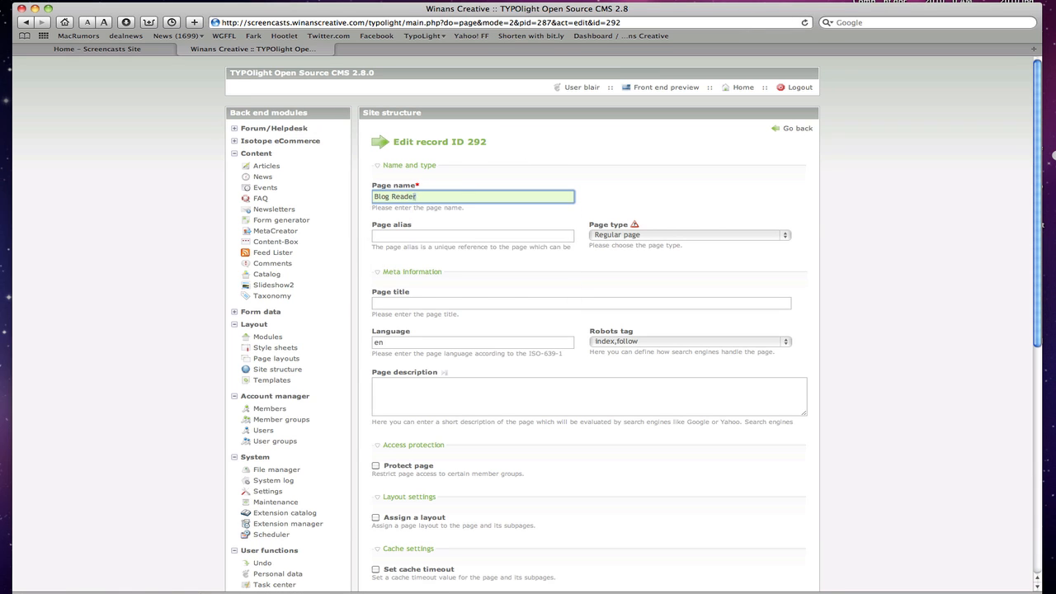
scroll(down, 3)
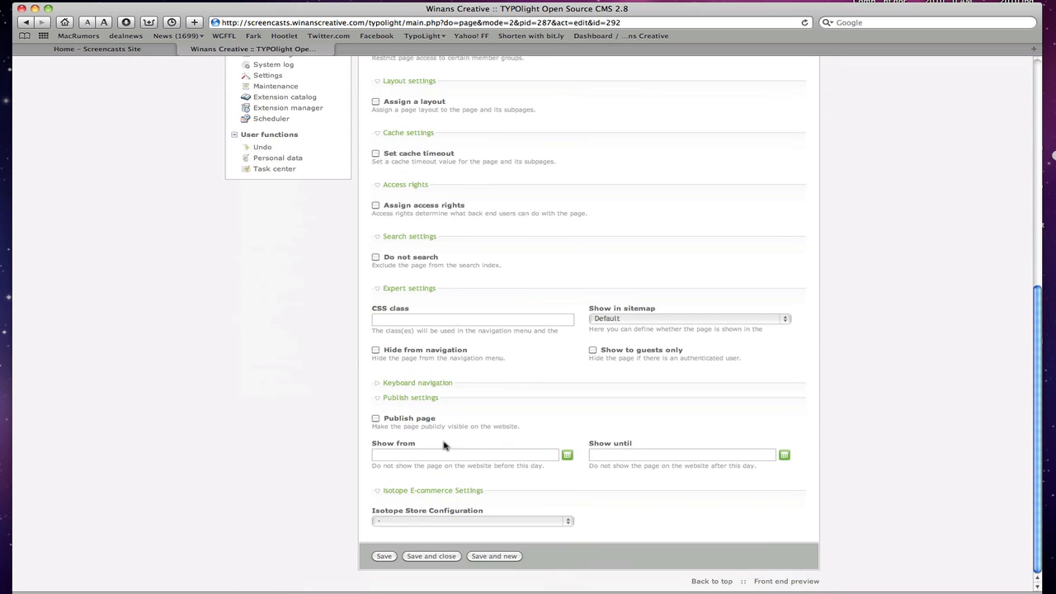
click(376, 419)
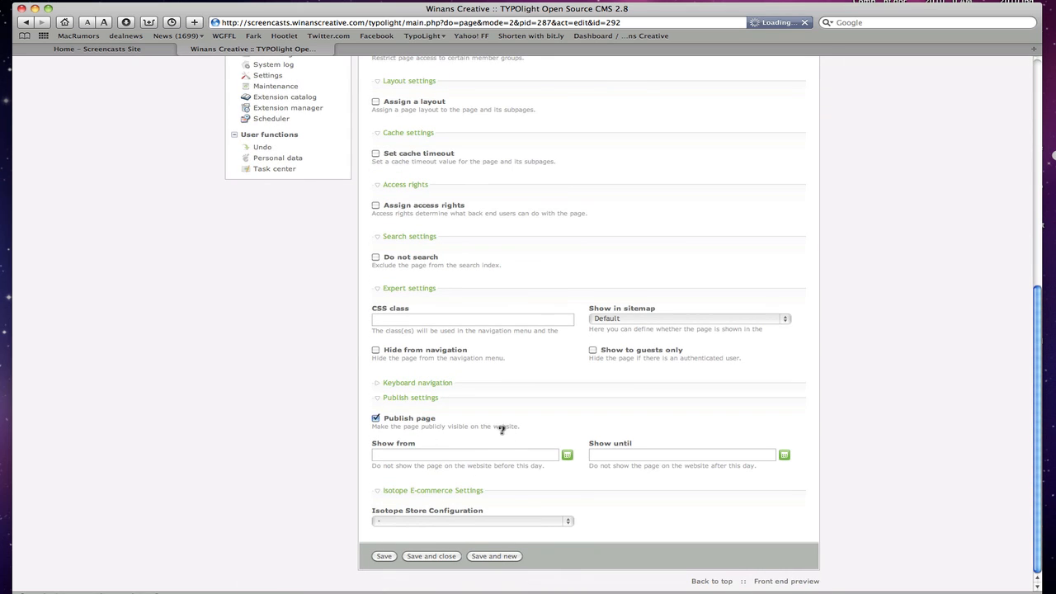
click(495, 556)
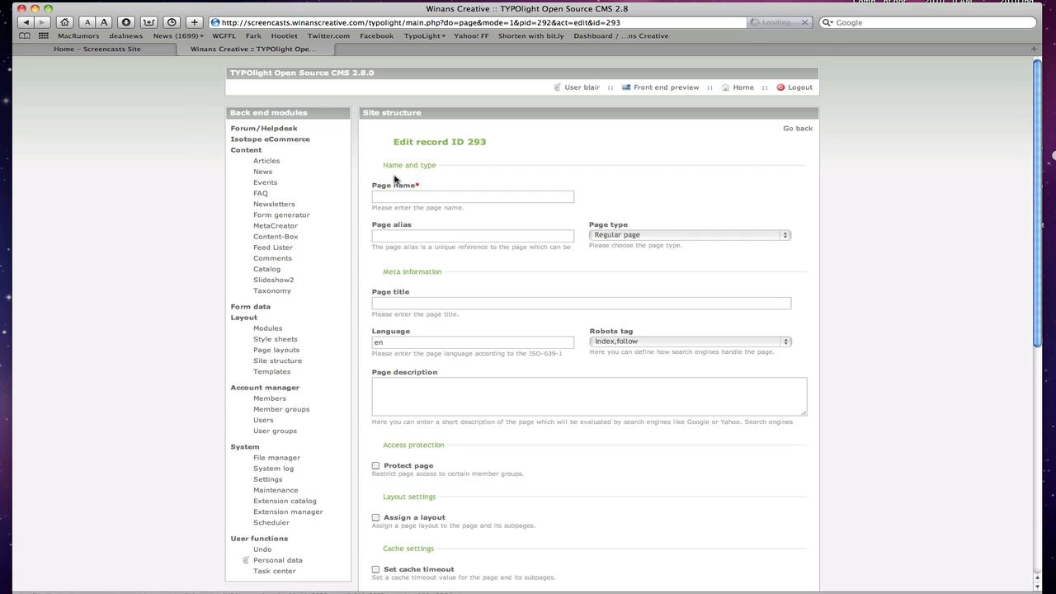
- Name the second new page 'Blog Archive'
text(Blog Archive)
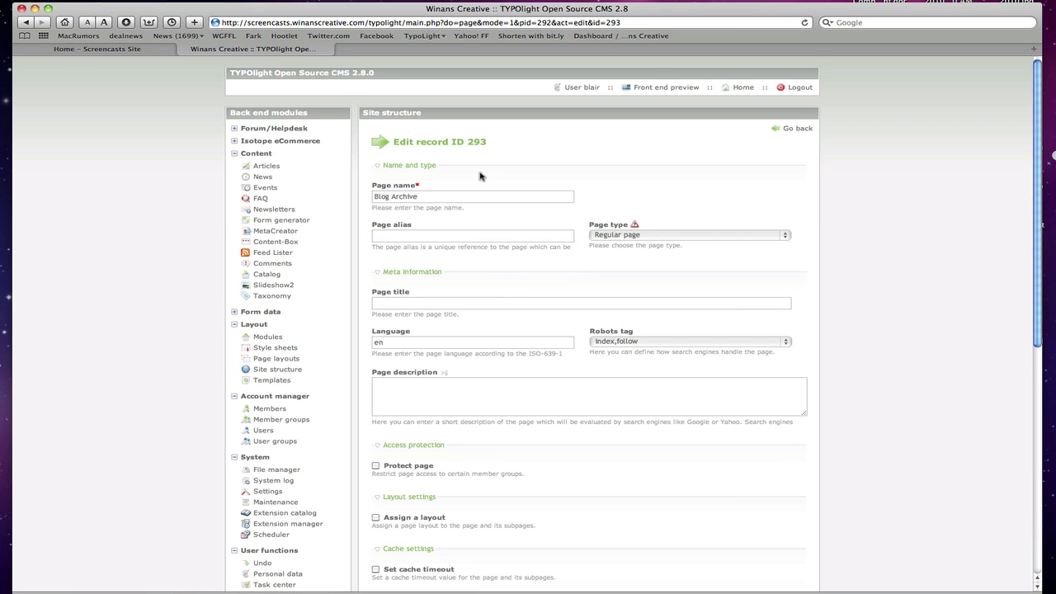
scroll(down, 3)
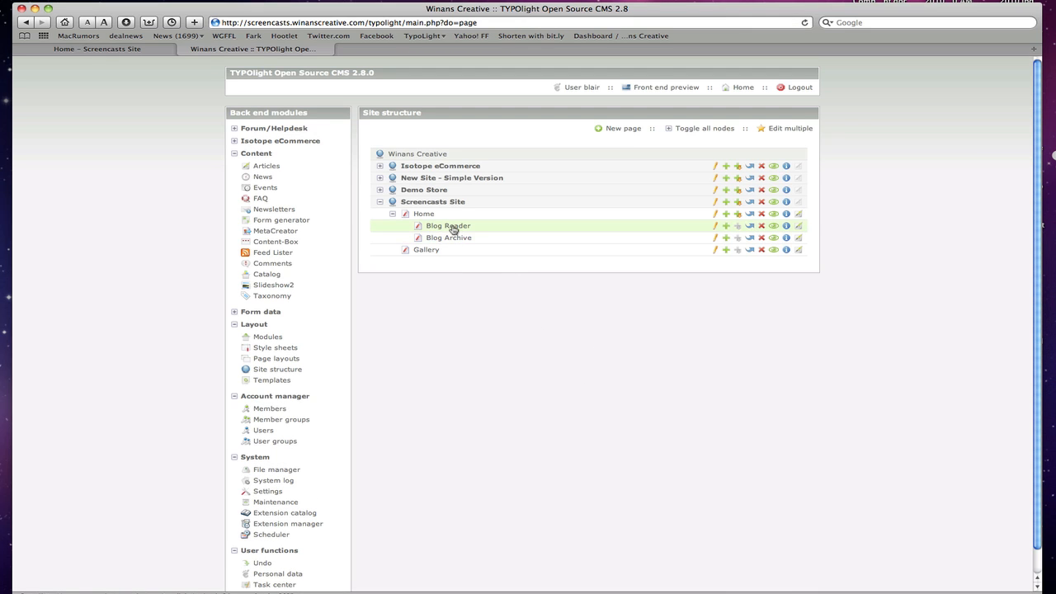
mouse_move(424, 214)
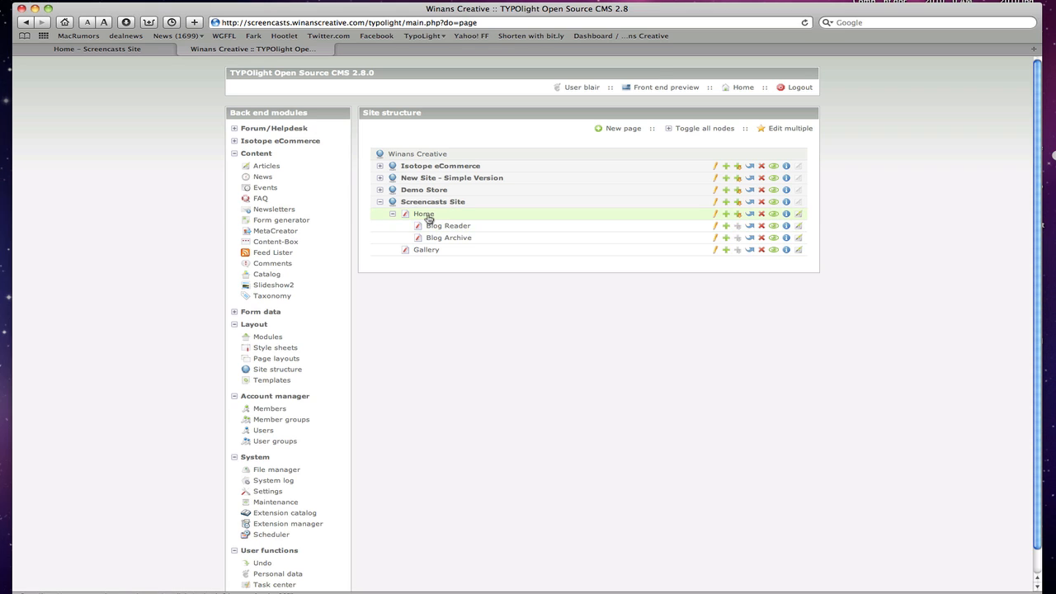
mouse_move(452, 241)
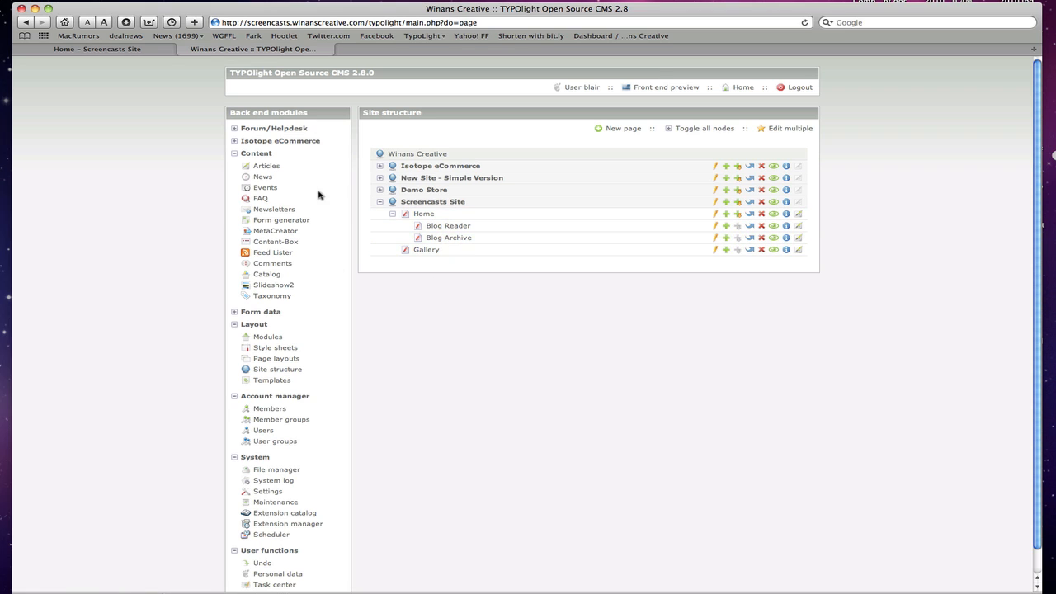
- Create news archive 'Screencasts Archive' redirecting to Blog Reader with moderated comments
click(263, 177)
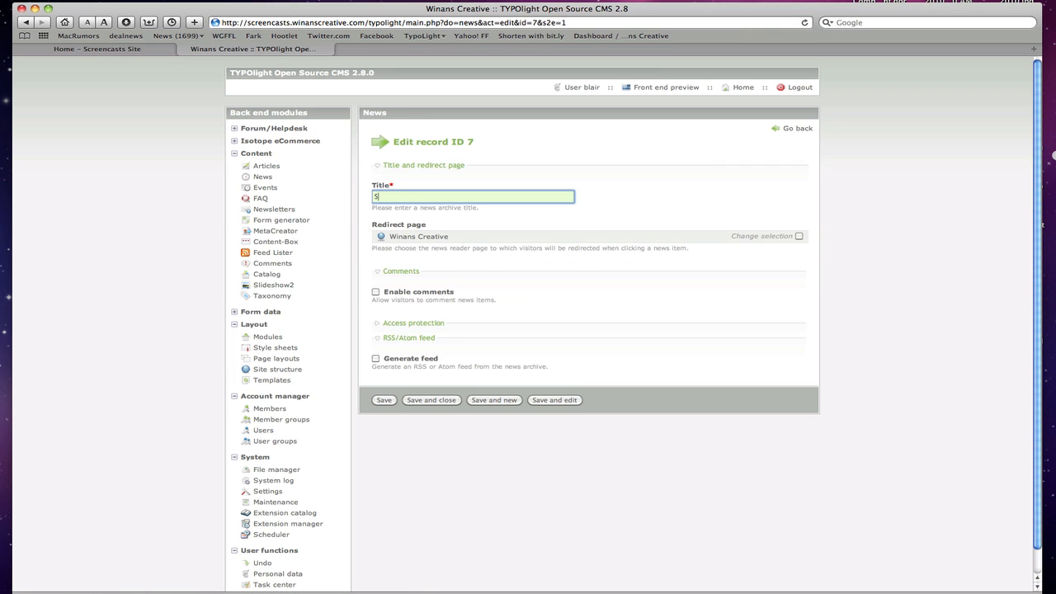
text(Screencasts Archive)
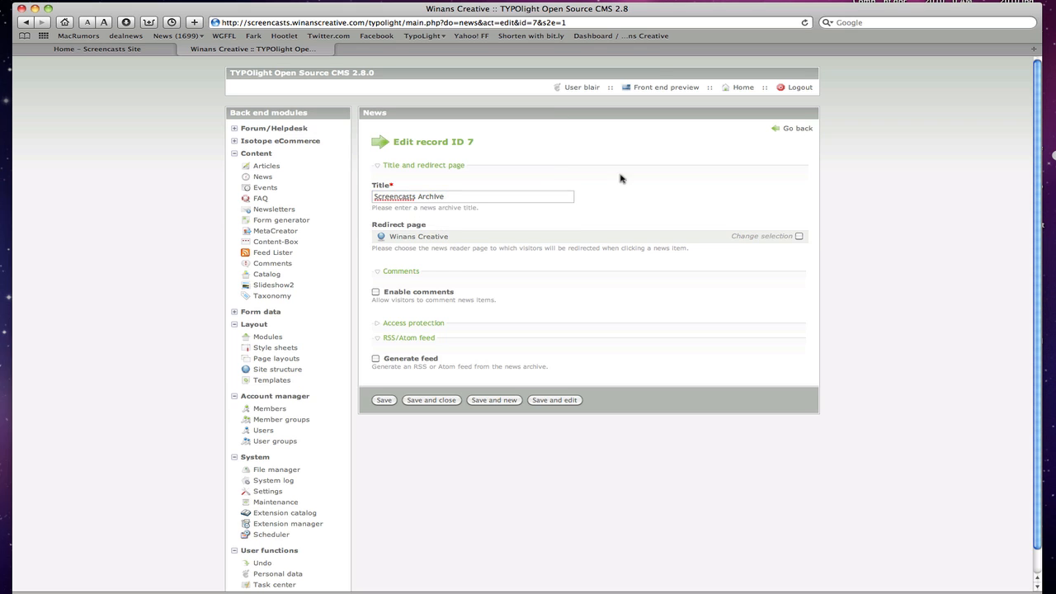
click(799, 236)
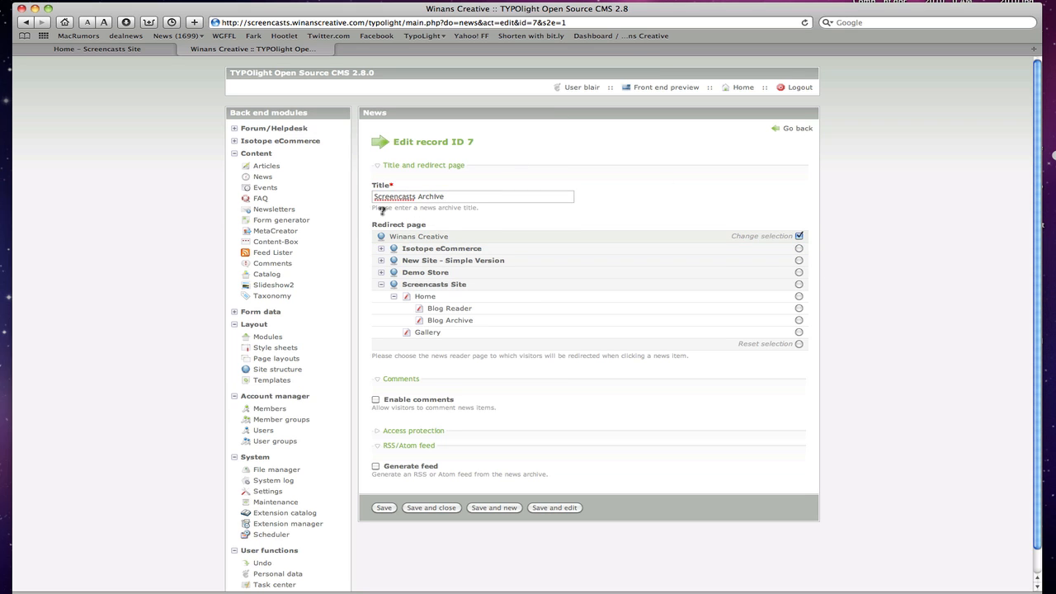
mouse_move(492, 247)
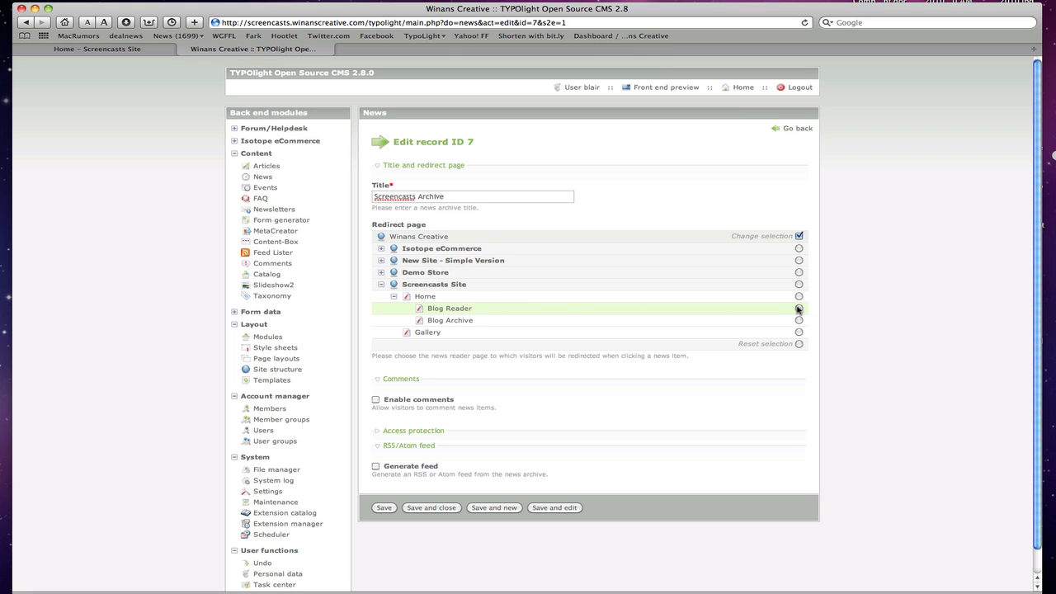
click(798, 309)
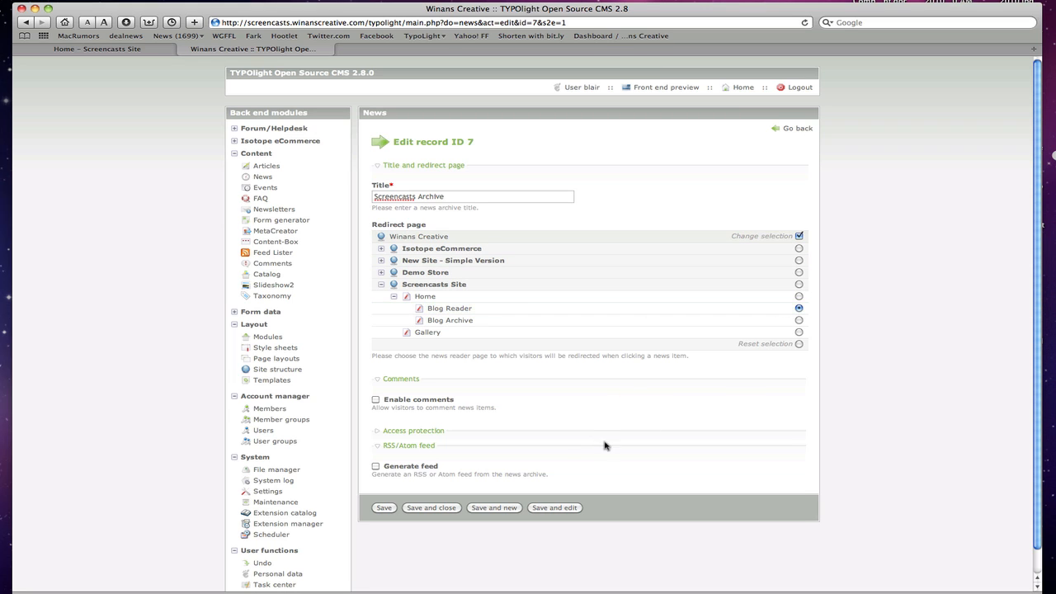
mouse_move(416, 398)
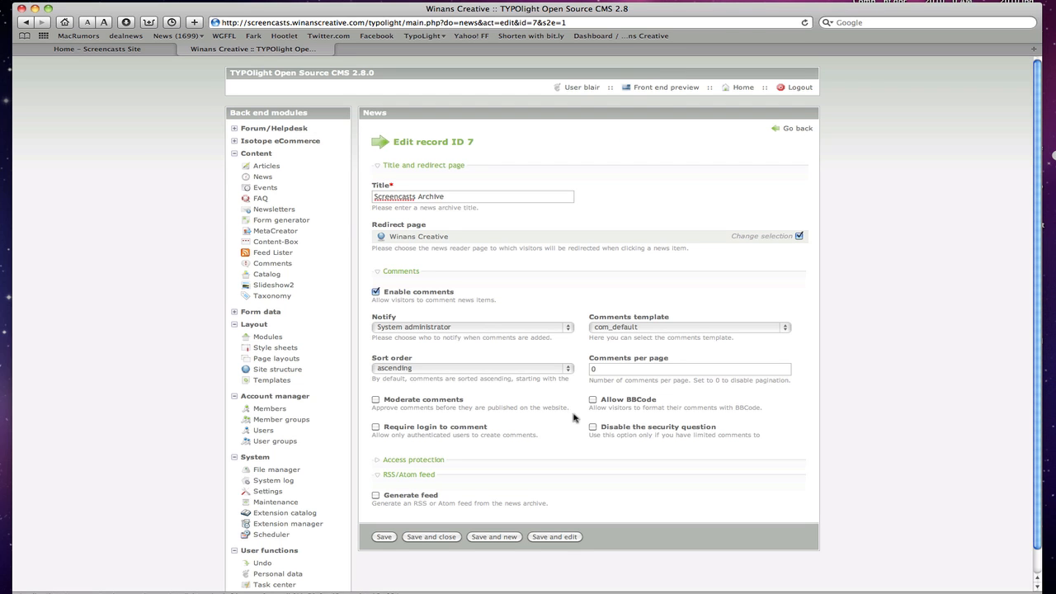
mouse_move(327, 251)
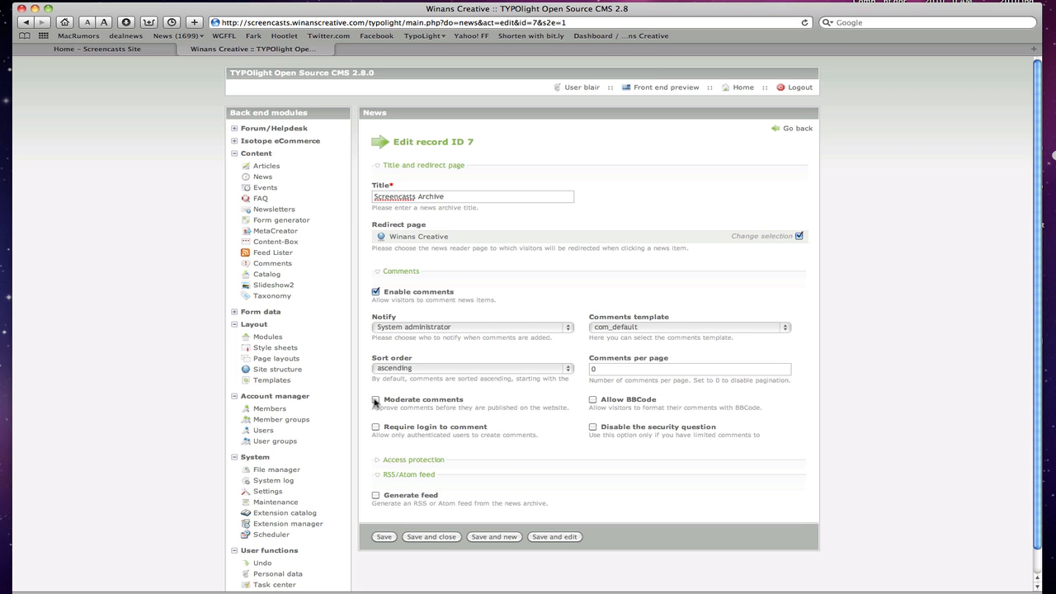
click(373, 400)
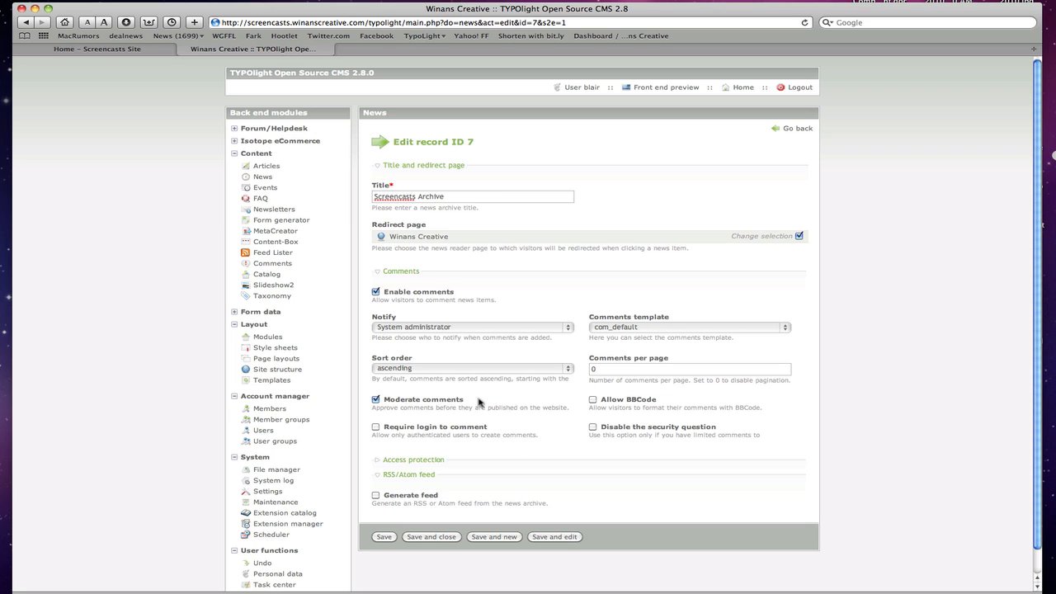
scroll(down, 3)
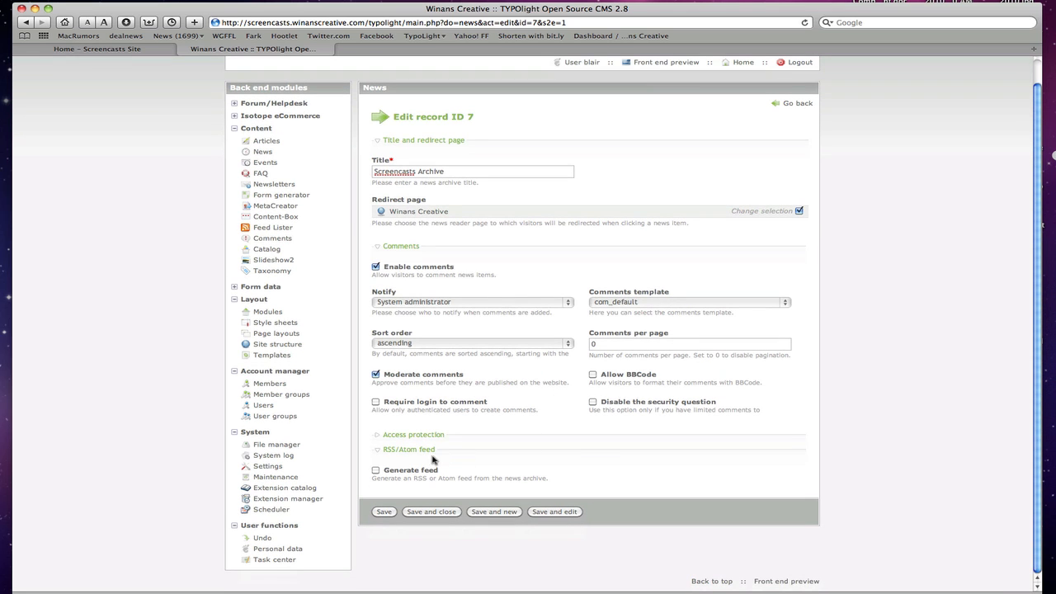
- Enable an English full-article feed aliased 'screencasts', then save and edit the archive
click(373, 470)
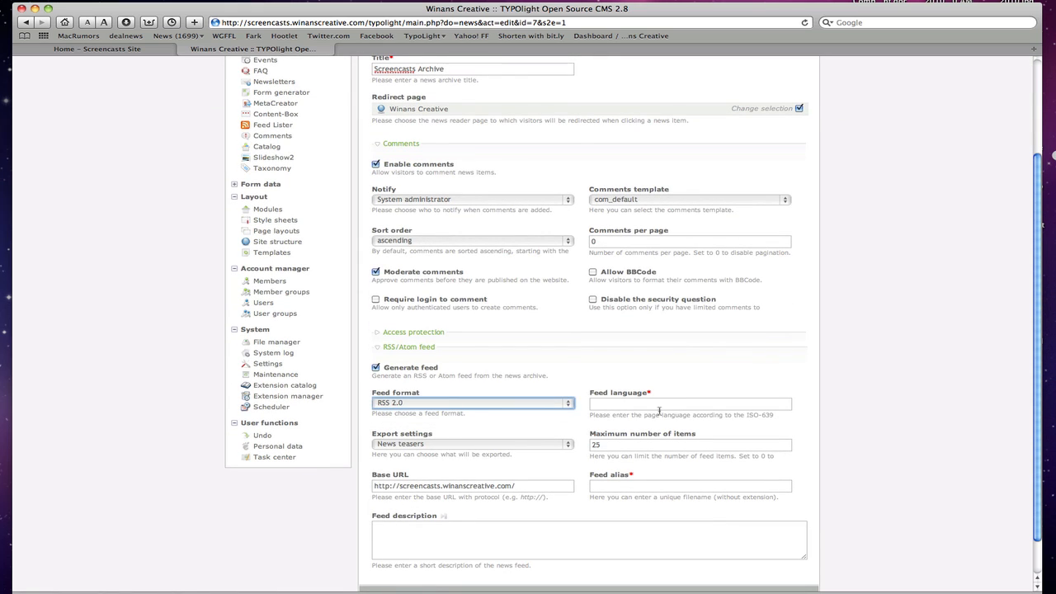
text(en)
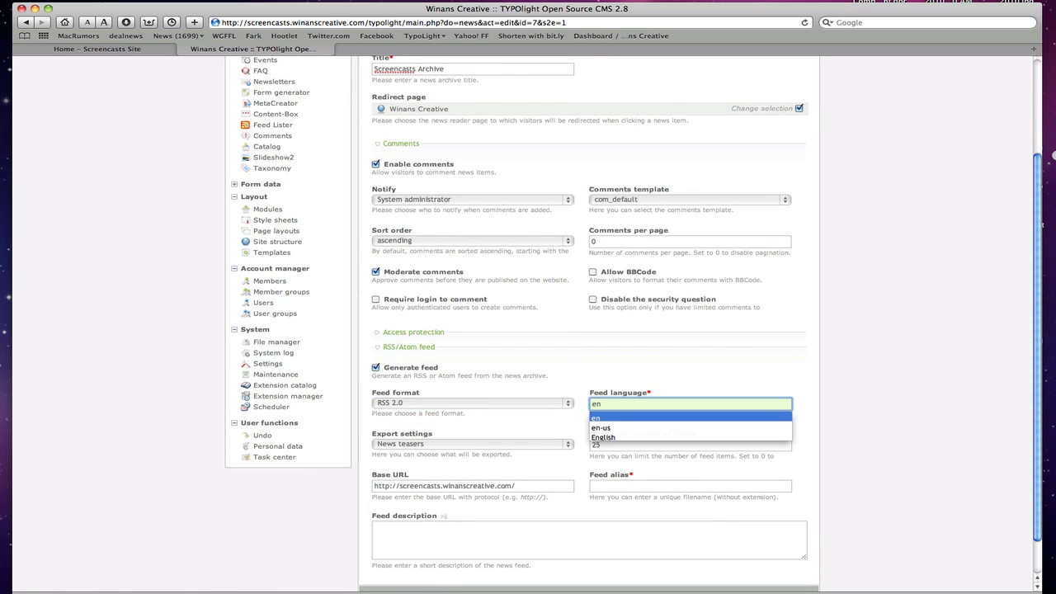
click(472, 444)
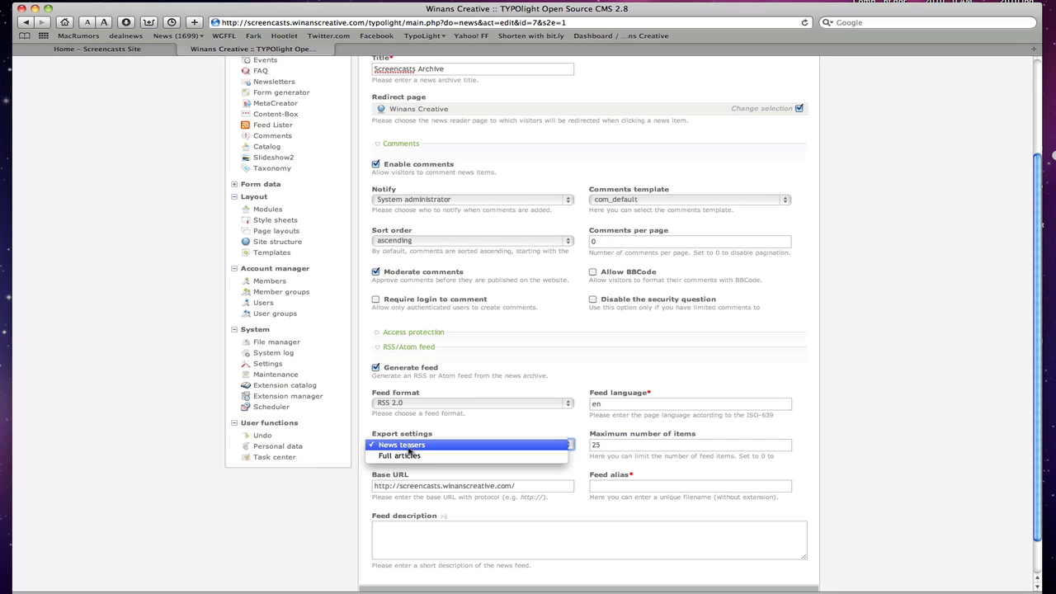
click(399, 455)
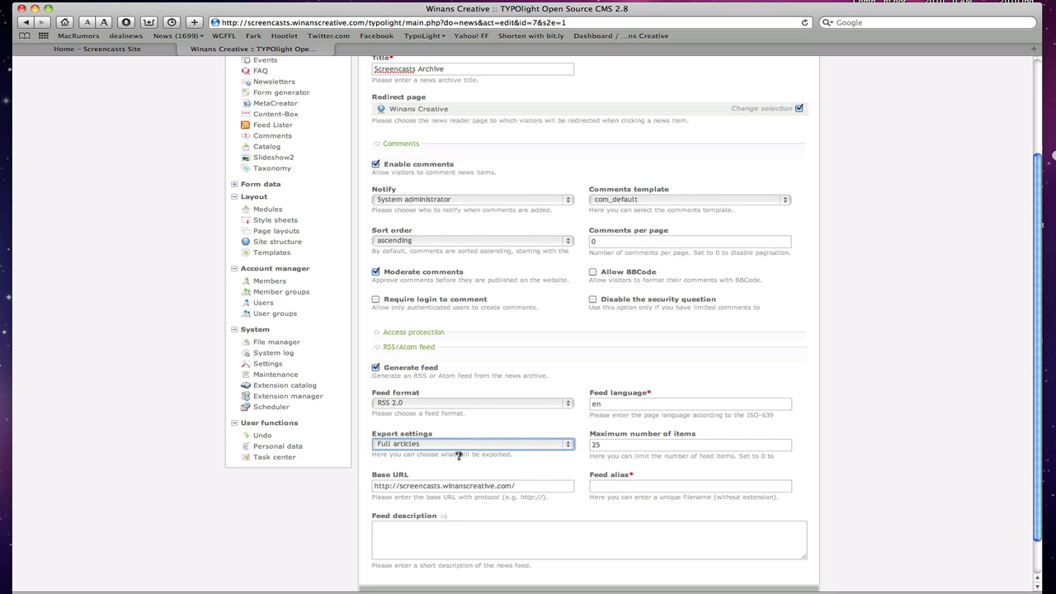
click(690, 485)
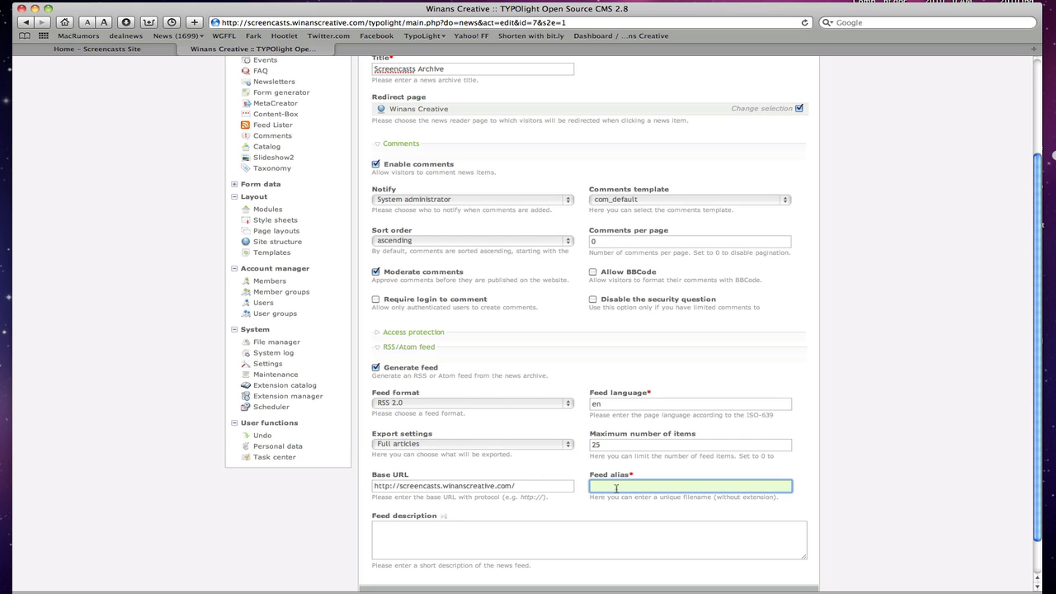
text(screencasts)
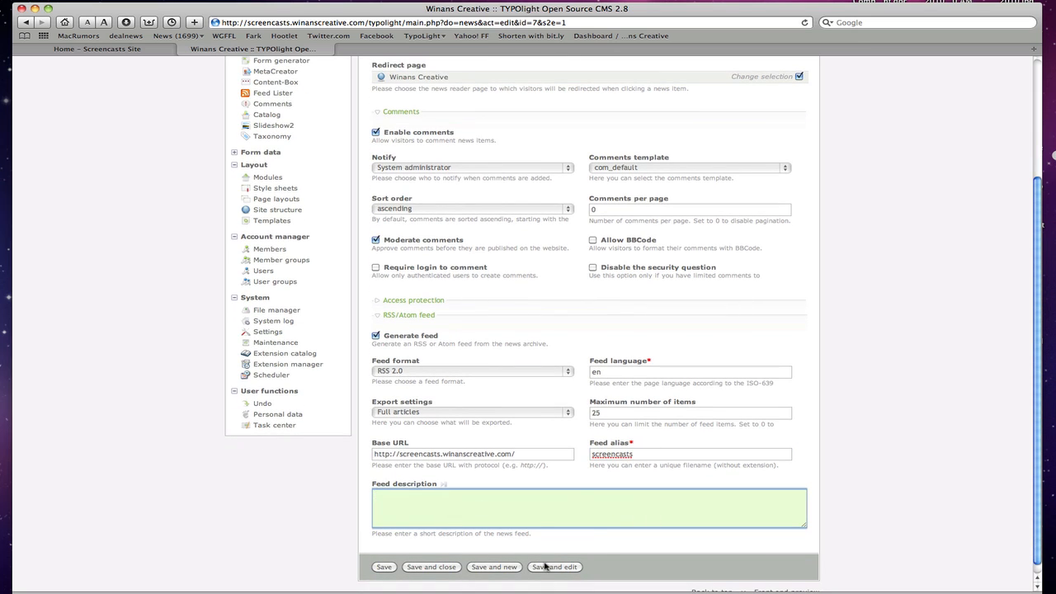
mouse_move(563, 568)
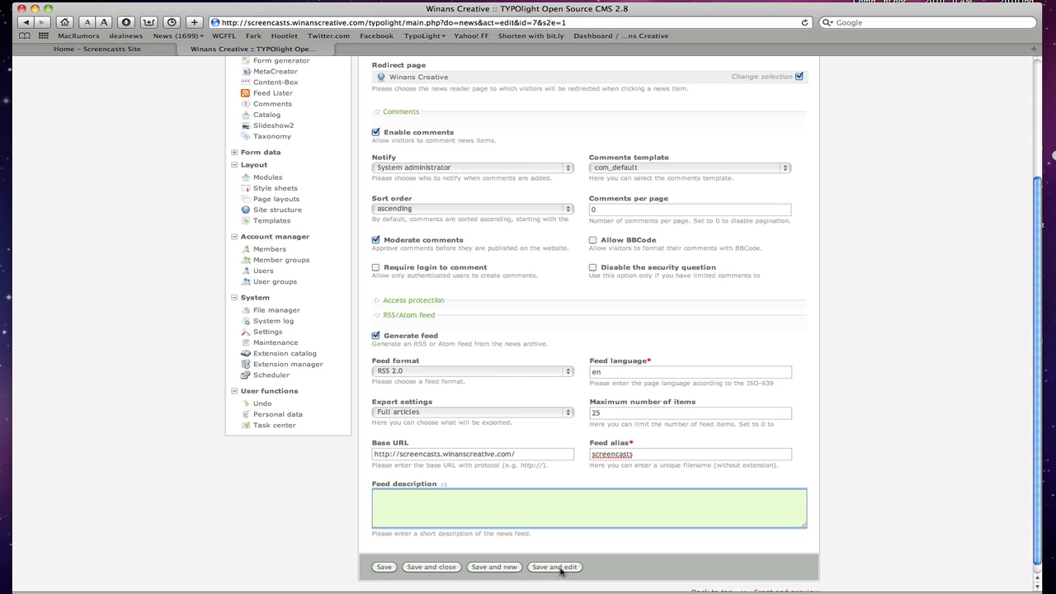
click(558, 568)
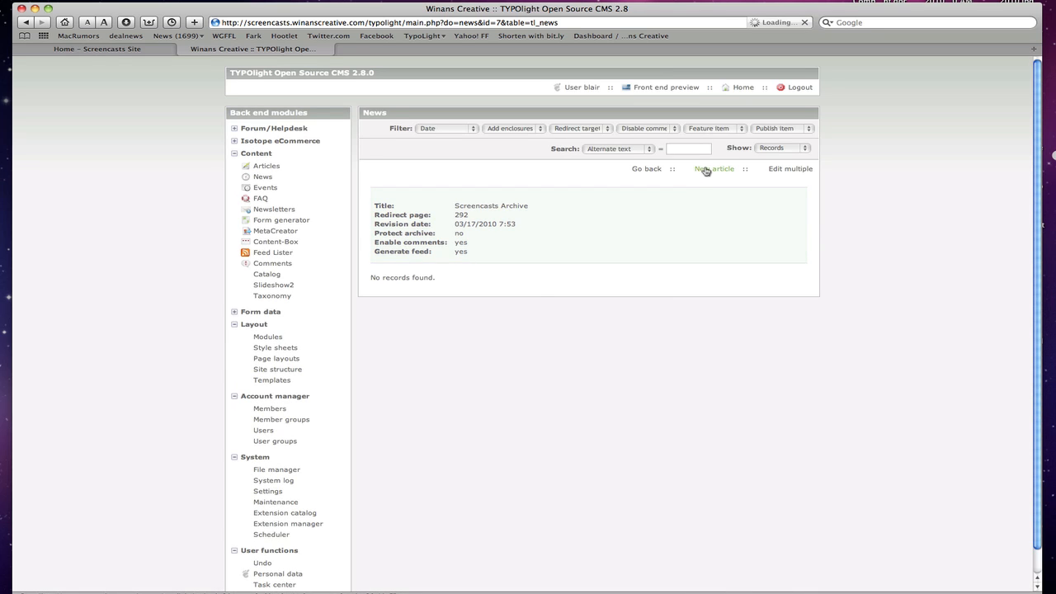
- Create news item 'Test news' tagged 'screencast' with teaser 'Here is my teaser' and text 'Full text'
click(716, 169)
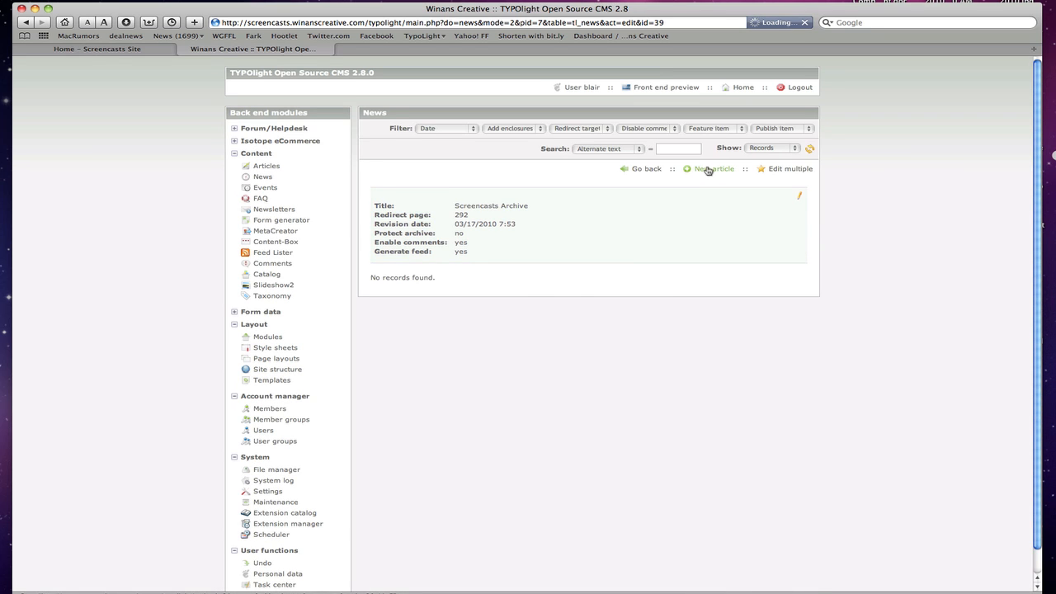
click(713, 168)
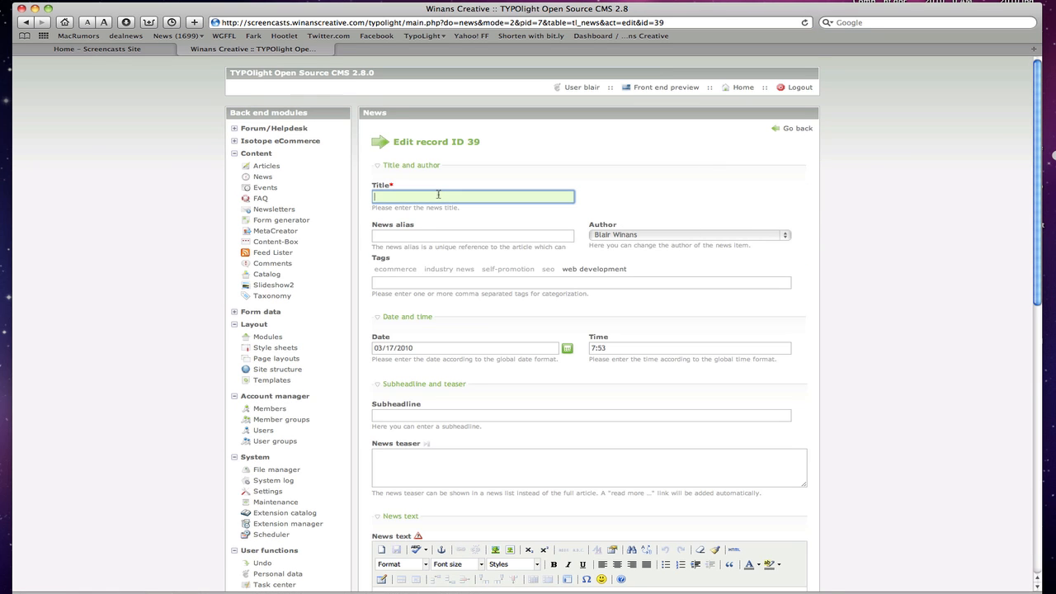
text(Test news)
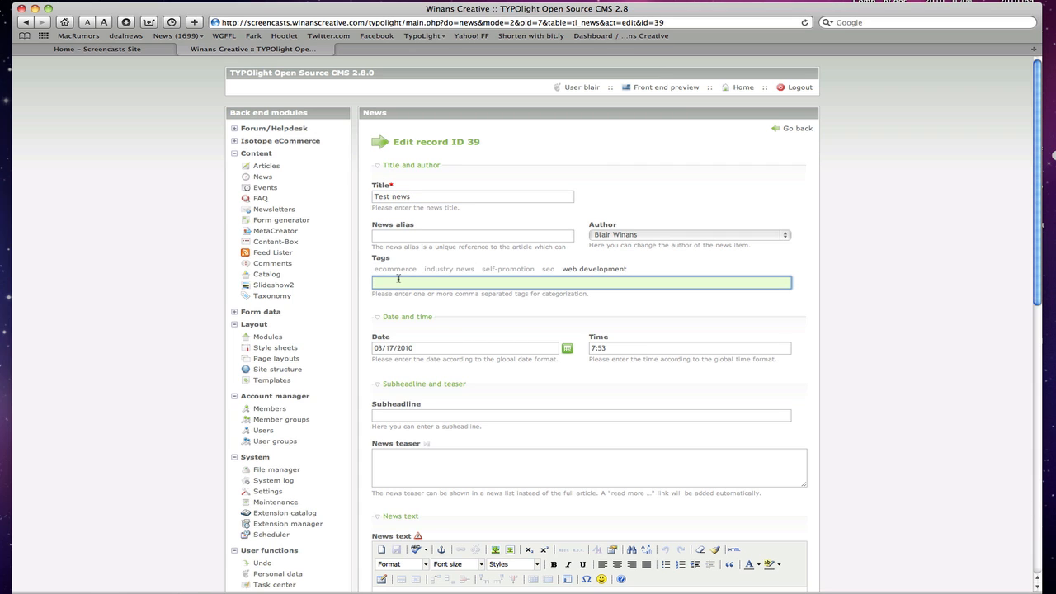
text(screencast)
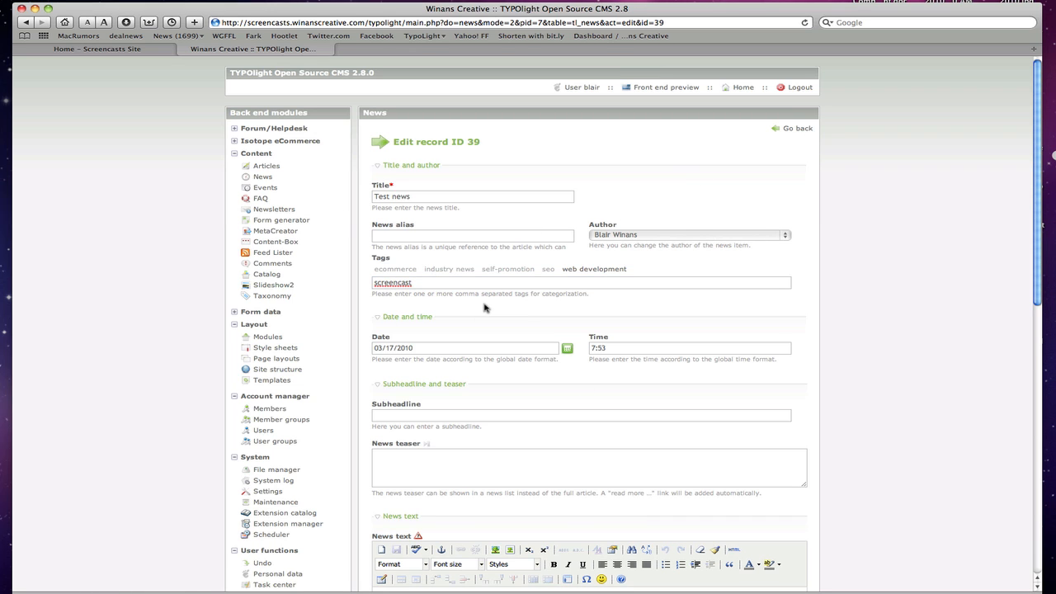
mouse_move(544, 438)
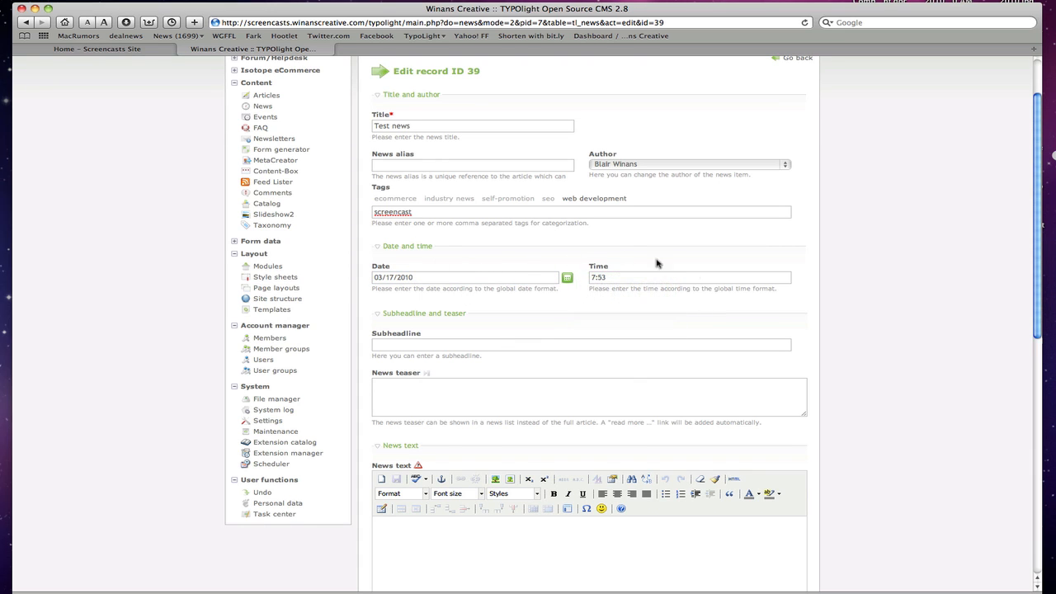
scroll(down, 3)
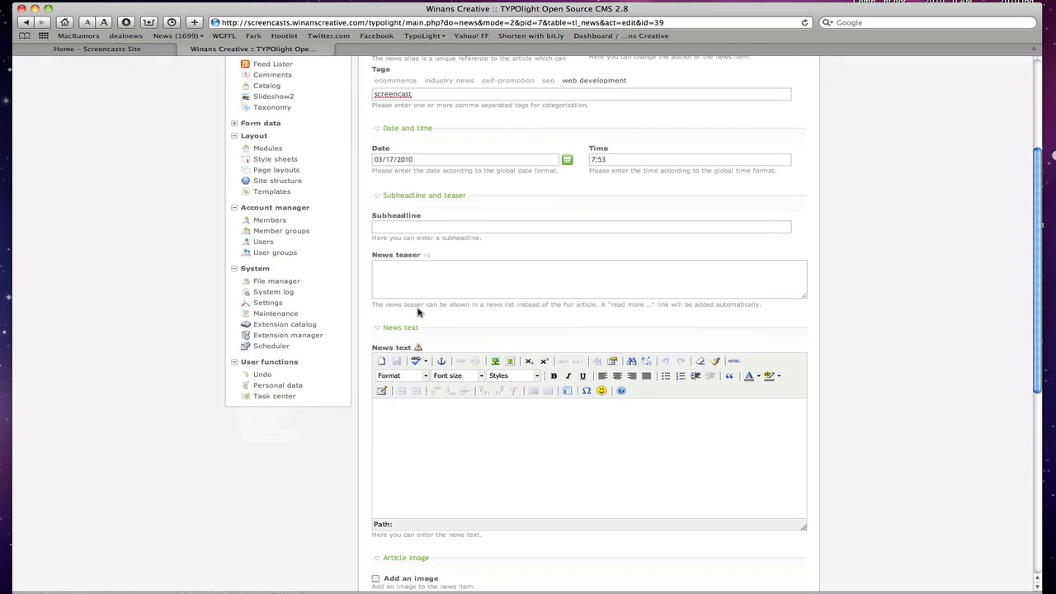
text(Here is)
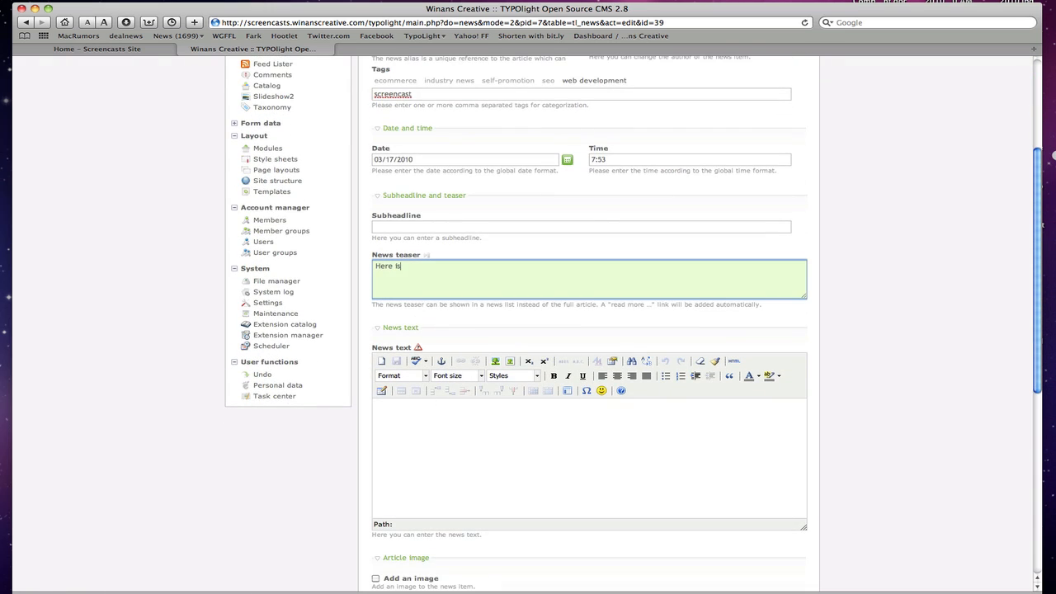
text(my teaser)
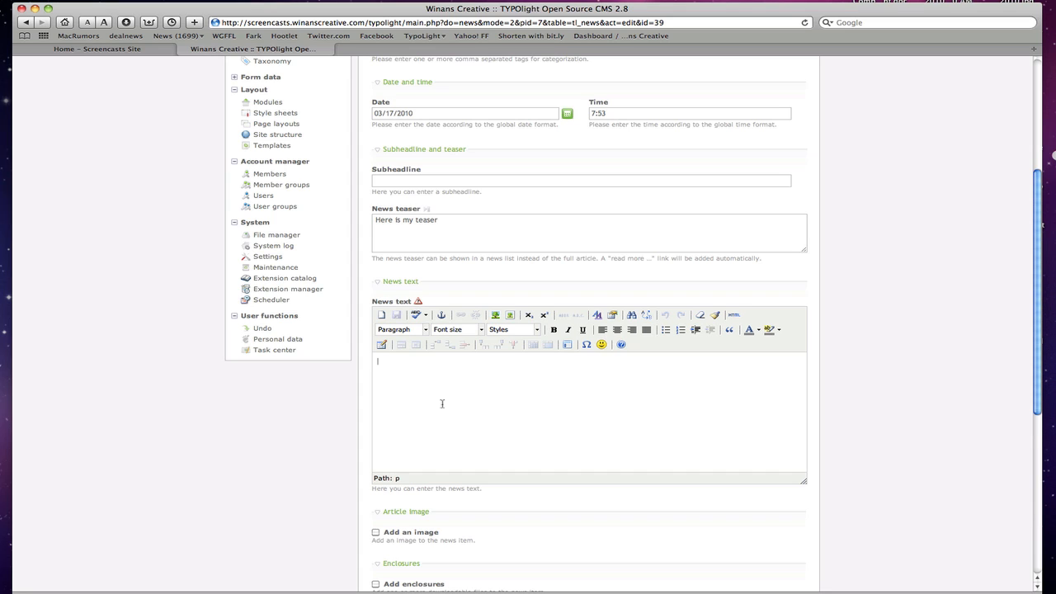
text(Full text)
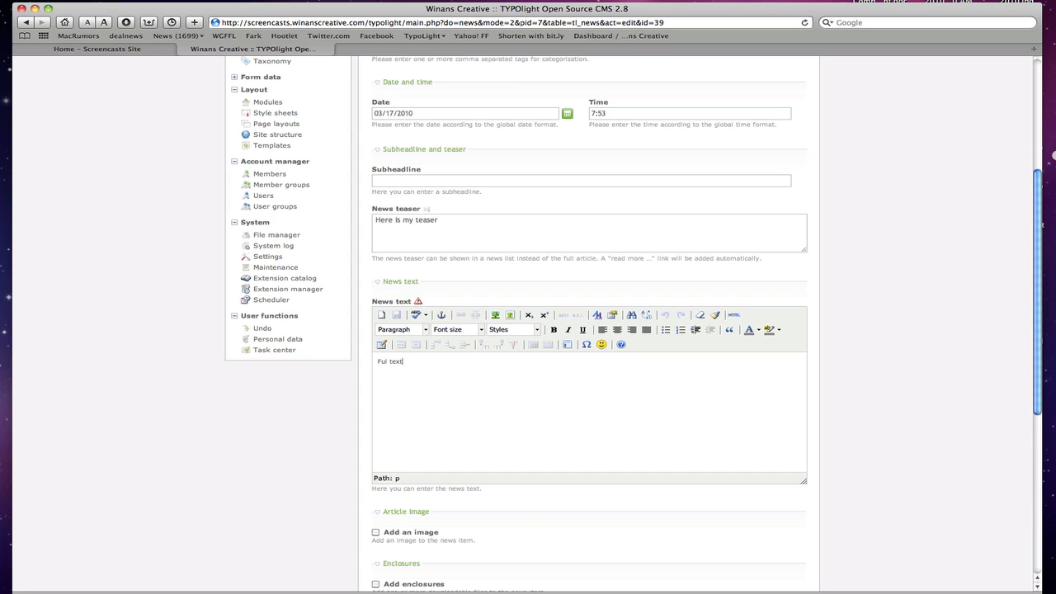
mouse_move(584, 487)
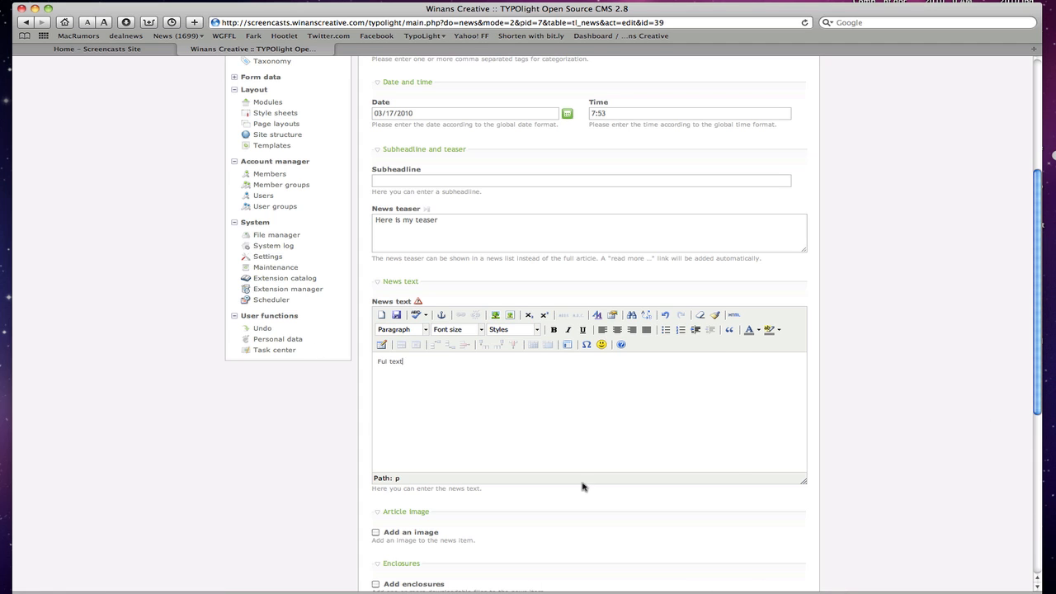
- Toggle Add enclosure on and back off for the news item
scroll(down, 3)
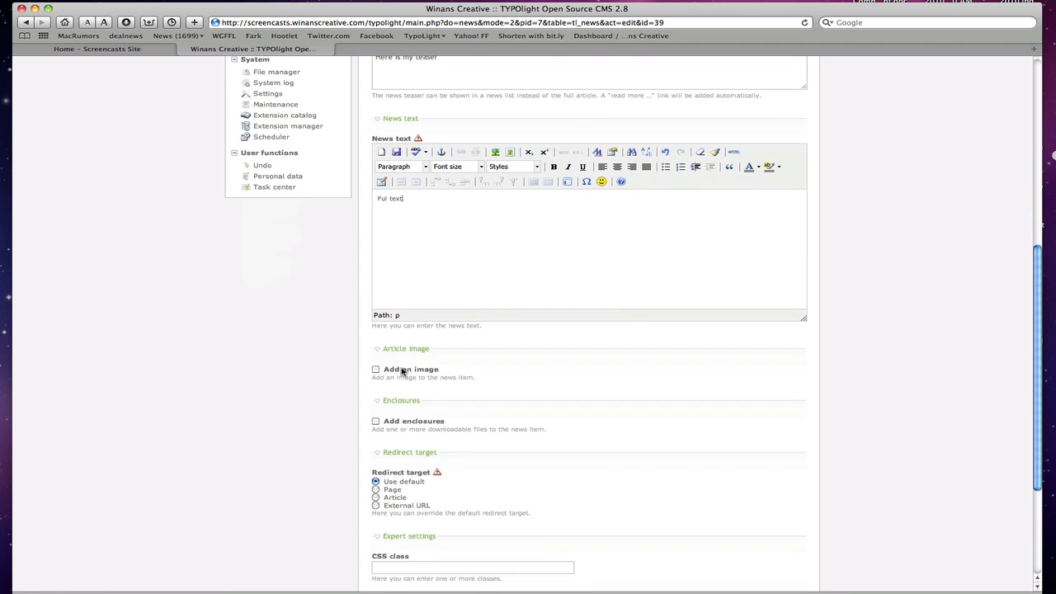
scroll(down, 3)
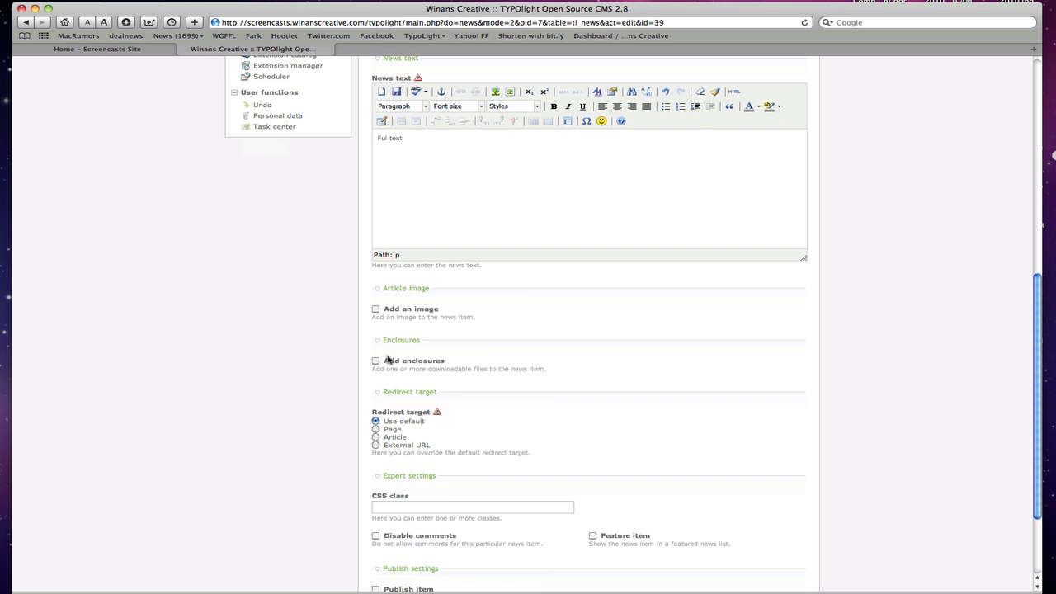
click(377, 359)
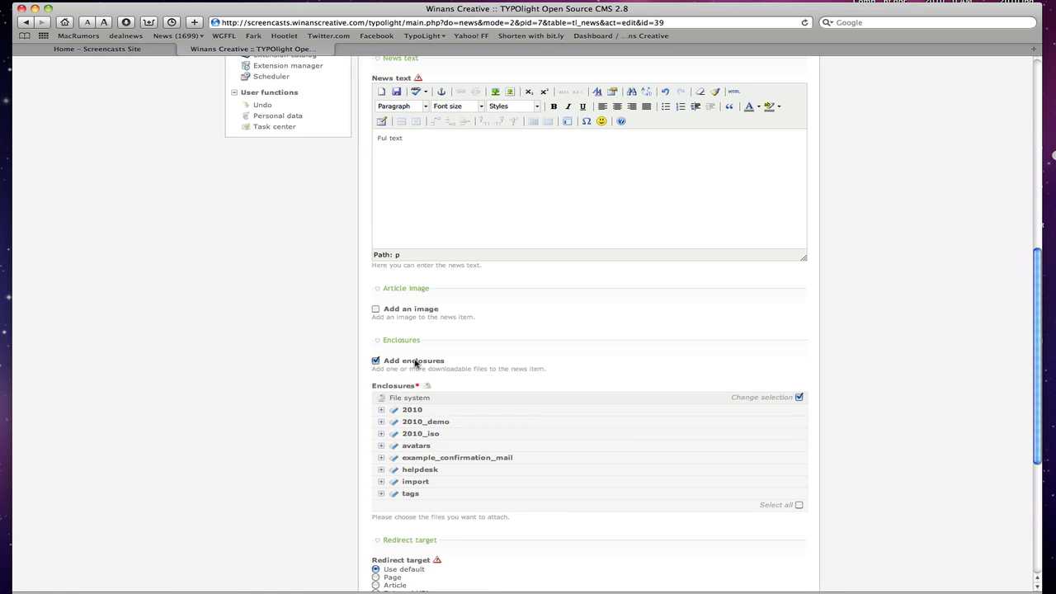
click(376, 360)
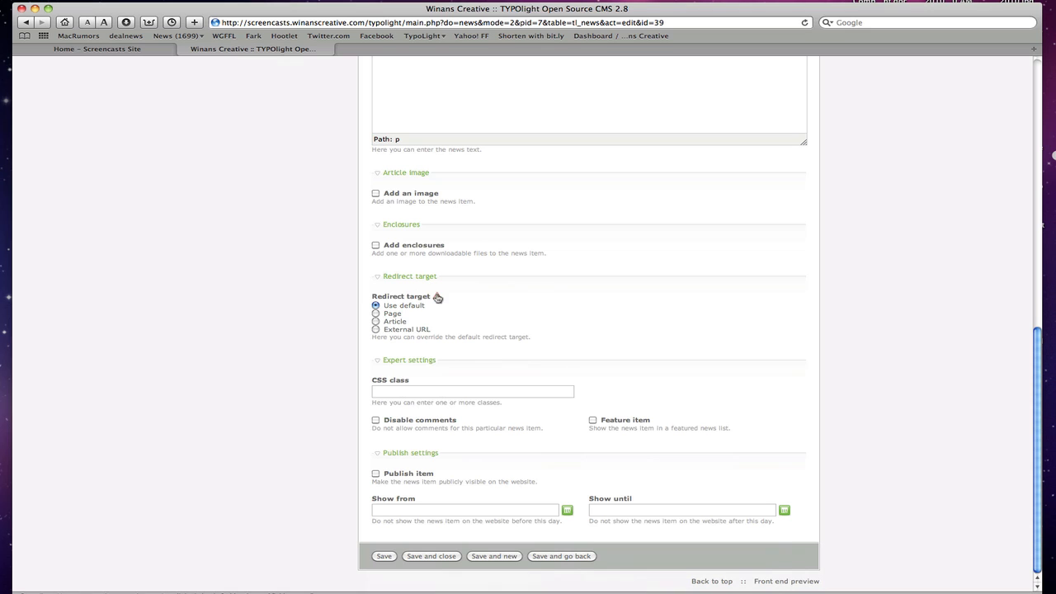
click(439, 297)
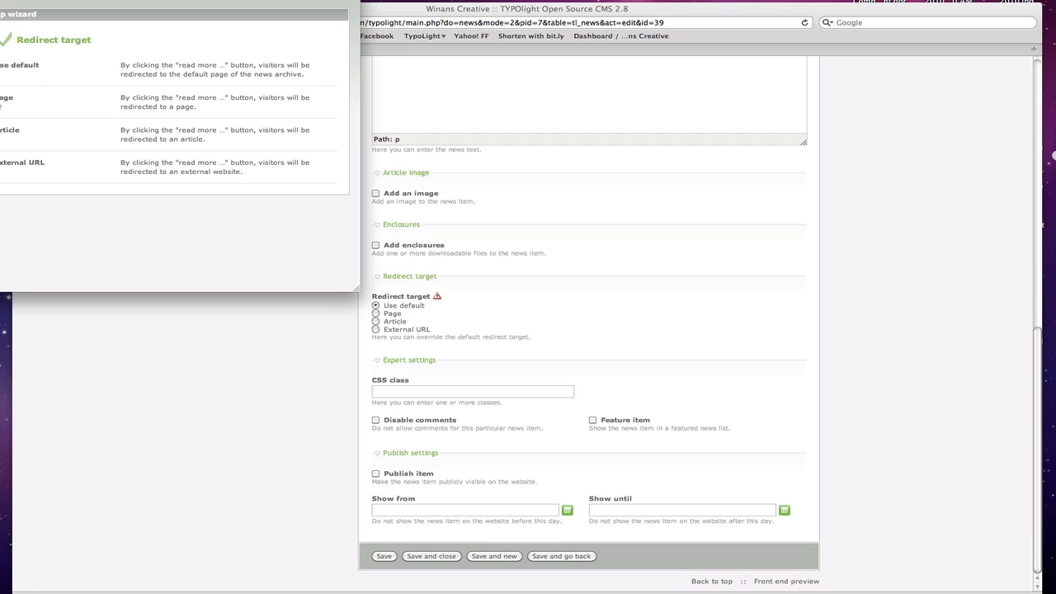
mouse_move(218, 108)
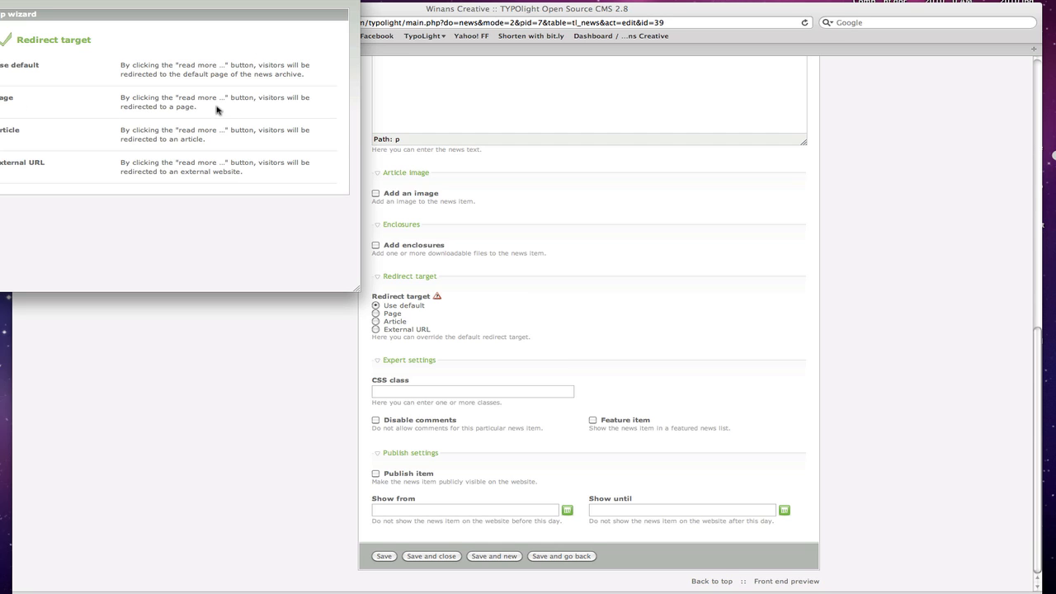
mouse_move(181, 172)
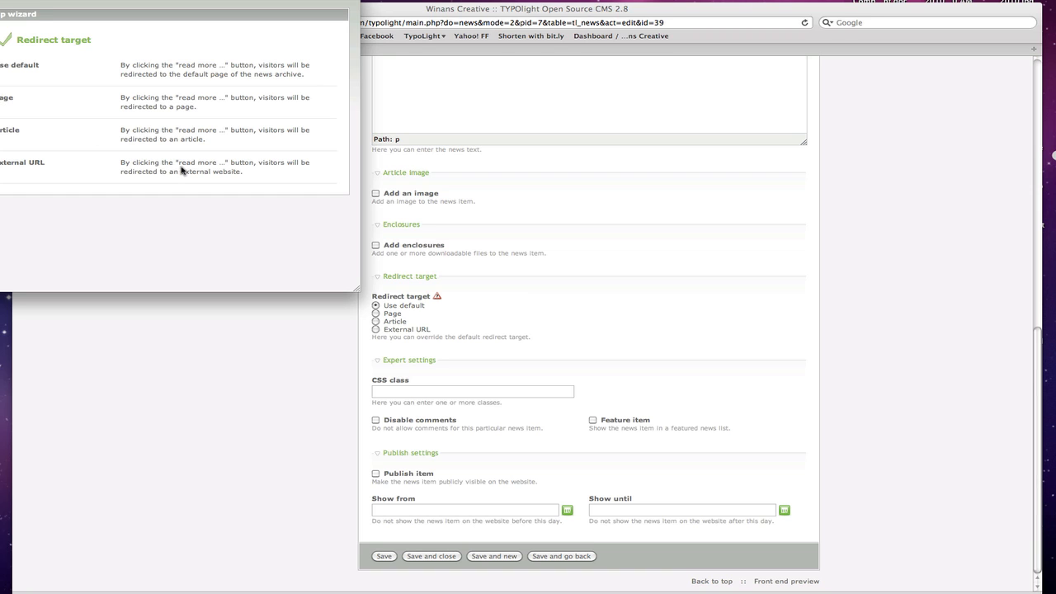
mouse_move(13, 48)
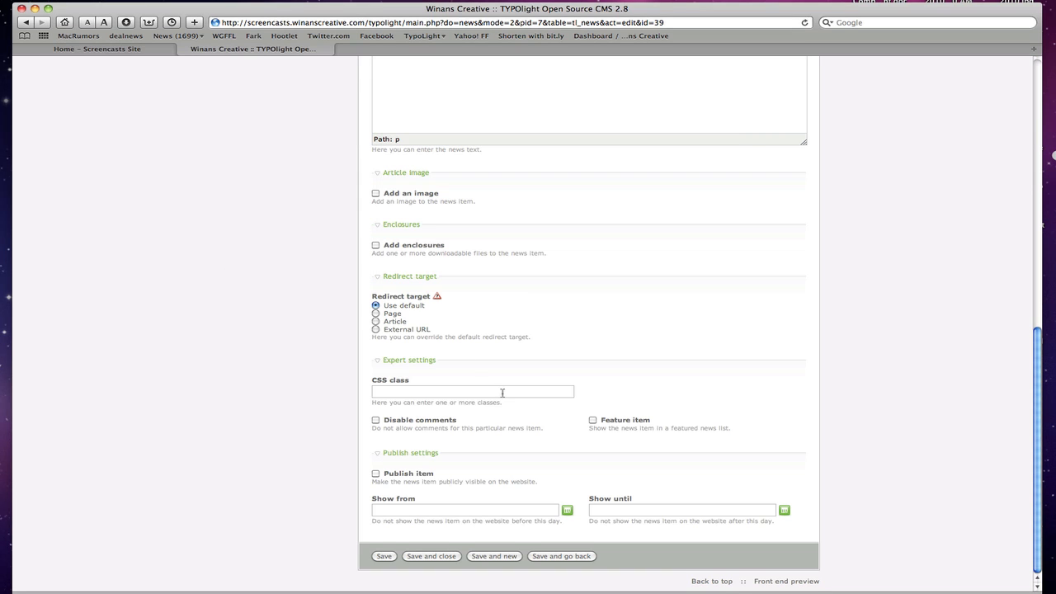
mouse_move(613, 425)
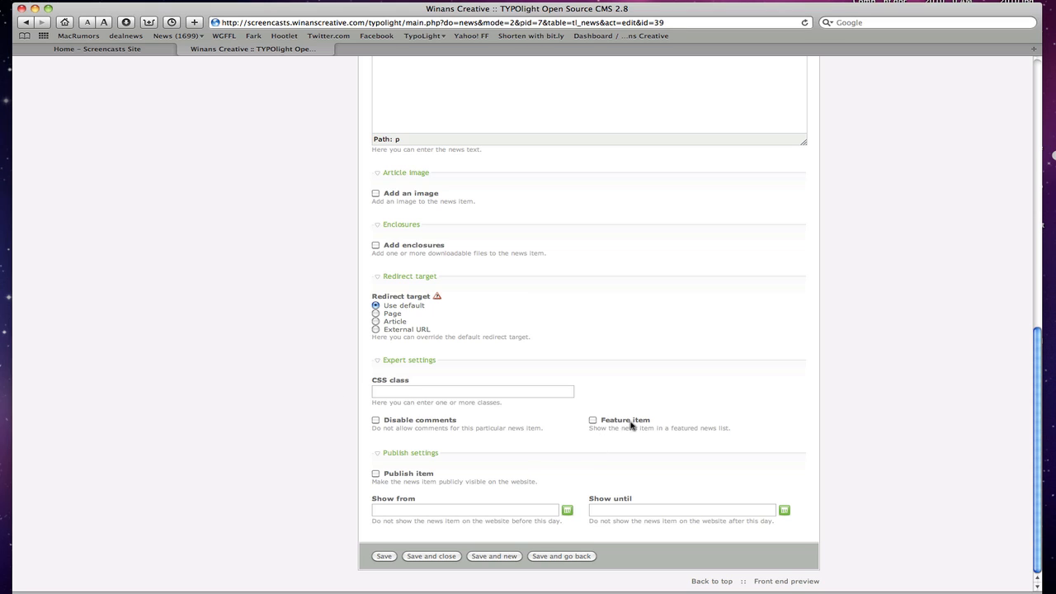
mouse_move(393, 421)
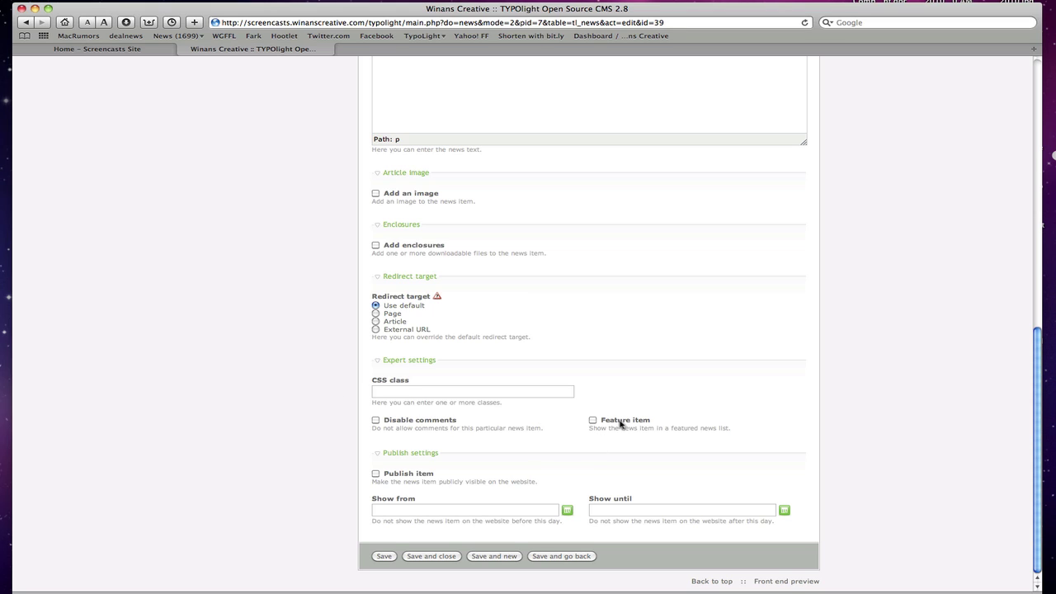
mouse_move(466, 406)
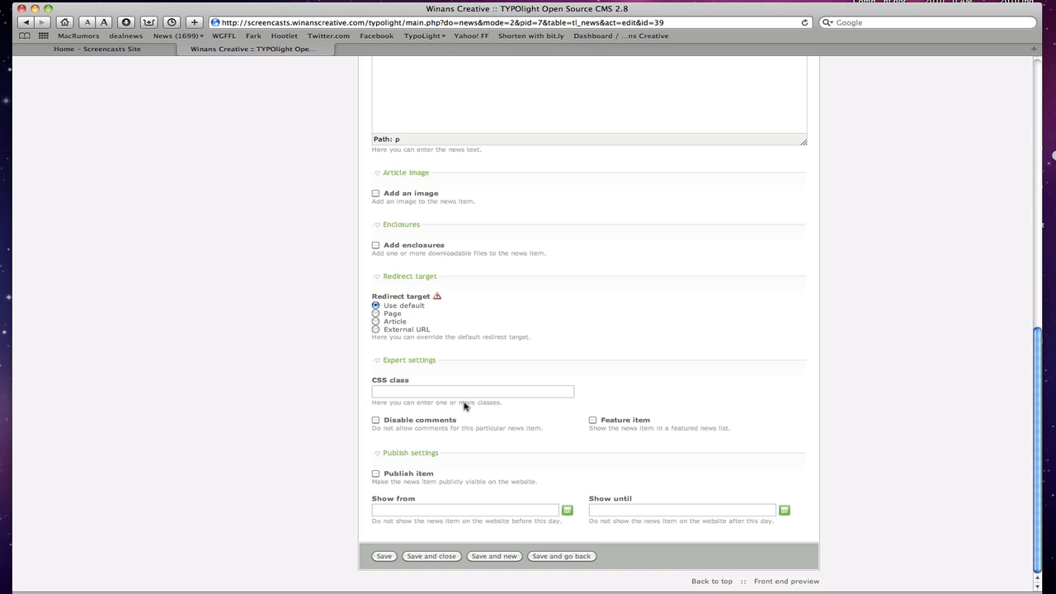
mouse_move(400, 455)
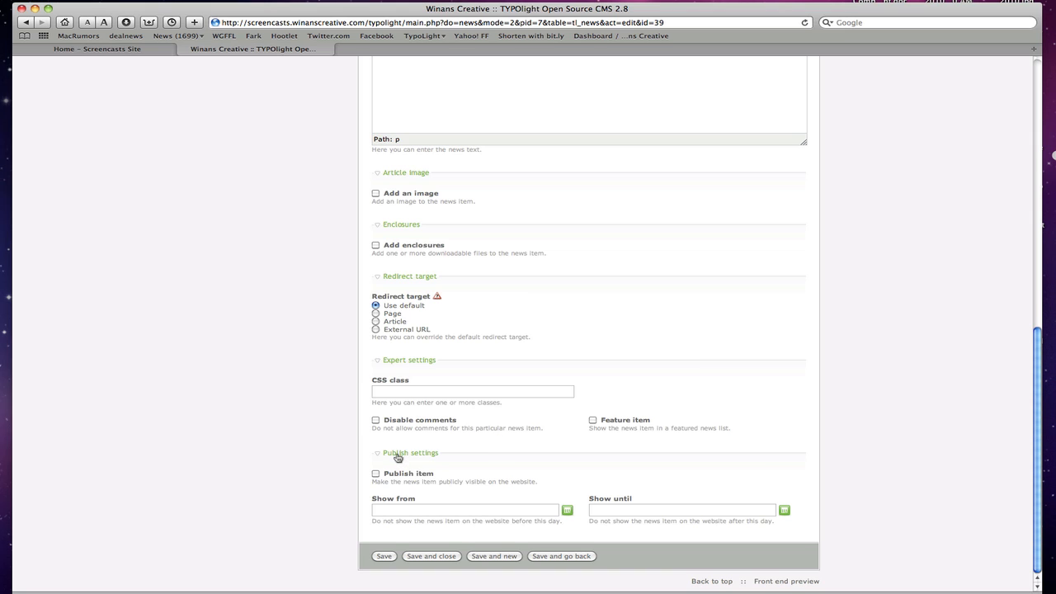
- Mark Test news as published, save and close, and view the front-end home page
click(376, 474)
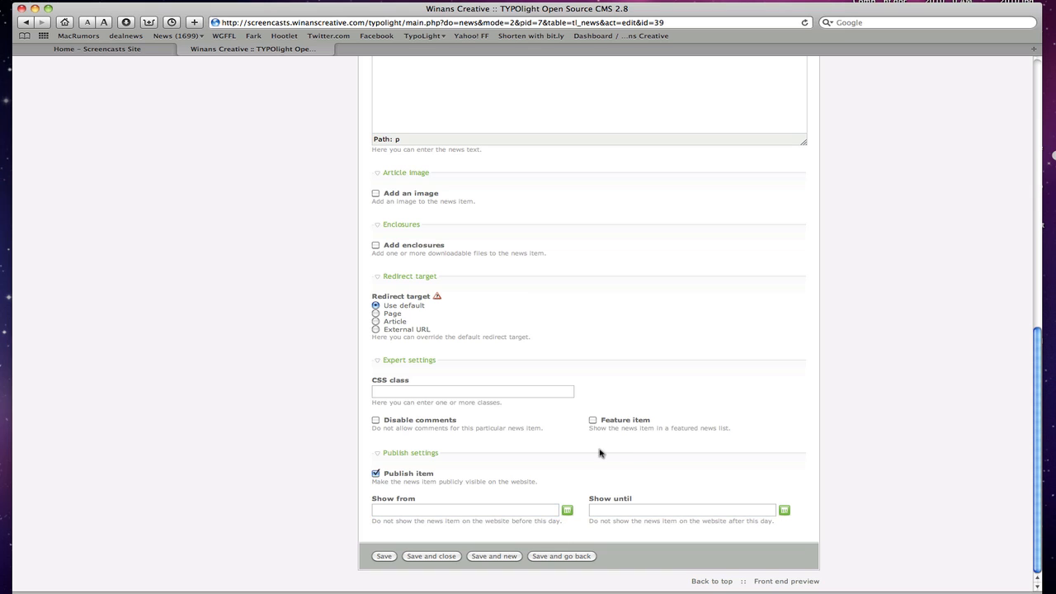
mouse_move(657, 501)
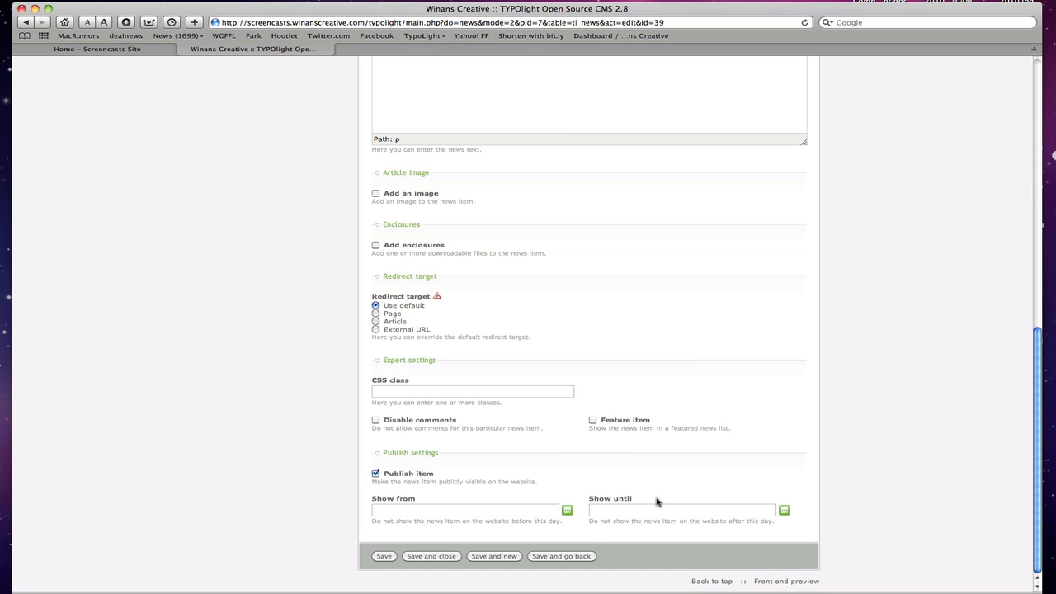
mouse_move(416, 556)
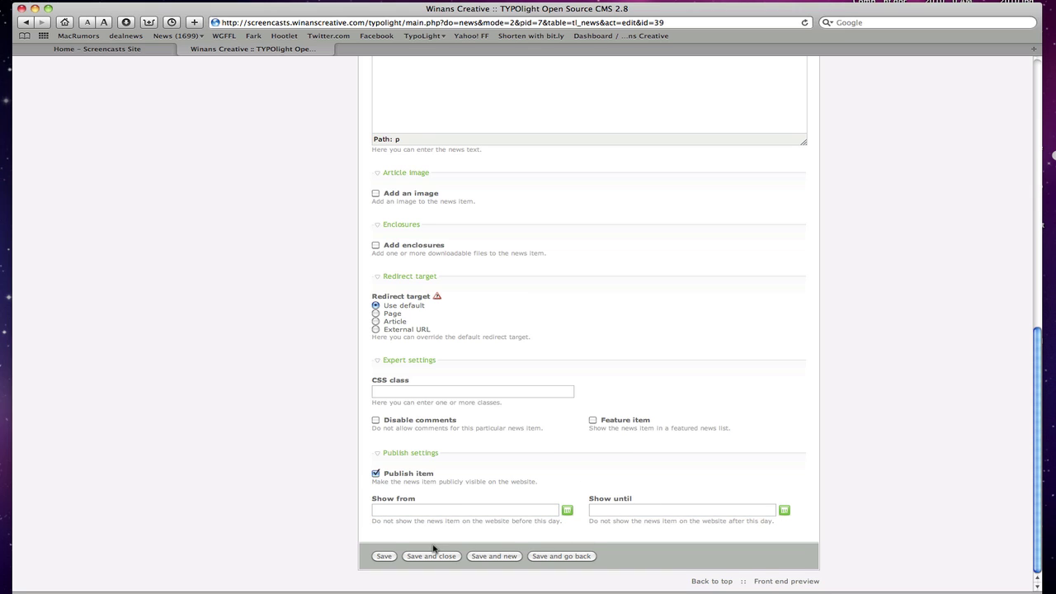
click(380, 556)
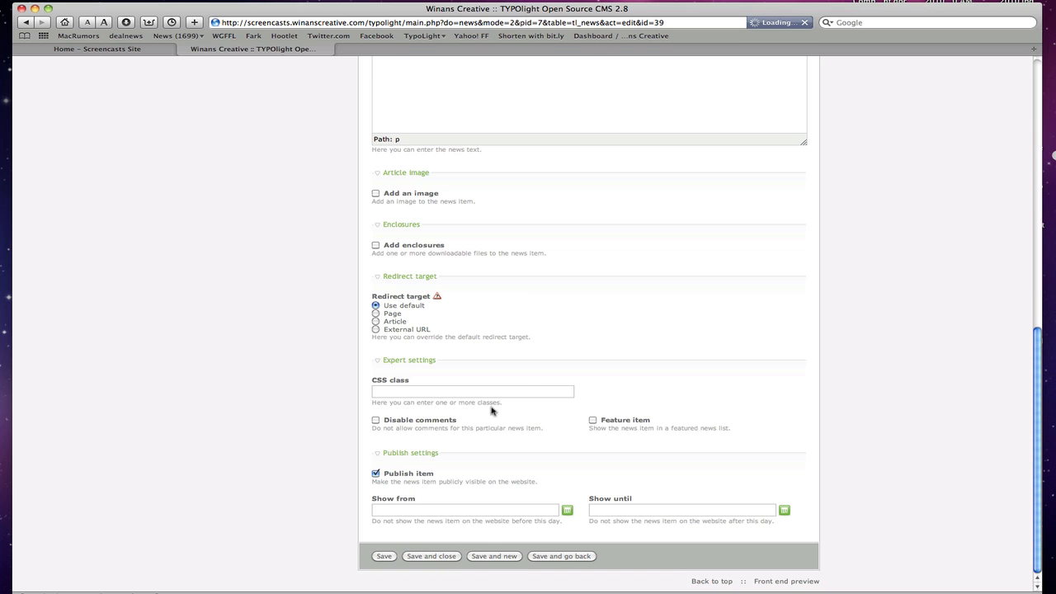
click(96, 59)
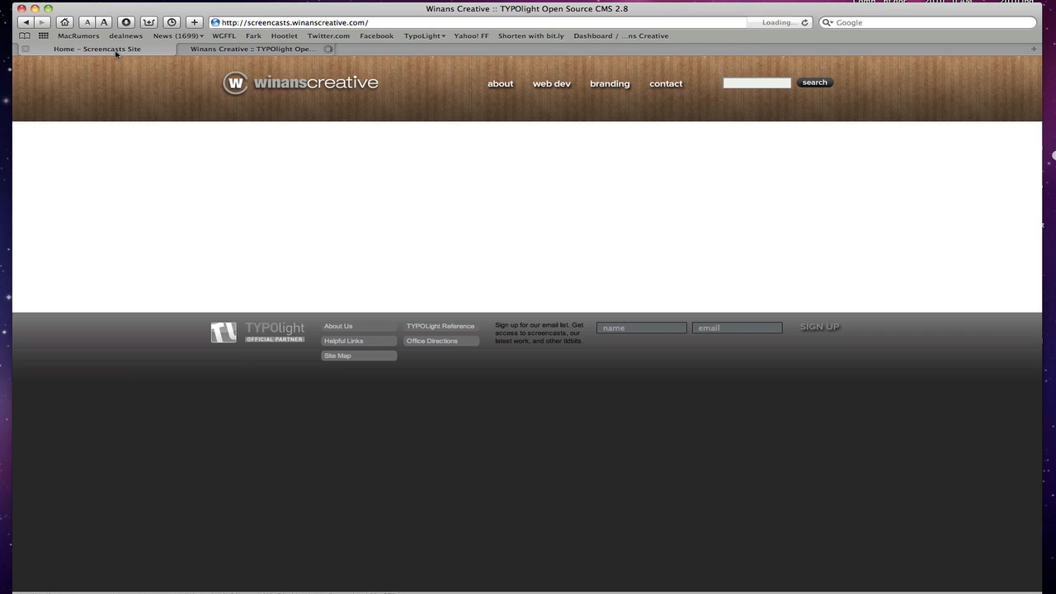
- Return to the back-end Modules list filtered by 'Screencast'
click(244, 56)
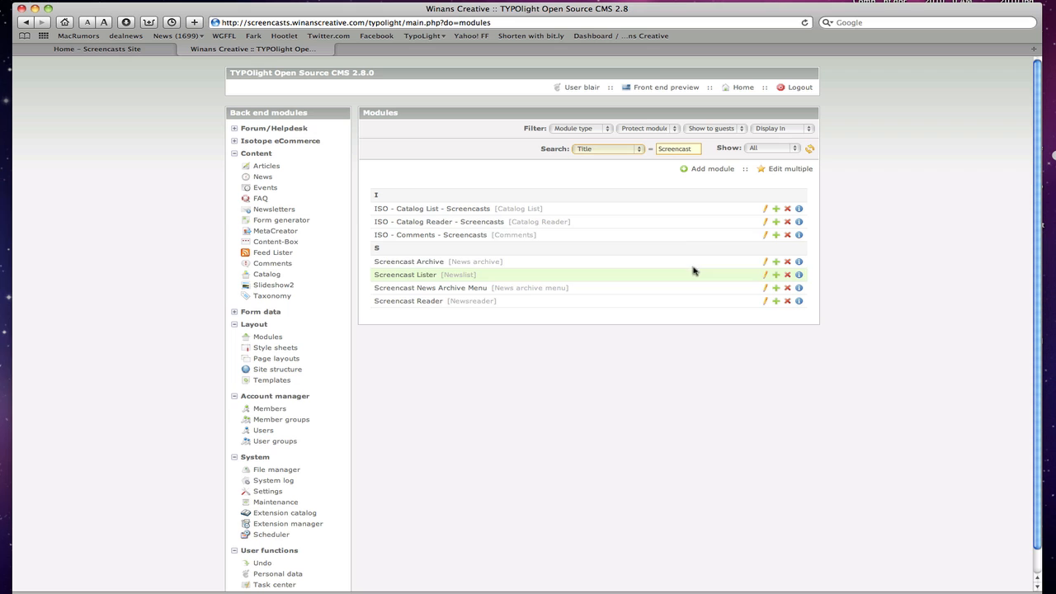
mouse_move(415, 300)
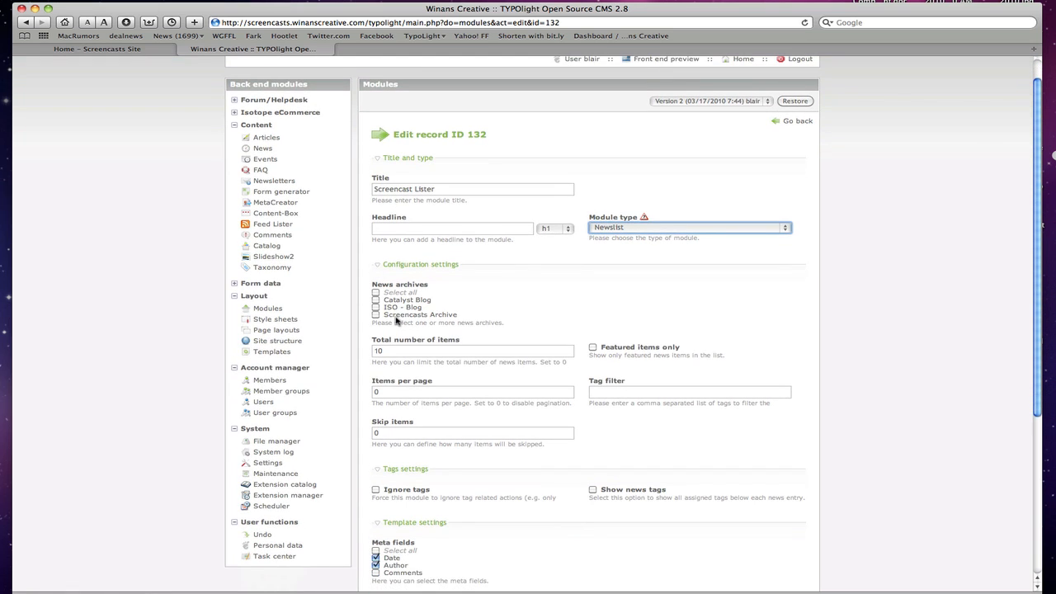
- Tick Screencasts Archive as the Screencast Lister's news archive and review its template settings
click(376, 314)
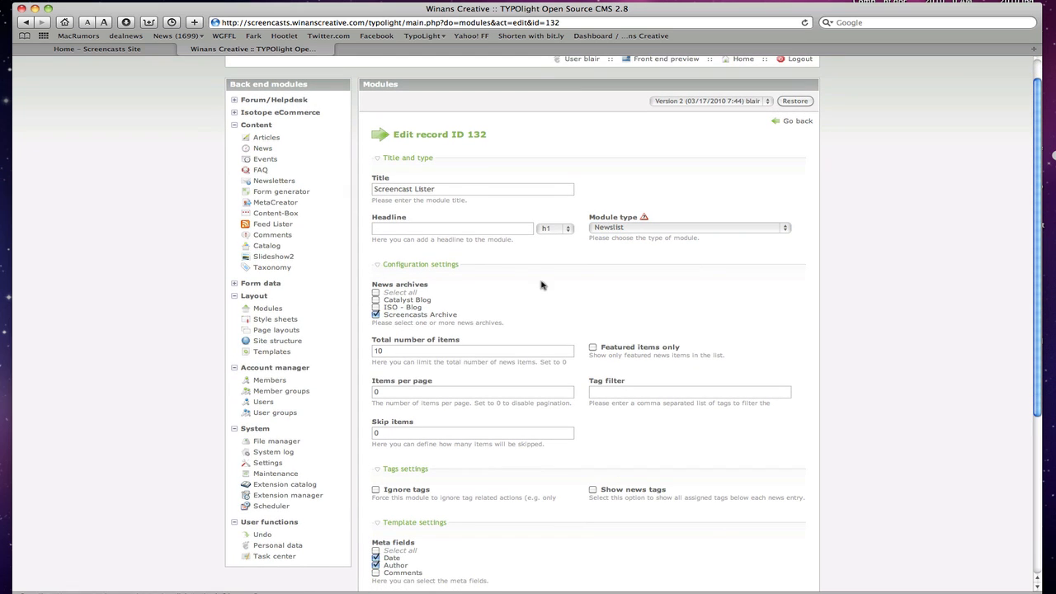
scroll(down, 3)
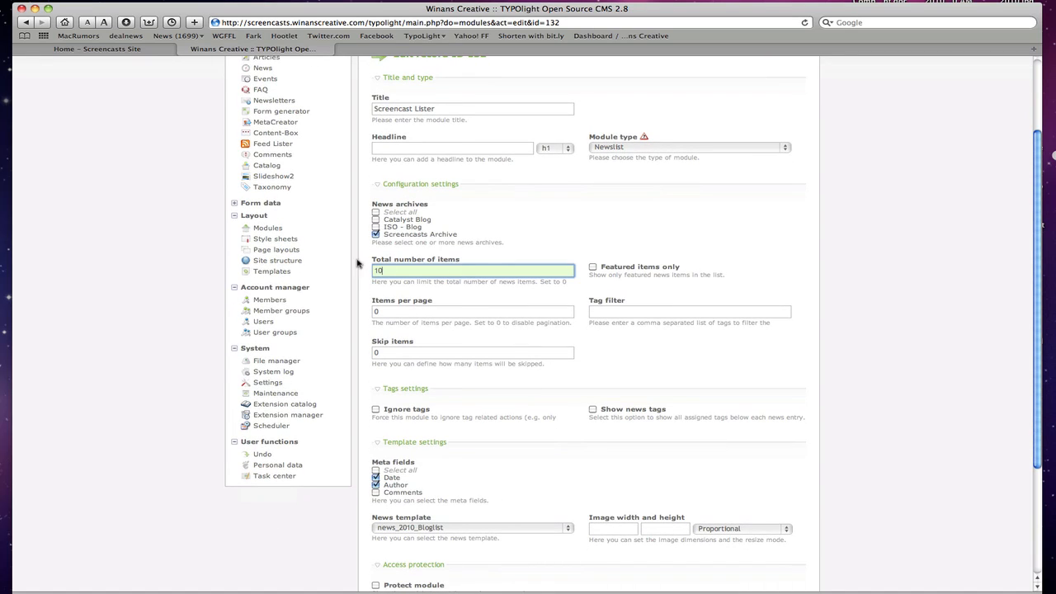
mouse_move(616, 310)
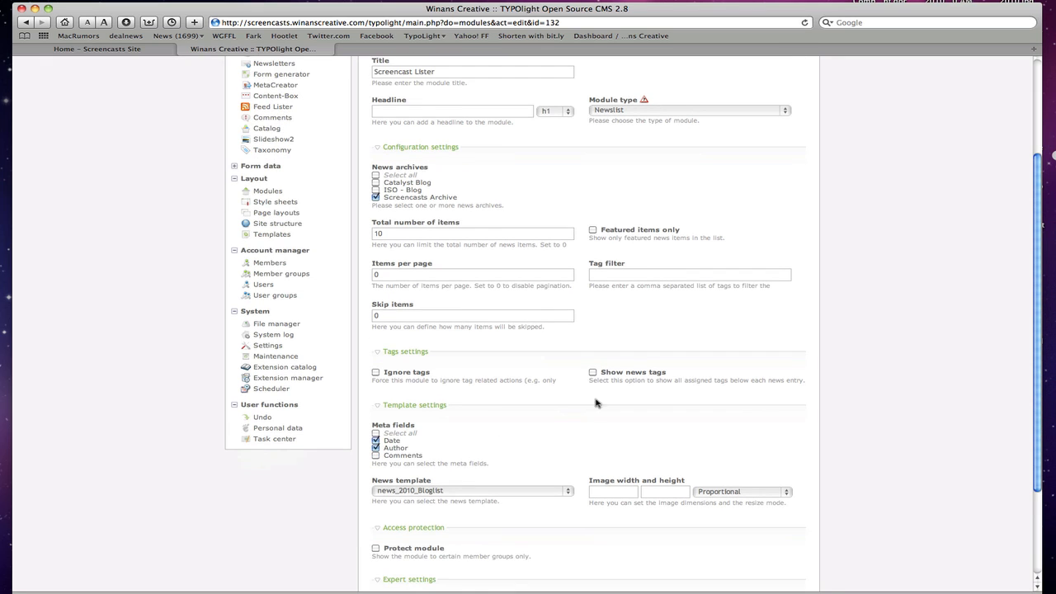
scroll(down, 3)
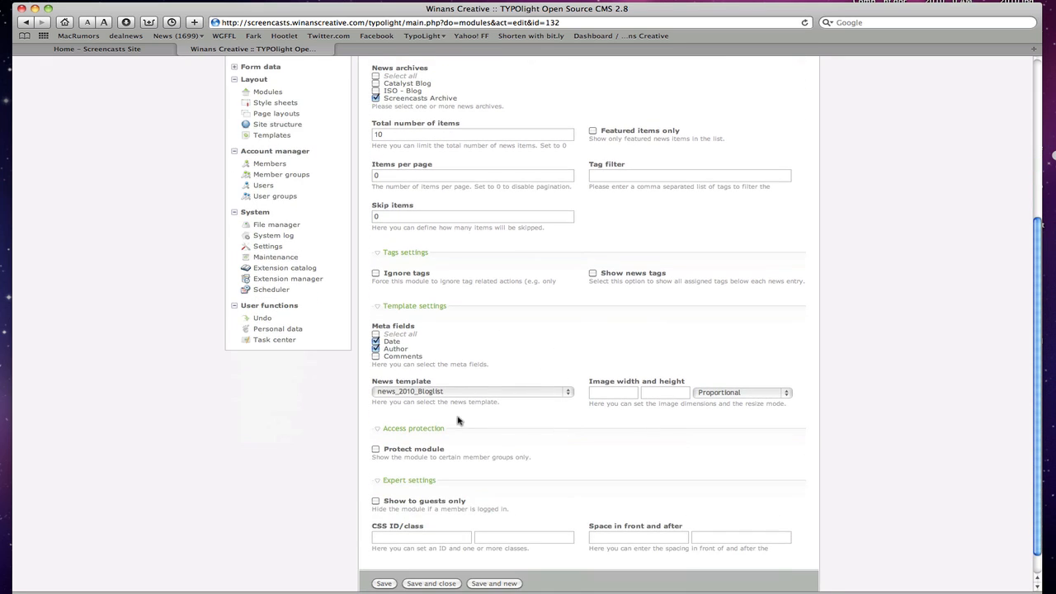
mouse_move(328, 320)
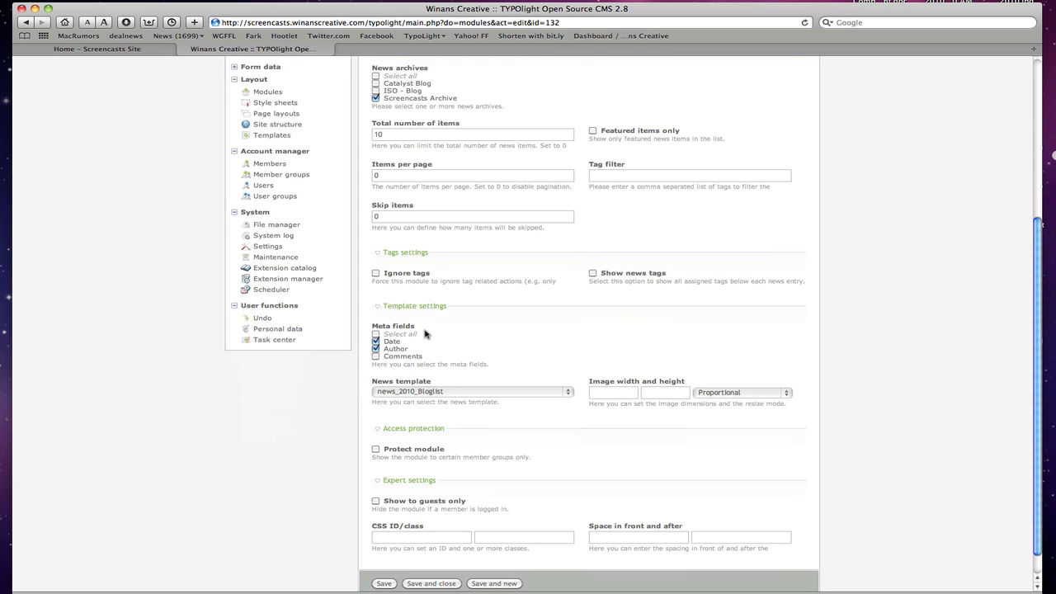
mouse_move(504, 340)
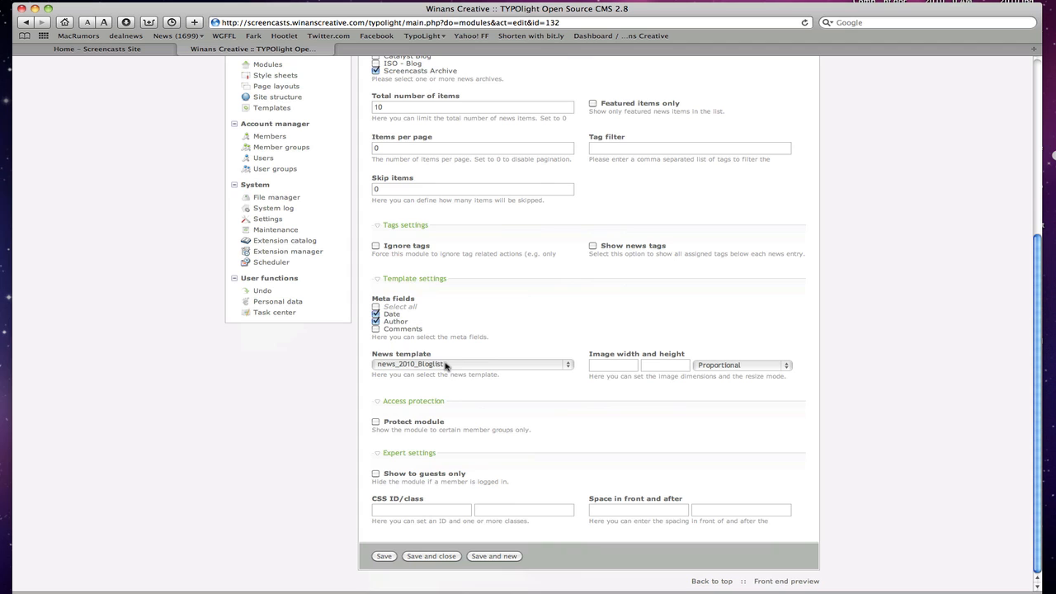
mouse_move(439, 367)
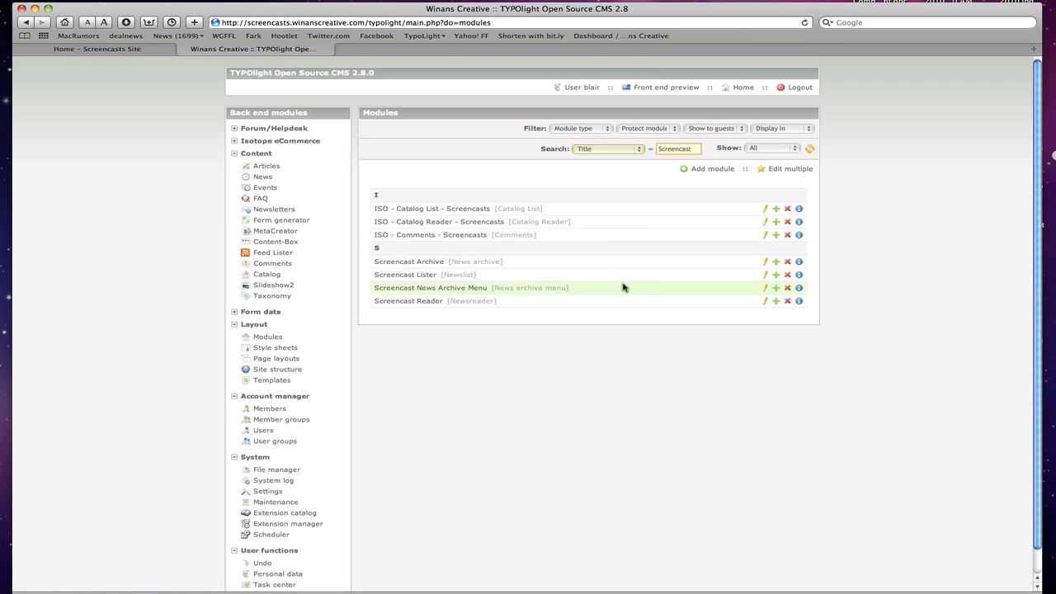
- Edit the Screencast Reader module to use the Screencasts Archive with the news_full_tags template
click(766, 300)
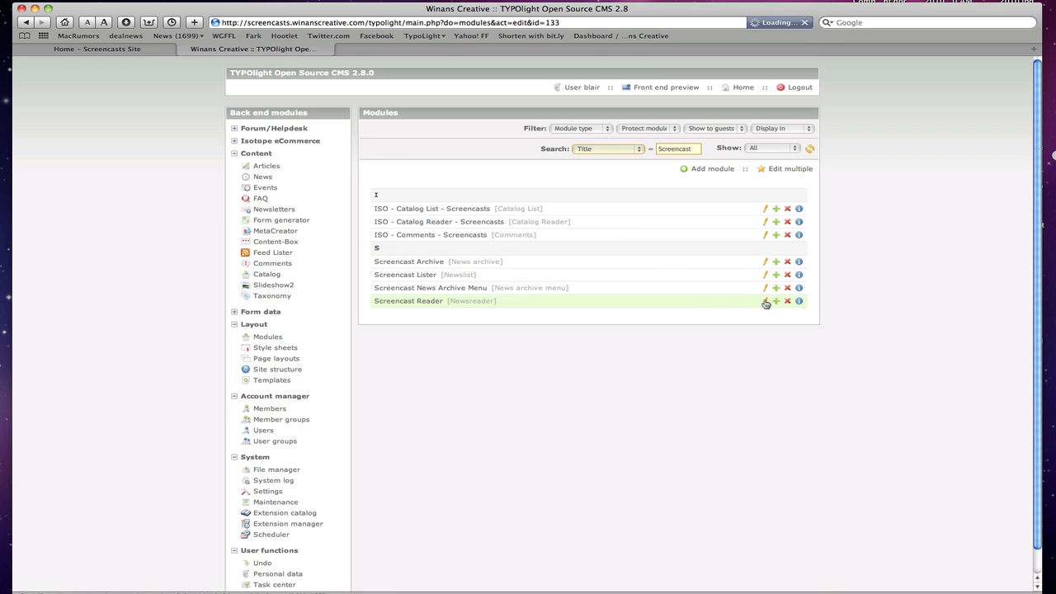
click(764, 302)
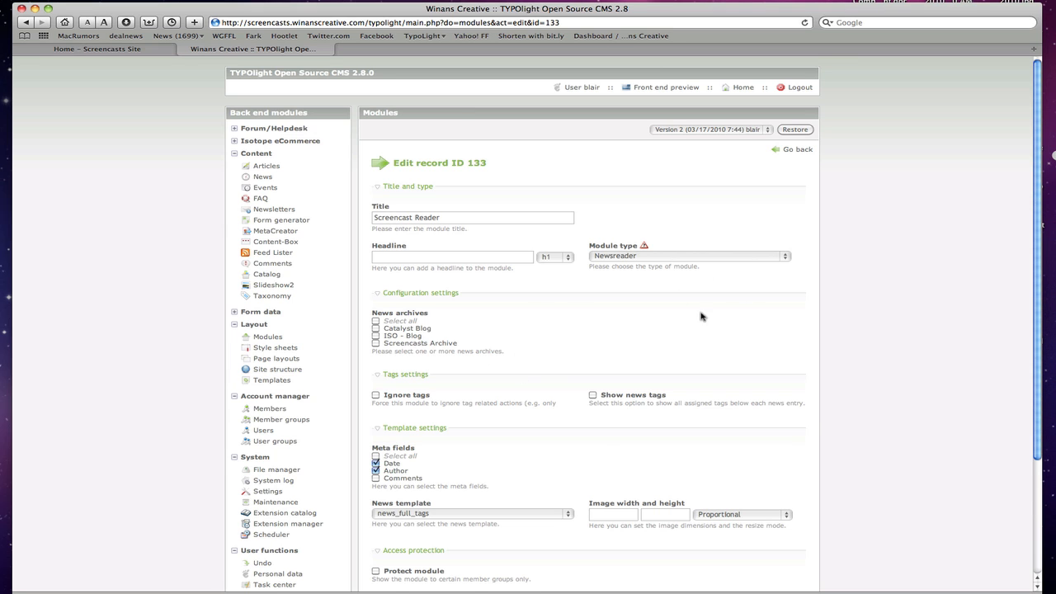
scroll(down, 3)
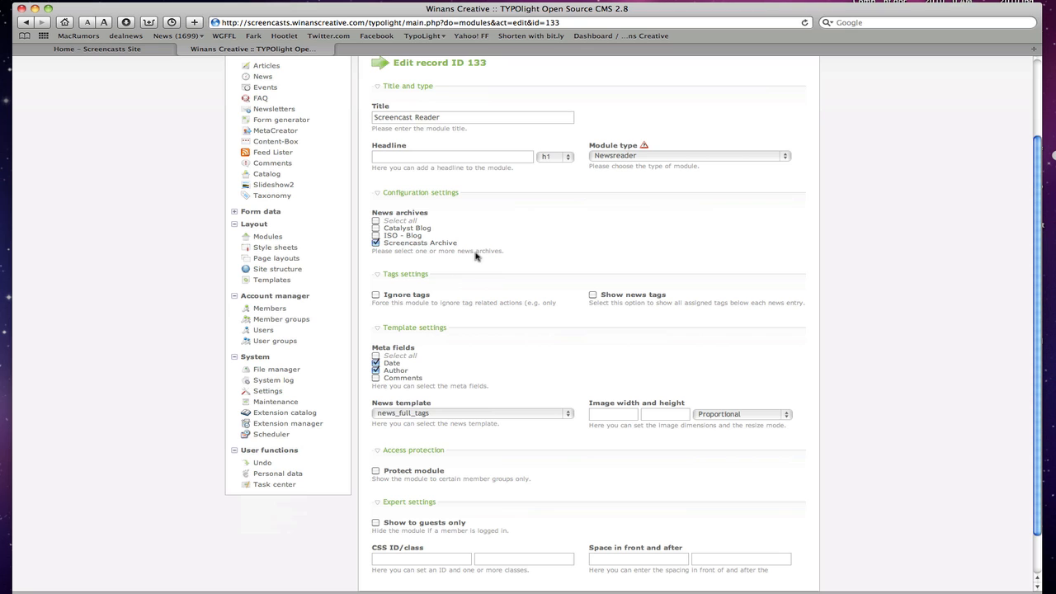
scroll(down, 3)
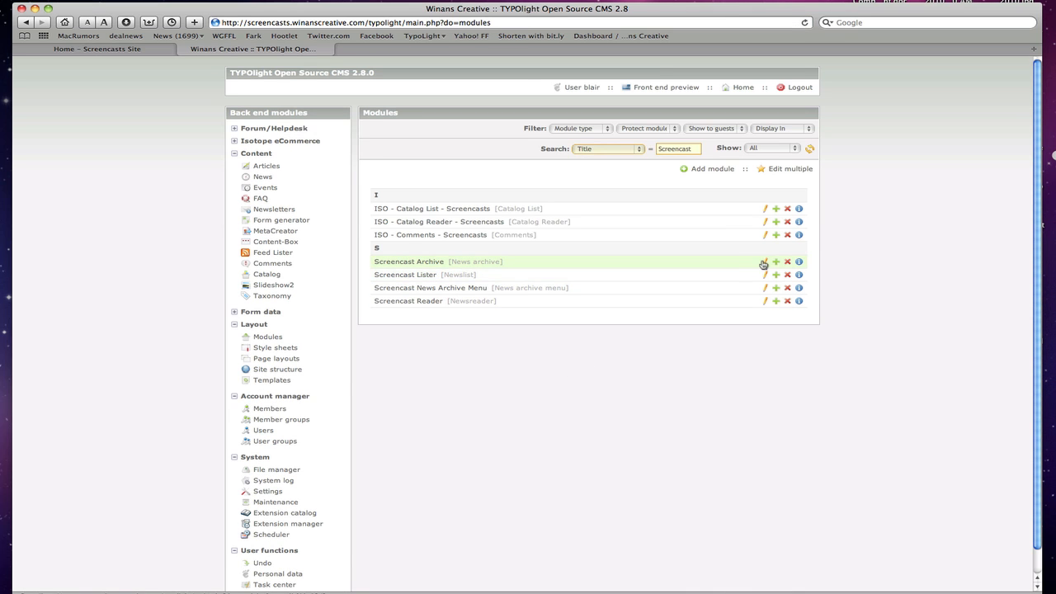
- Set the Screencast Archive module to News archive type using Screencasts Archive, grouped by Month
click(766, 262)
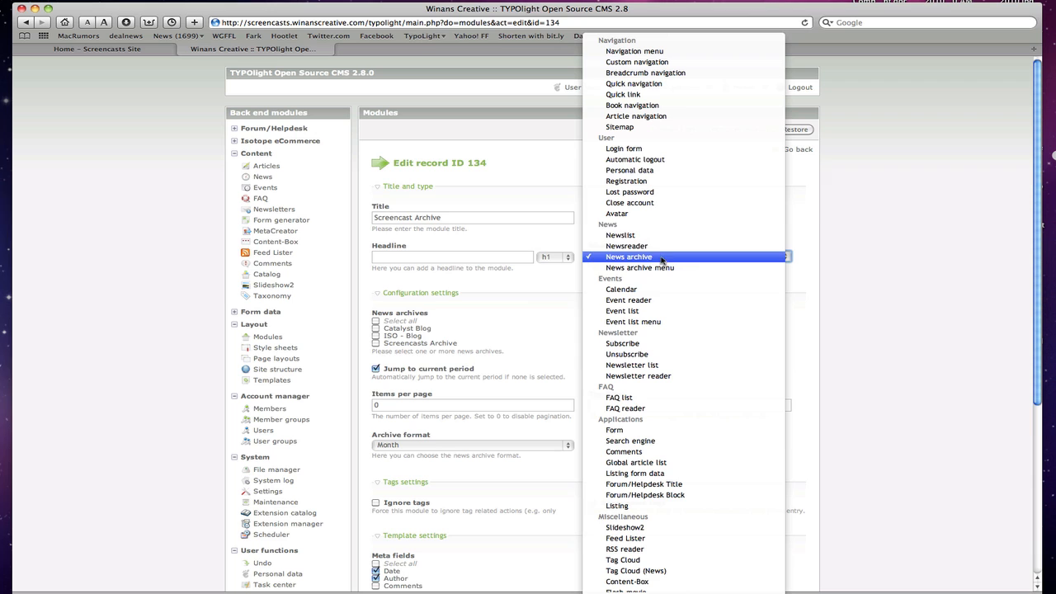
mouse_move(647, 258)
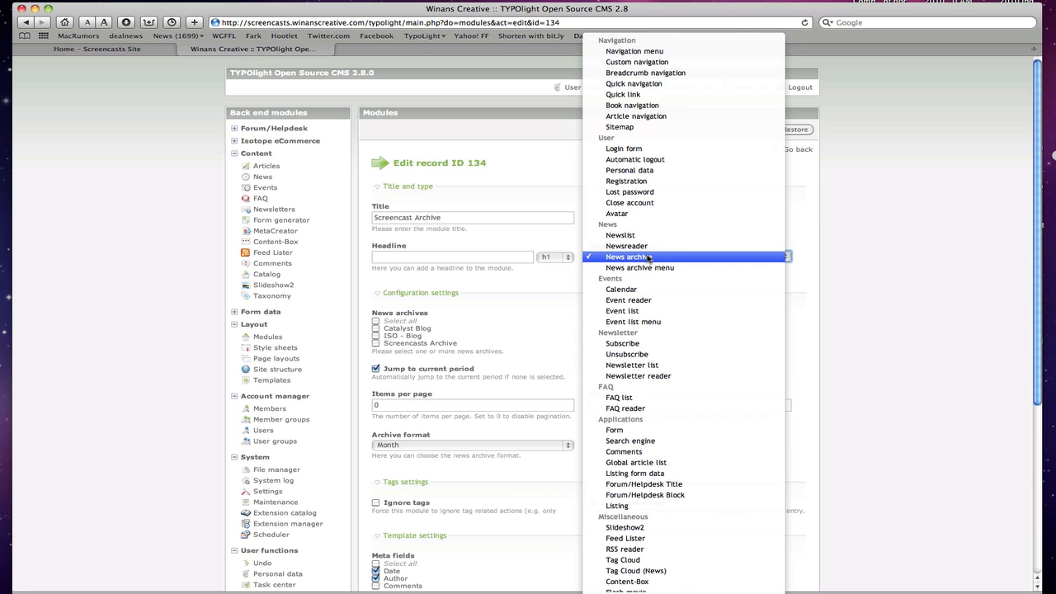
click(626, 257)
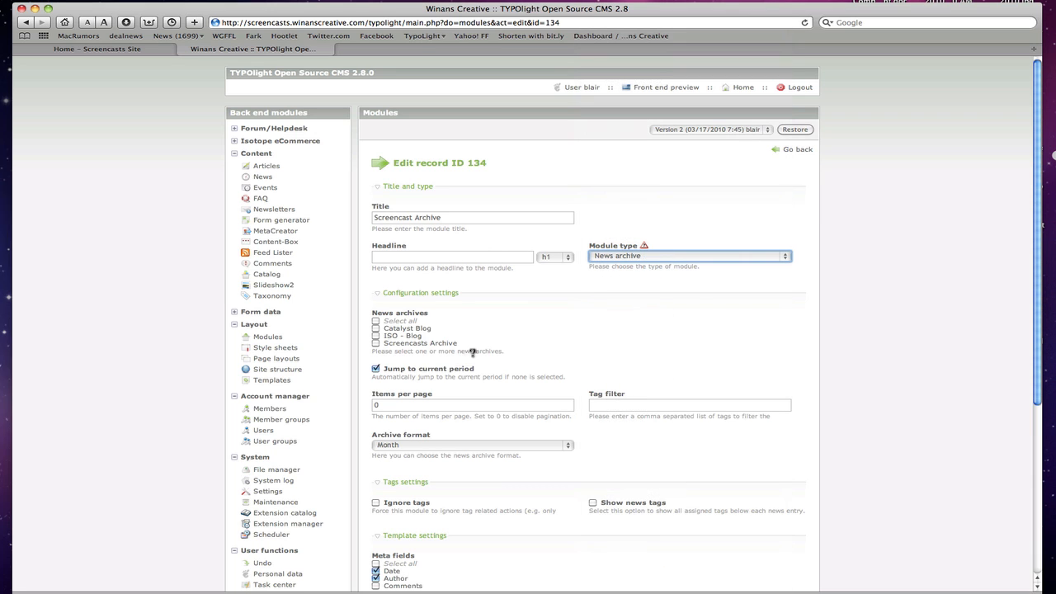
click(376, 330)
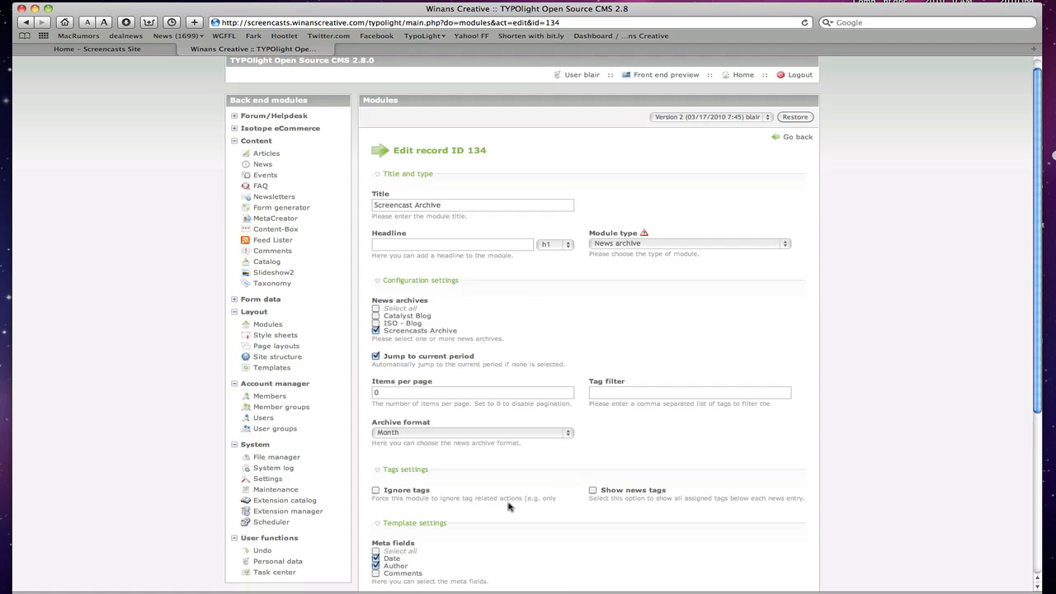
scroll(down, 3)
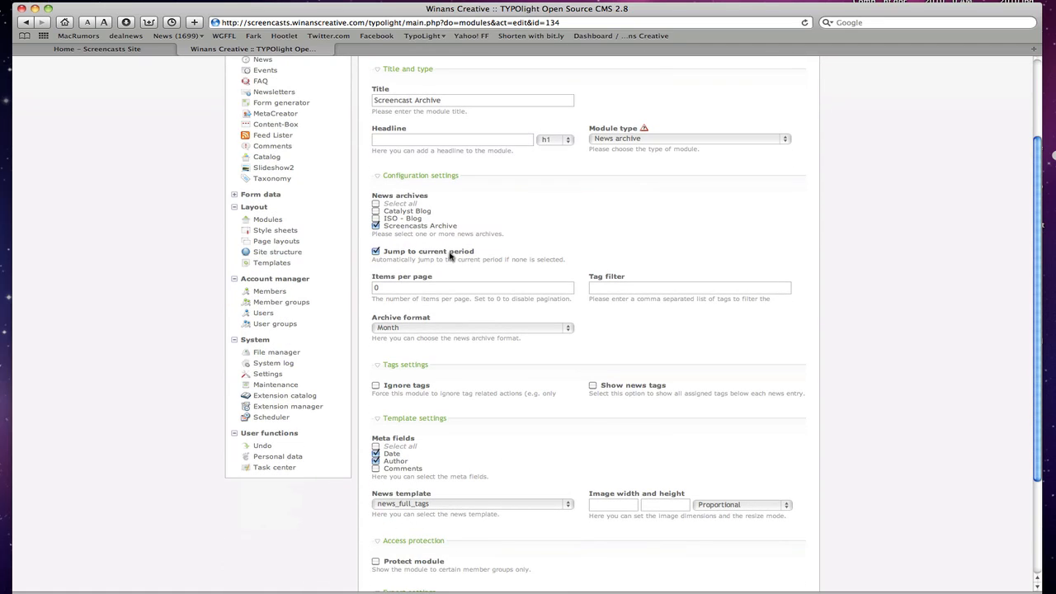
mouse_move(452, 261)
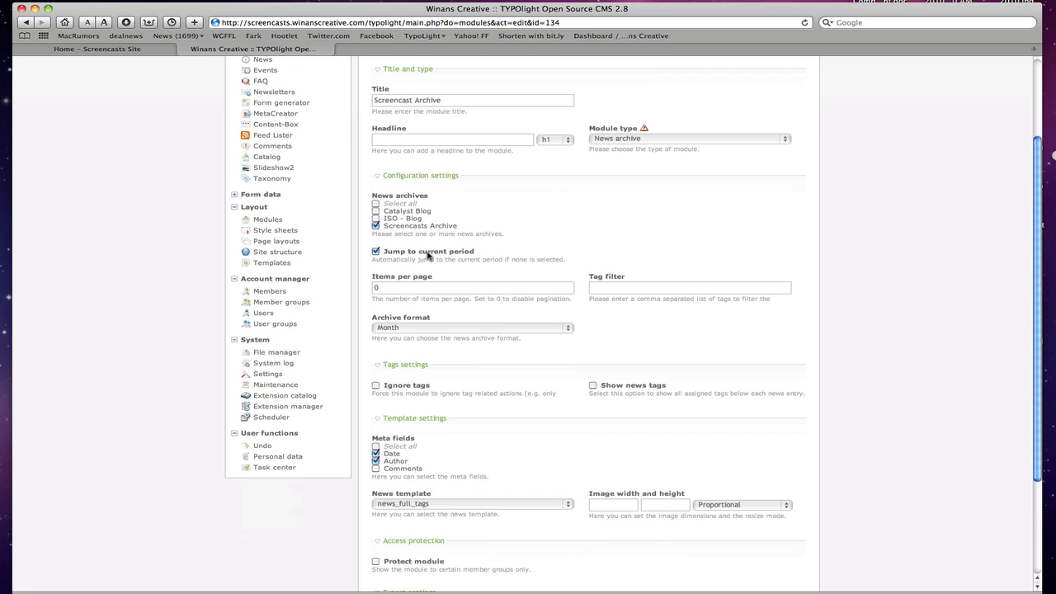
mouse_move(386, 327)
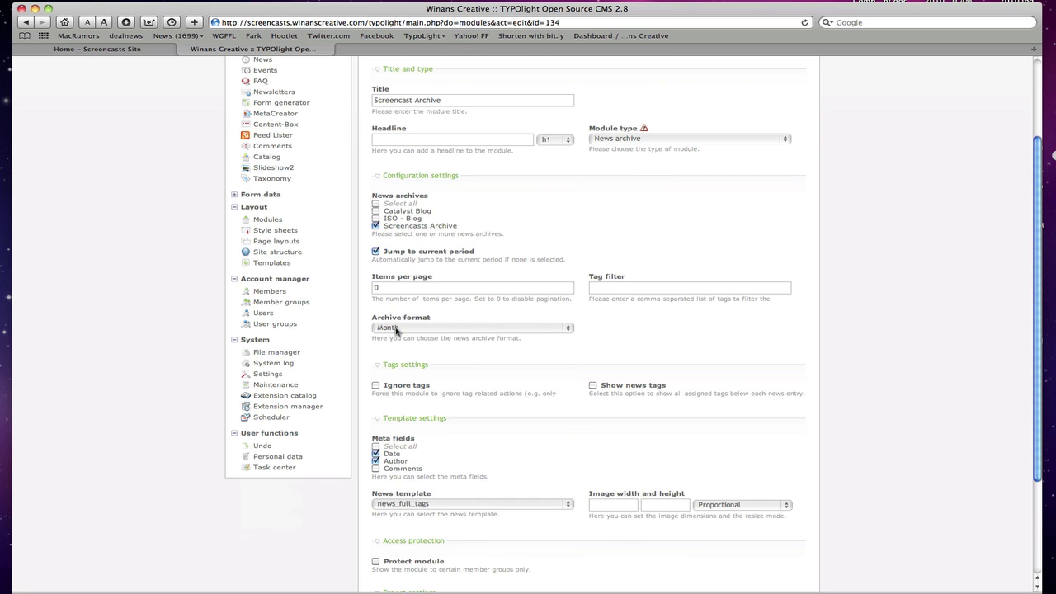
click(472, 327)
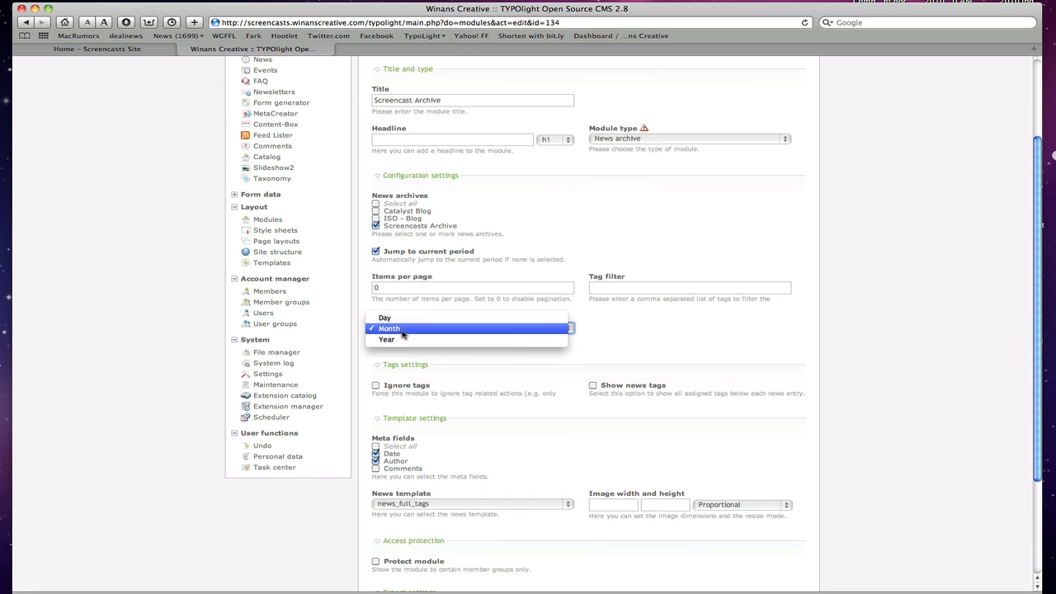
click(406, 328)
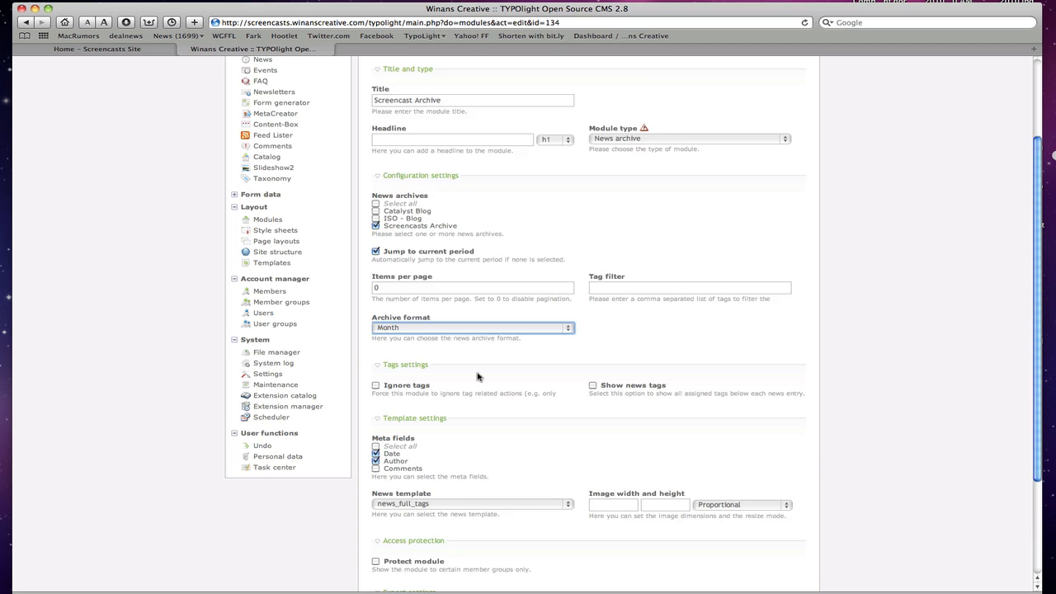
scroll(down, 3)
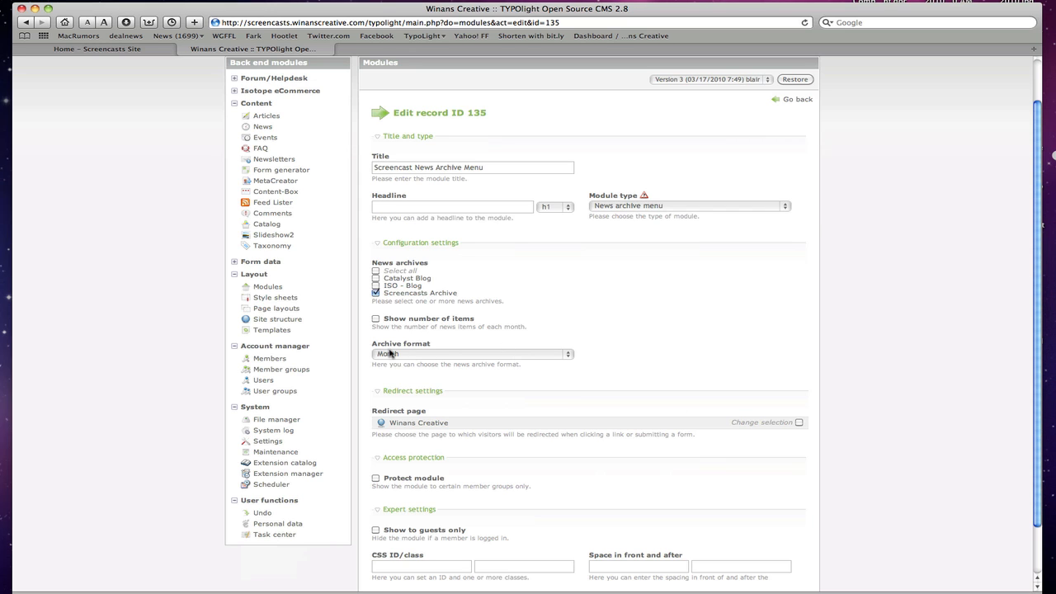
- Redirect the News Archive Menu module to the Blog Archive page and save it
click(470, 353)
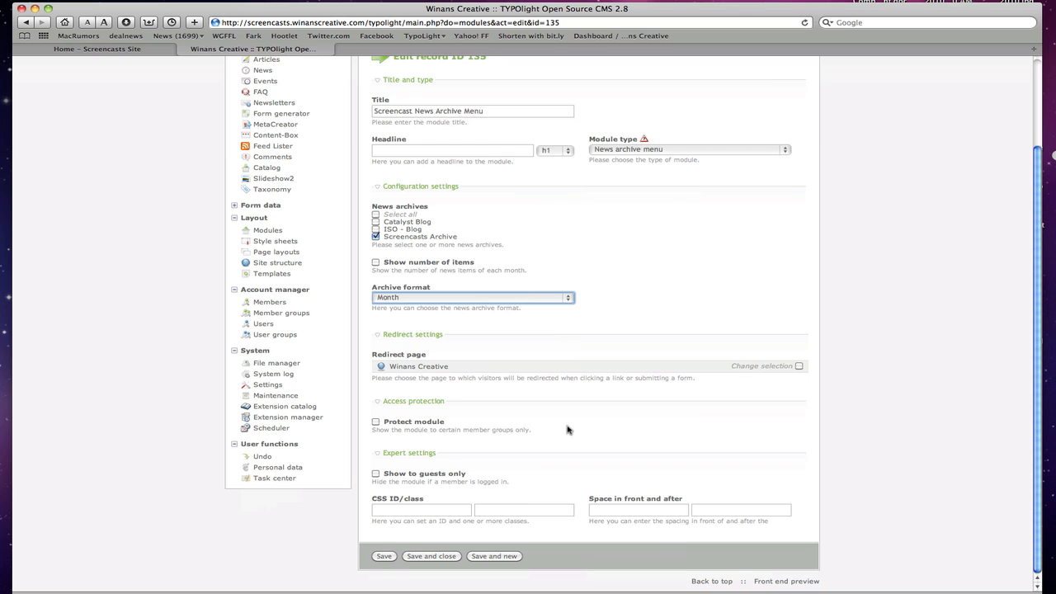
click(800, 367)
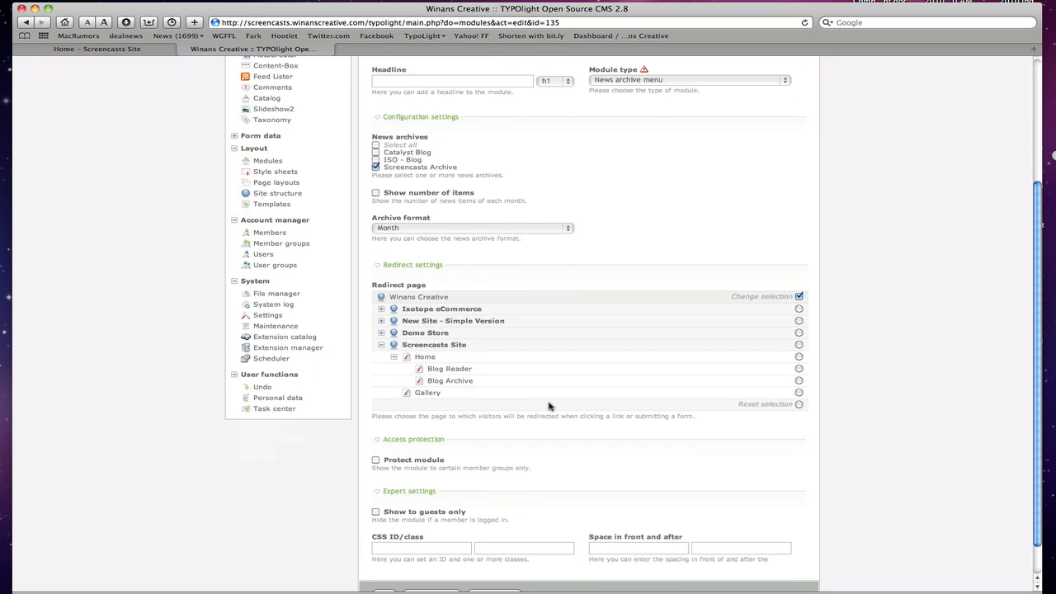
click(795, 378)
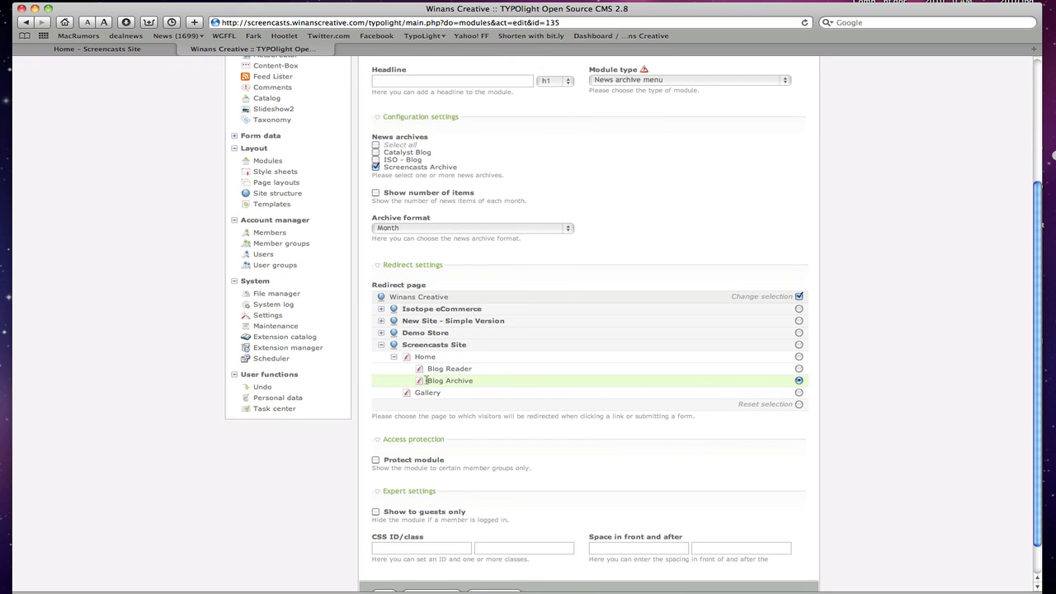
scroll(down, 3)
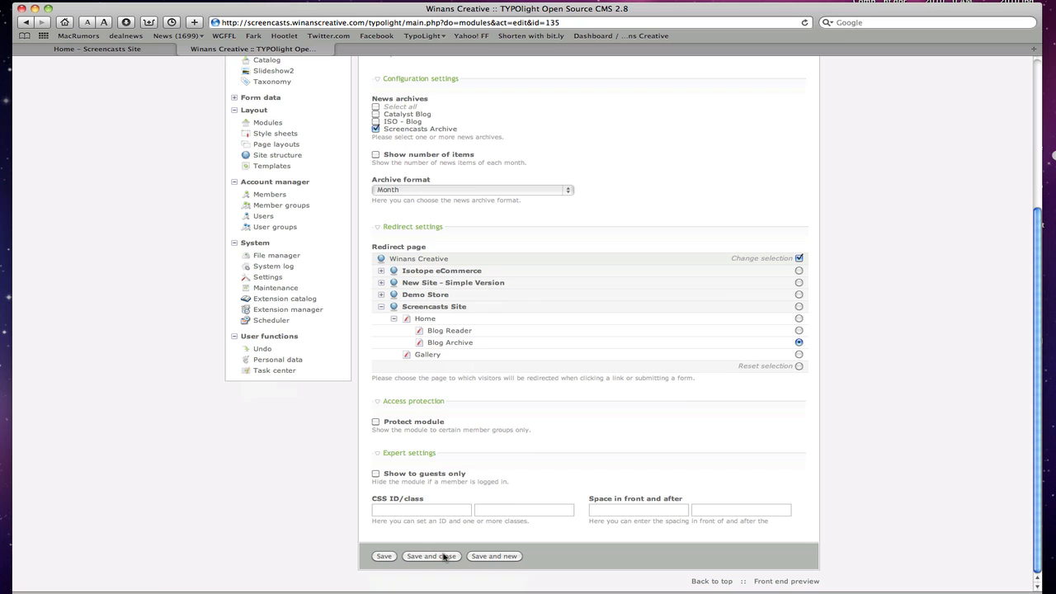
click(431, 556)
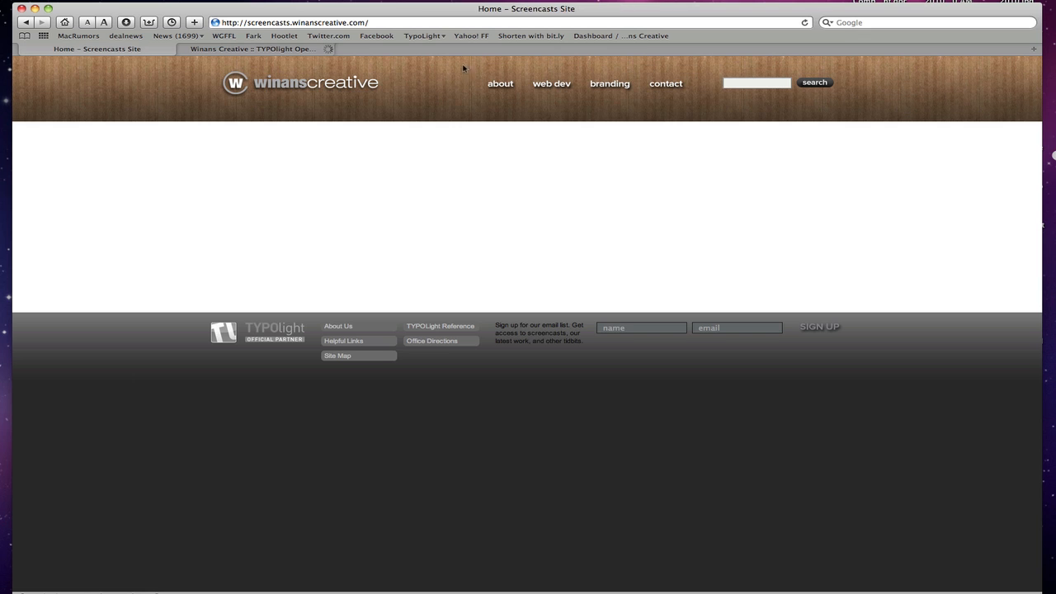
- Preview the home page from the back end to confirm the Test news teaser with its Read more link appears
click(247, 47)
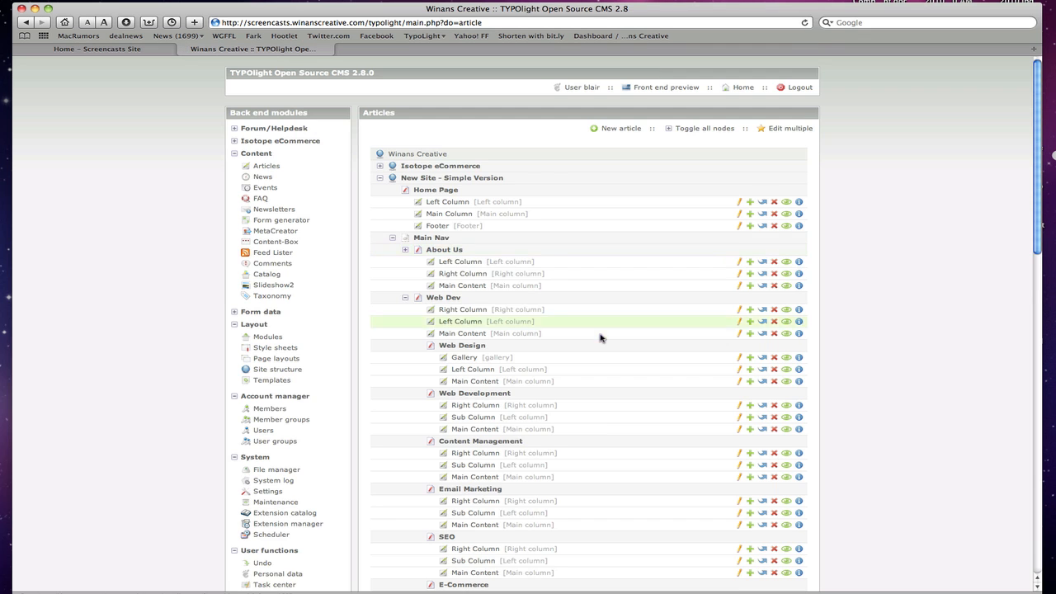
scroll(down, 3)
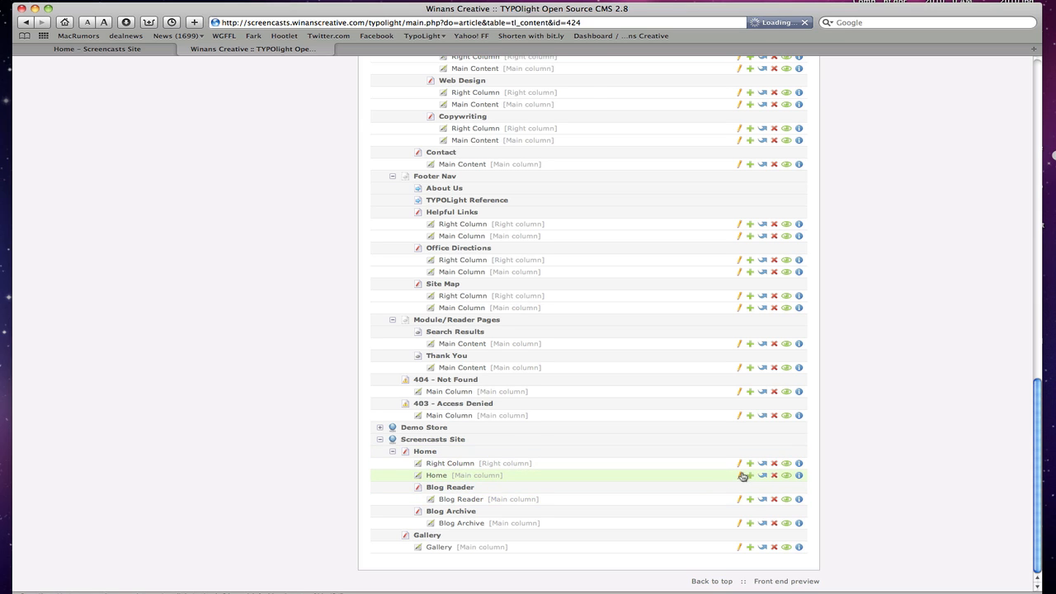
click(736, 475)
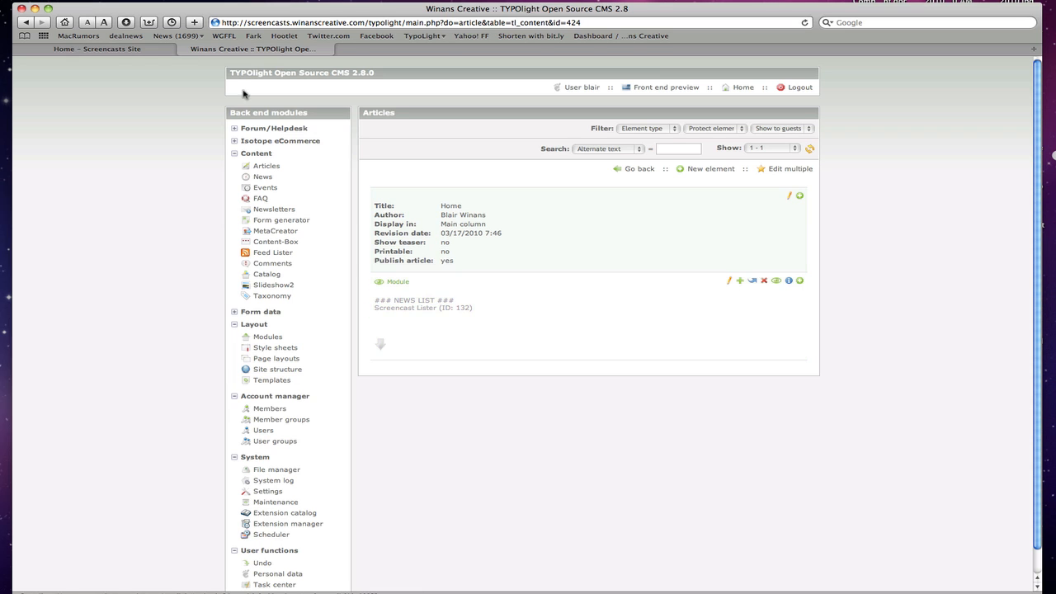
click(99, 60)
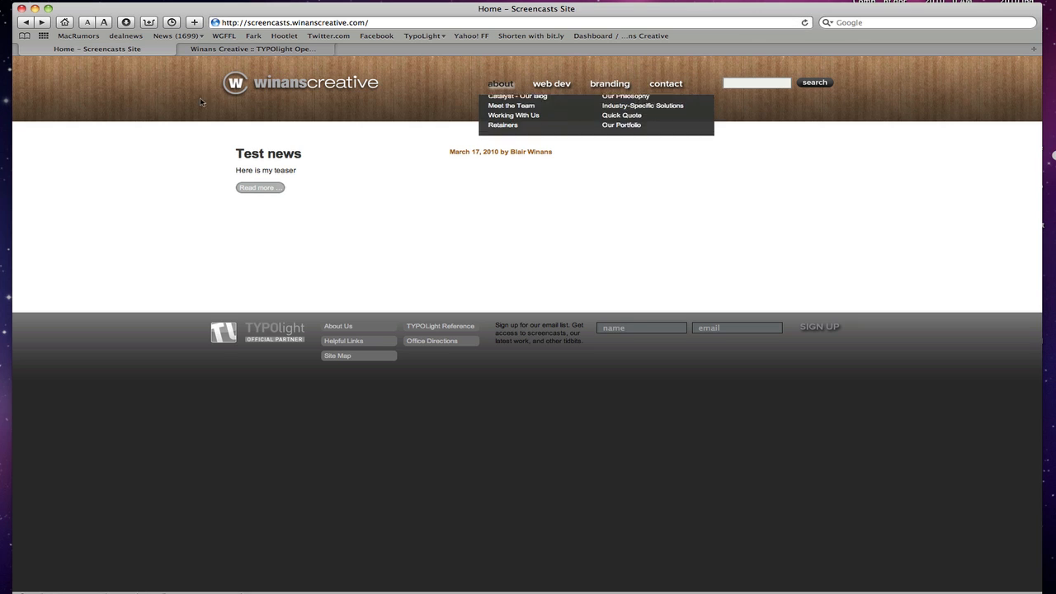
mouse_move(442, 231)
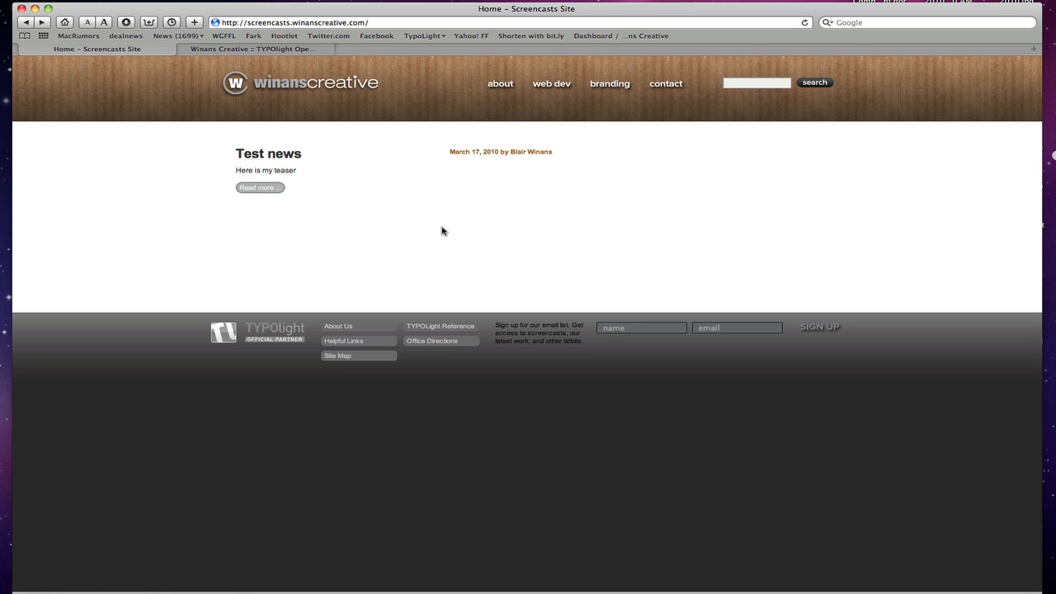
mouse_move(670, 173)
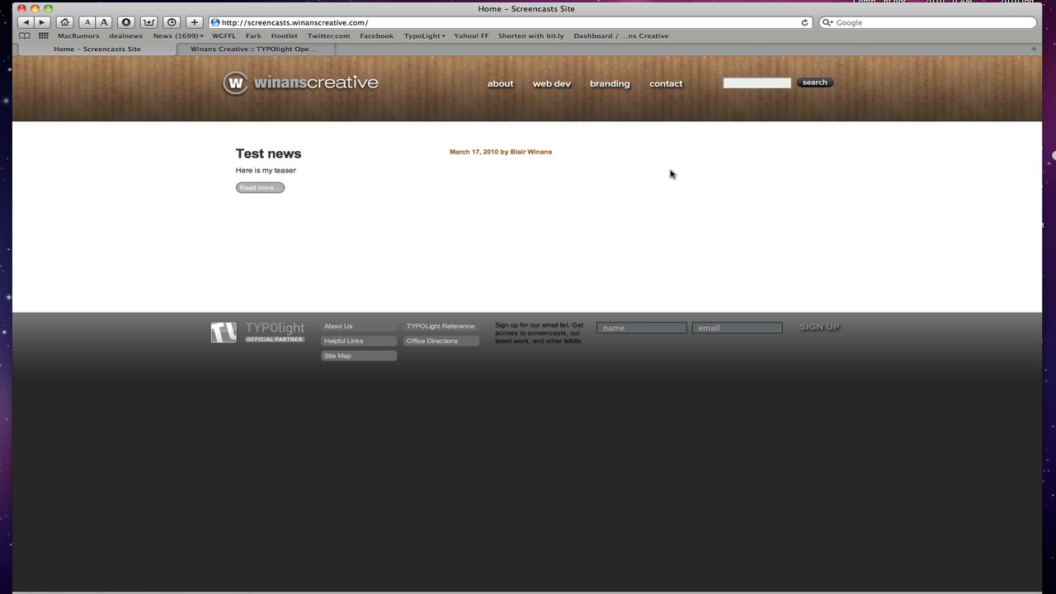
mouse_move(475, 248)
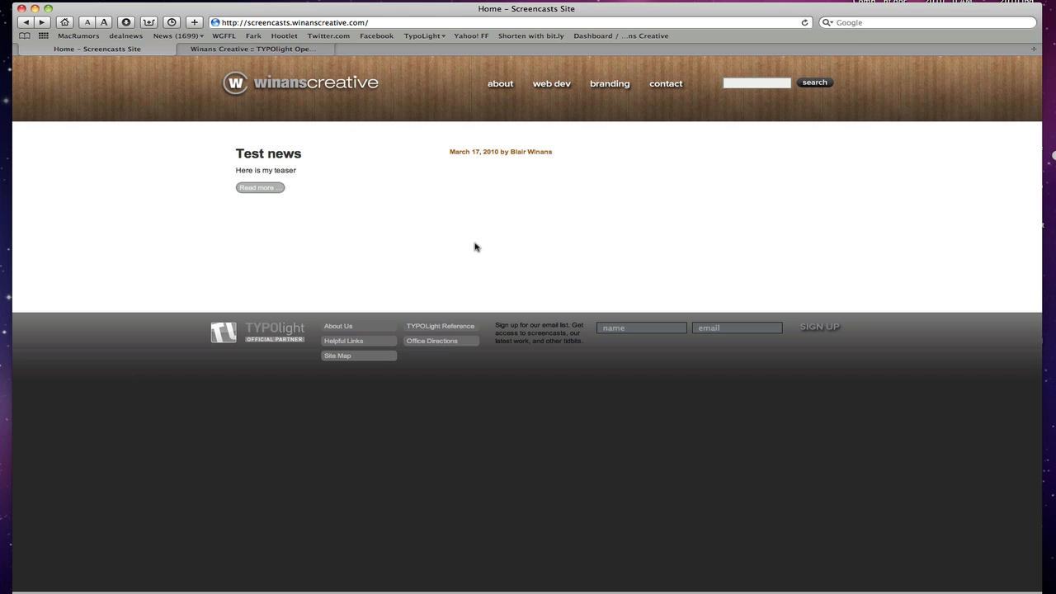
mouse_move(555, 155)
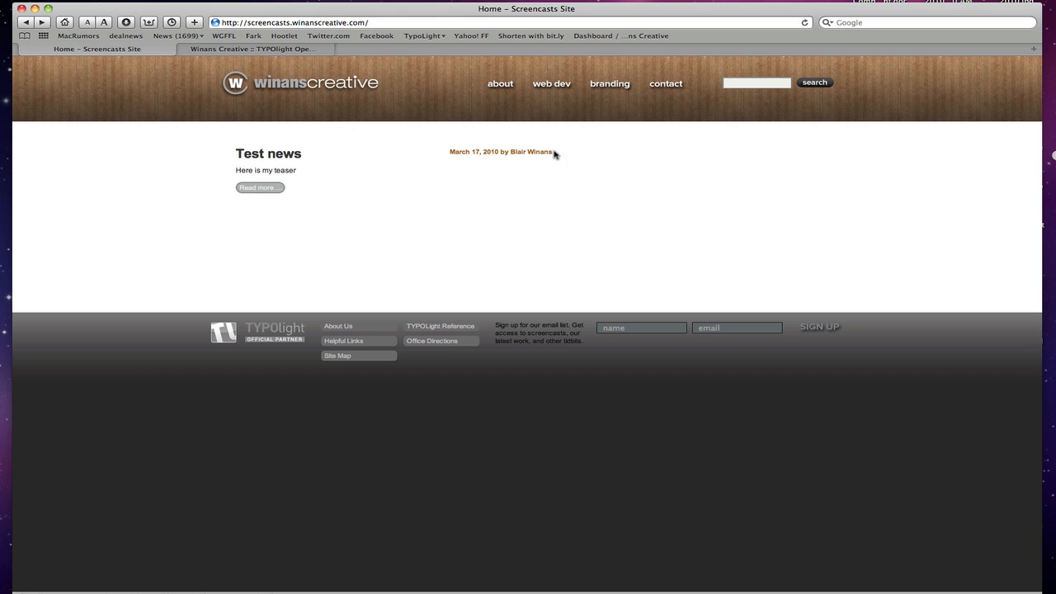
mouse_move(578, 255)
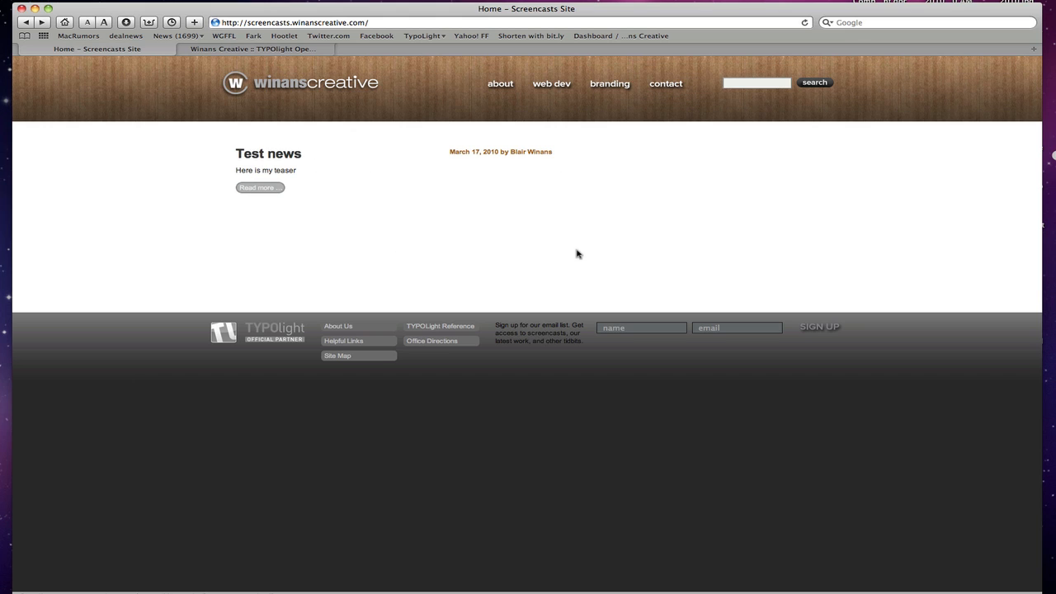
mouse_move(347, 213)
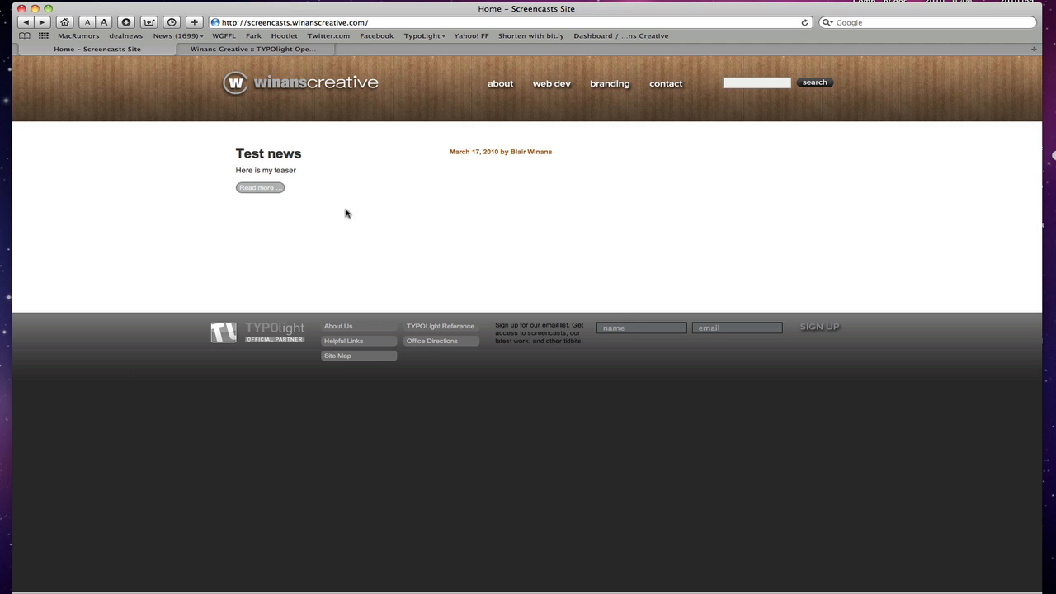
click(247, 48)
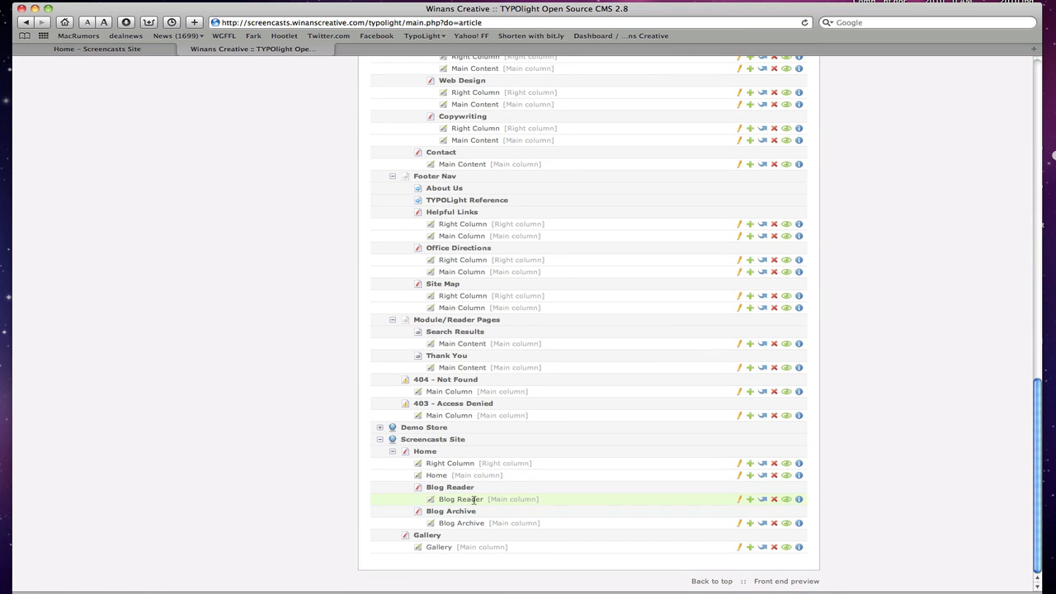
- Add a news reader module element to Blog Reader and view the full Test news article with its comment form
click(459, 499)
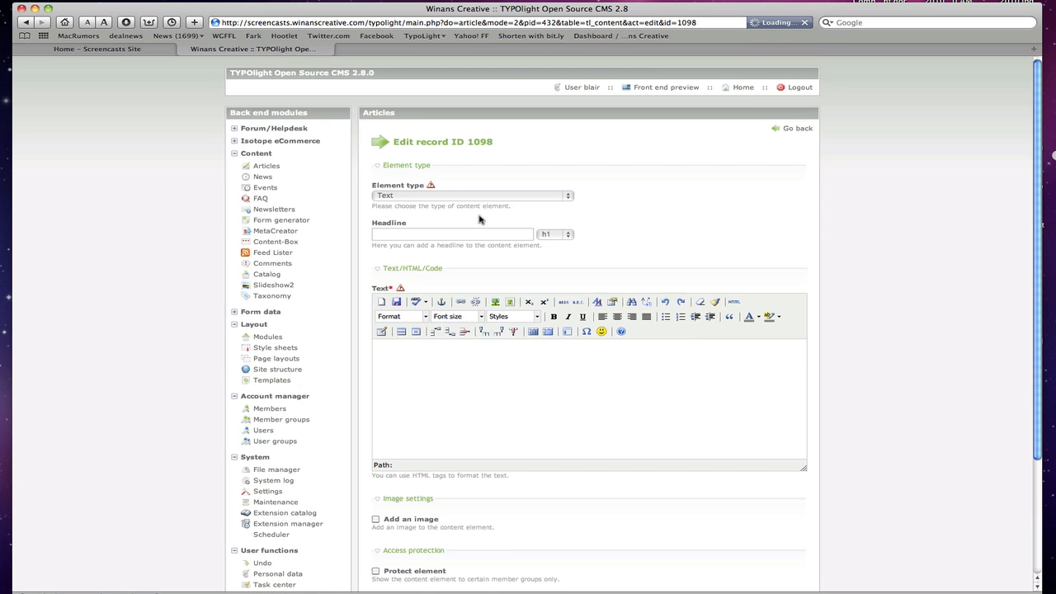
click(472, 195)
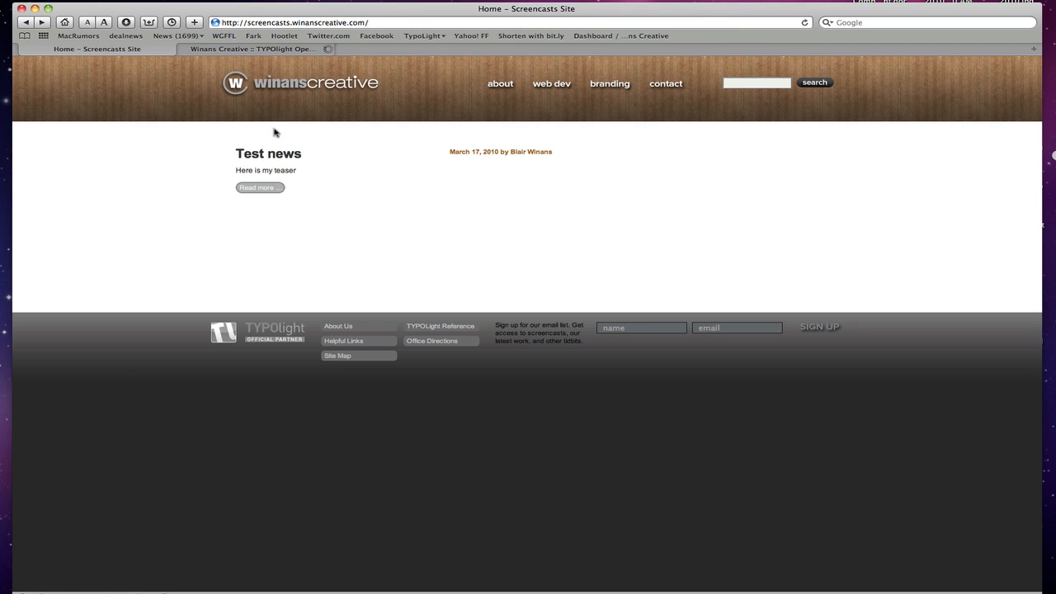
click(259, 188)
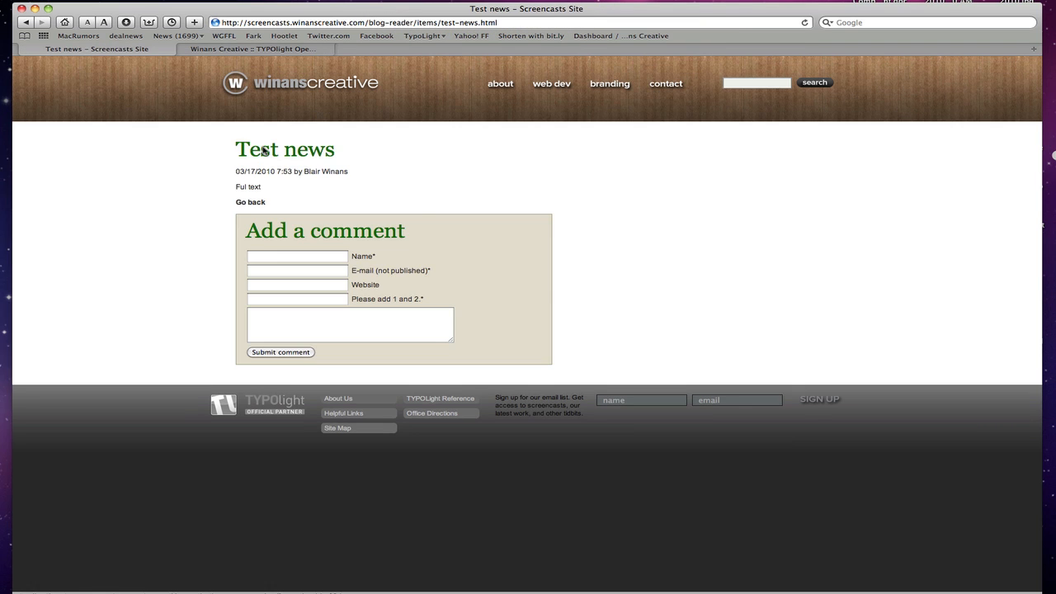
mouse_move(228, 167)
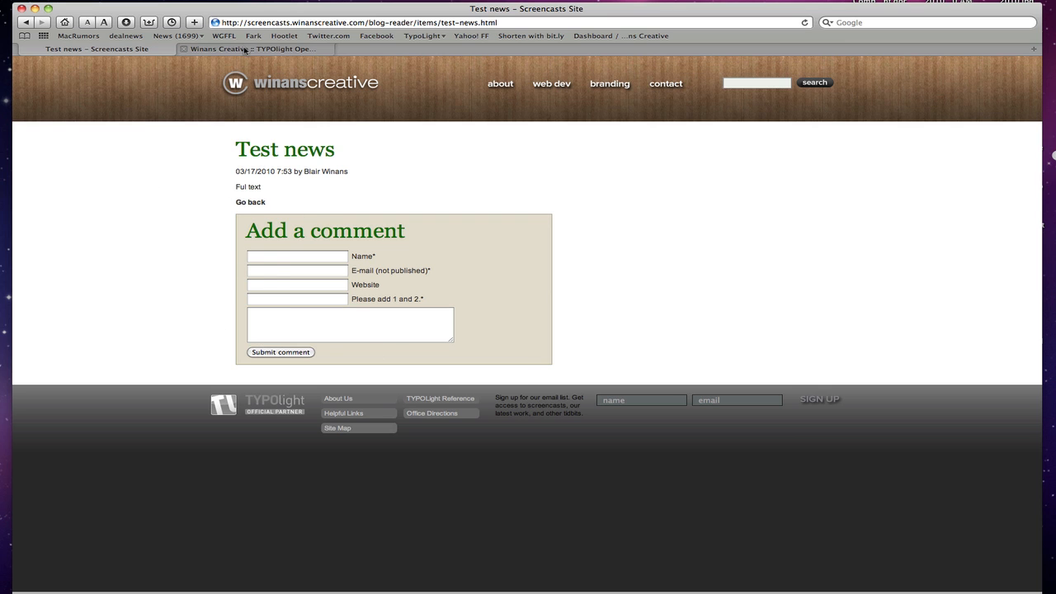
click(244, 53)
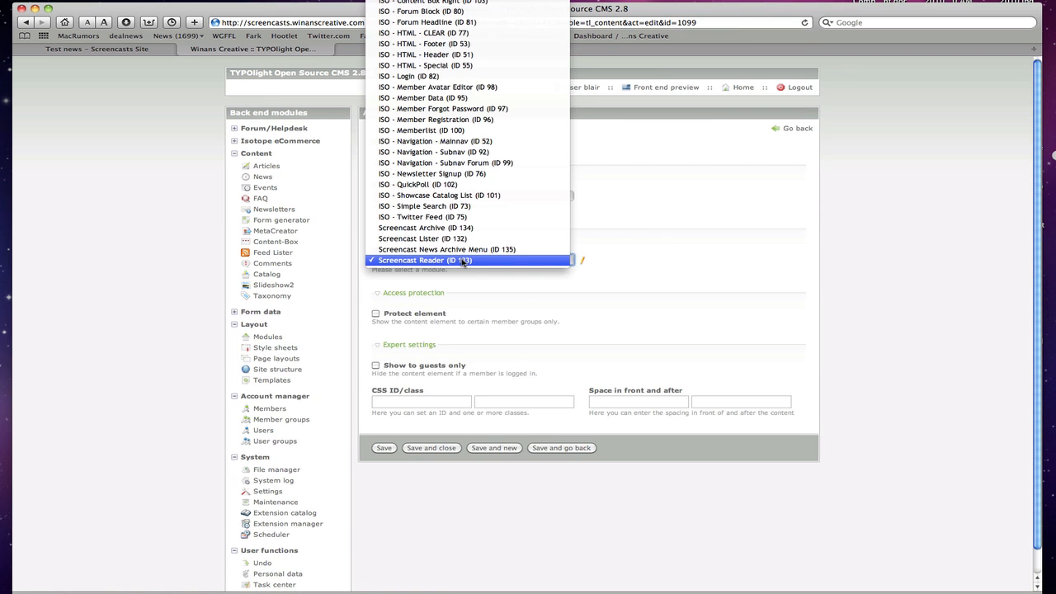
- Set the Blog Archive element's module to Screencast Archive (ID 134), save it and check the front end
click(426, 227)
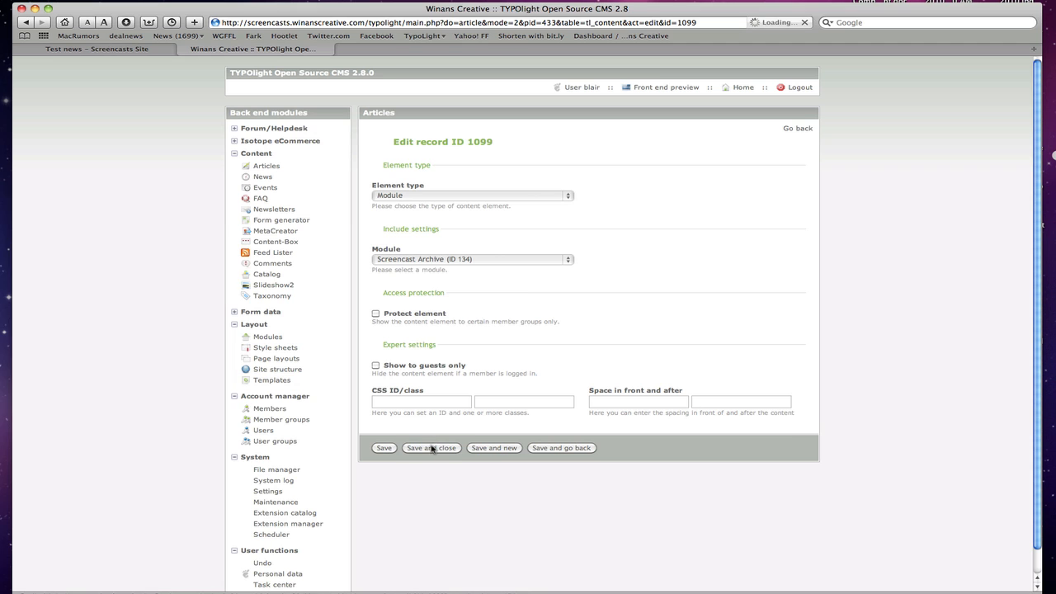
click(431, 449)
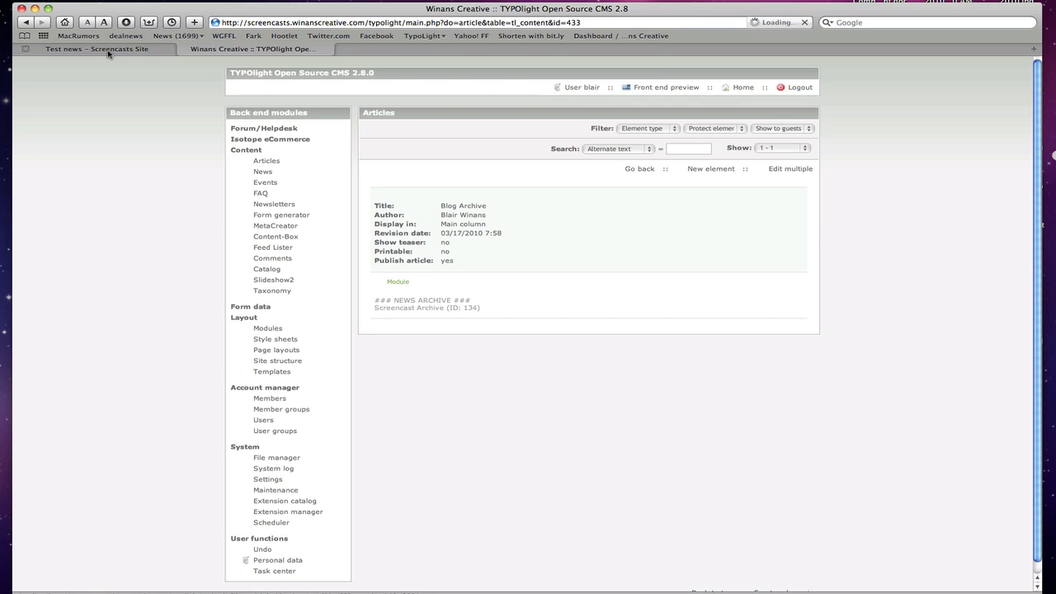
click(96, 56)
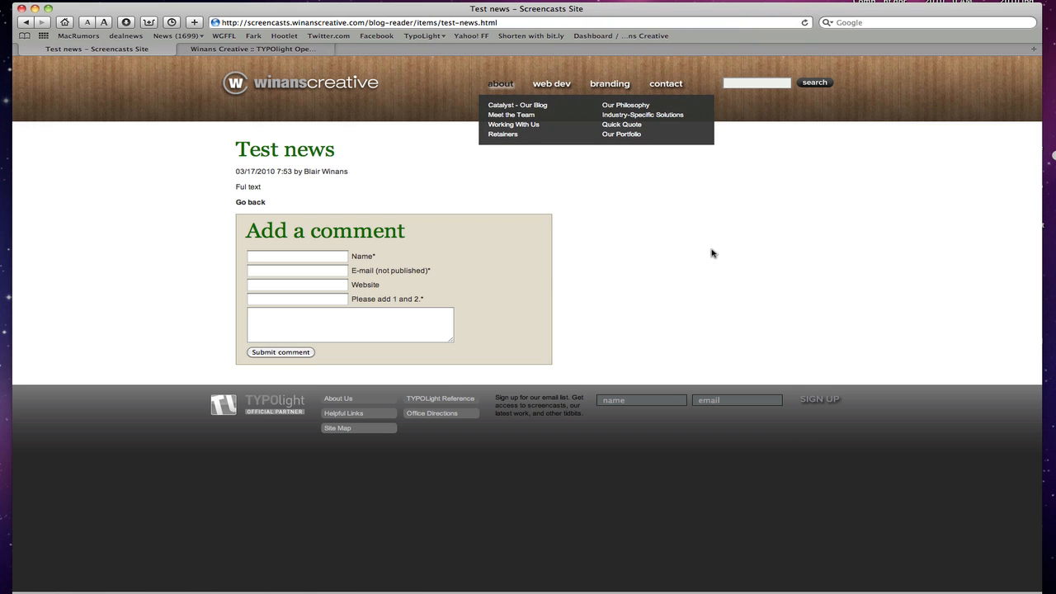
click(247, 58)
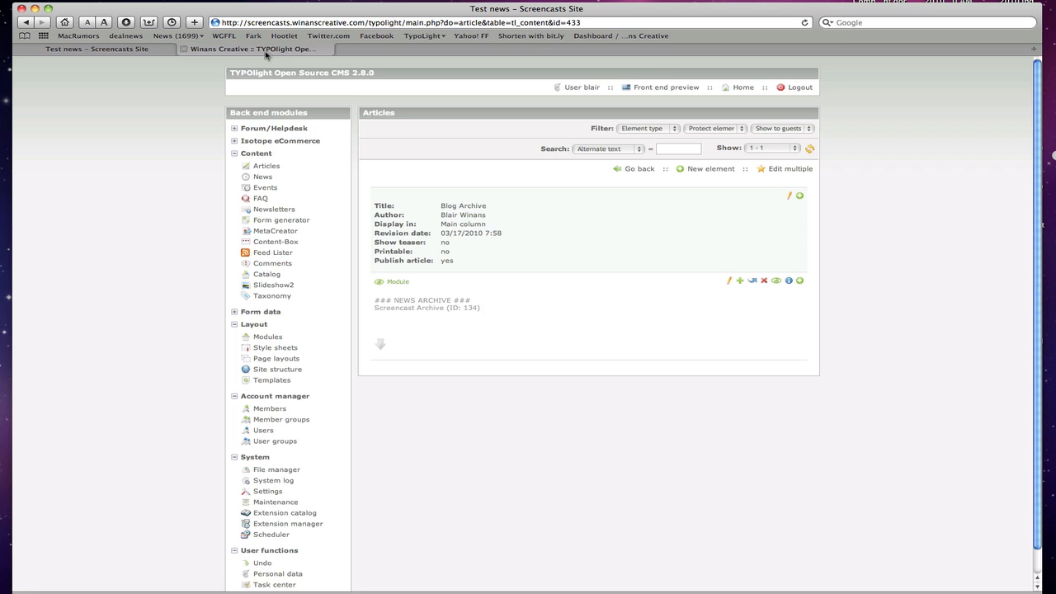
mouse_move(739, 284)
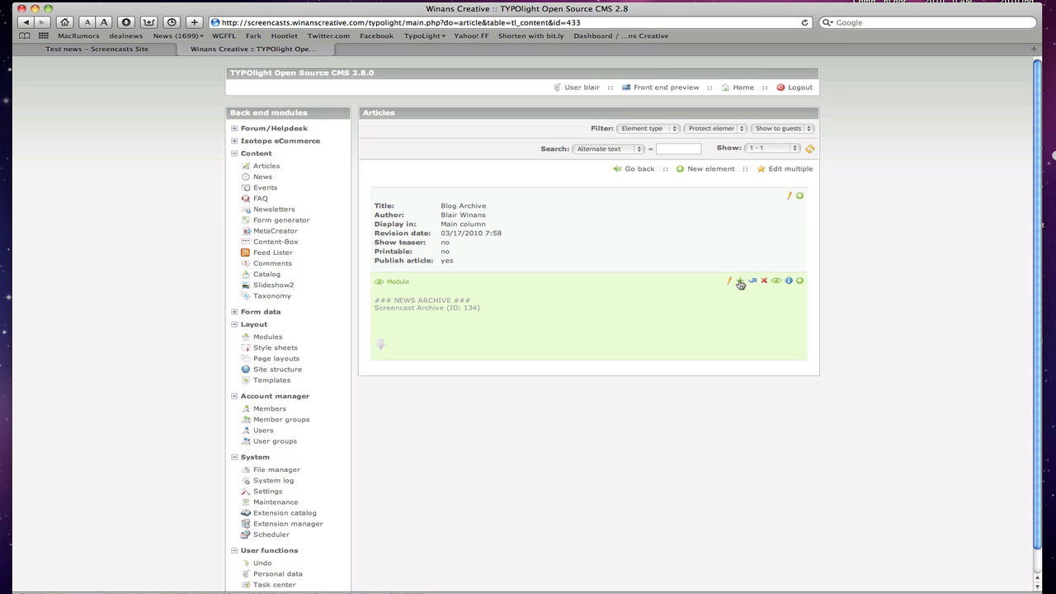
- Add a module element with Screencast News Archive Menu (ID 135) to Home's Right Column and save it
click(739, 281)
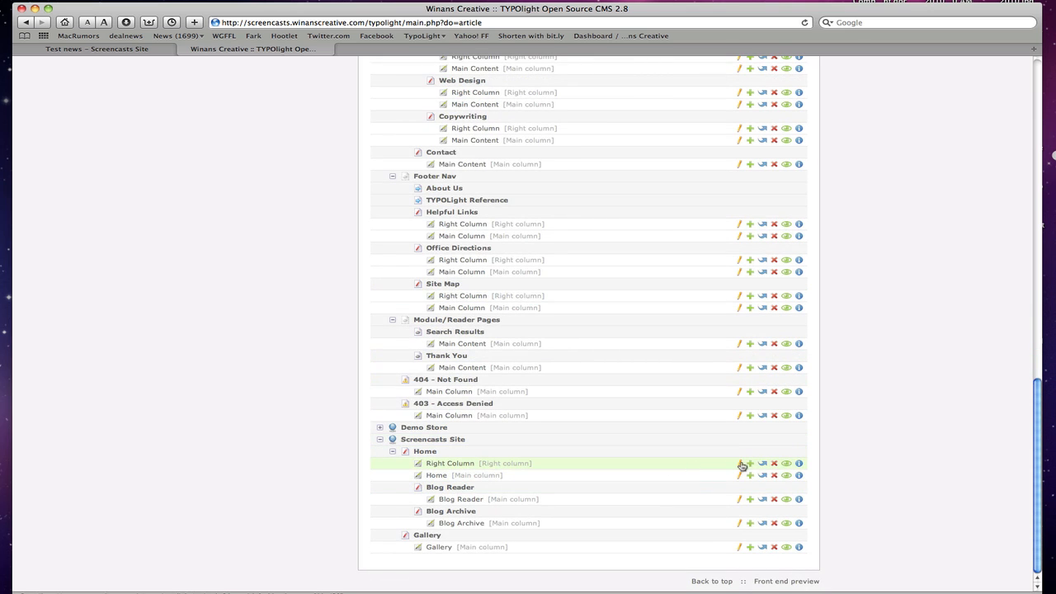
click(747, 462)
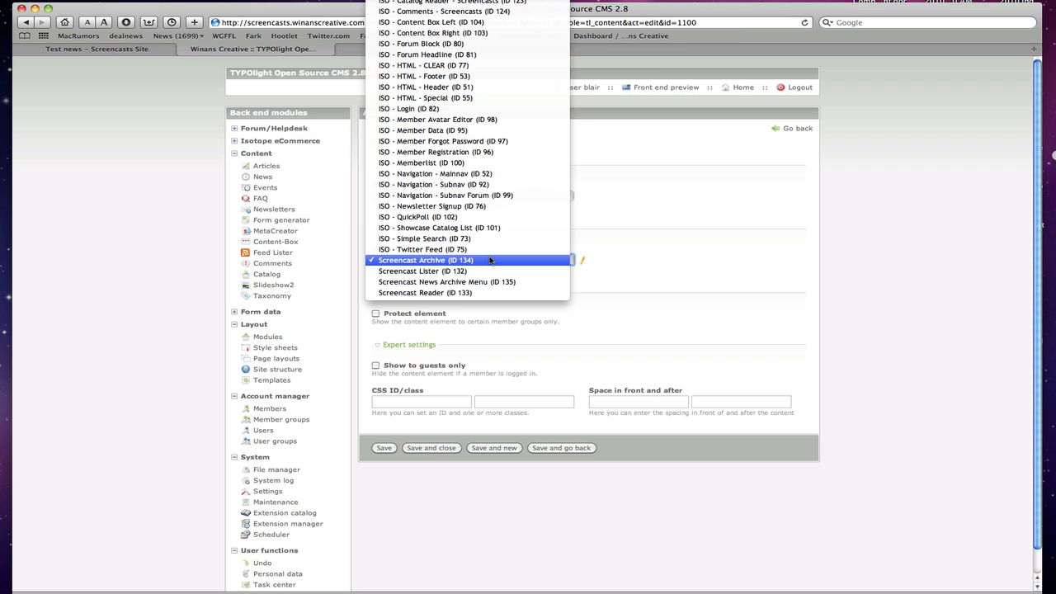
click(447, 280)
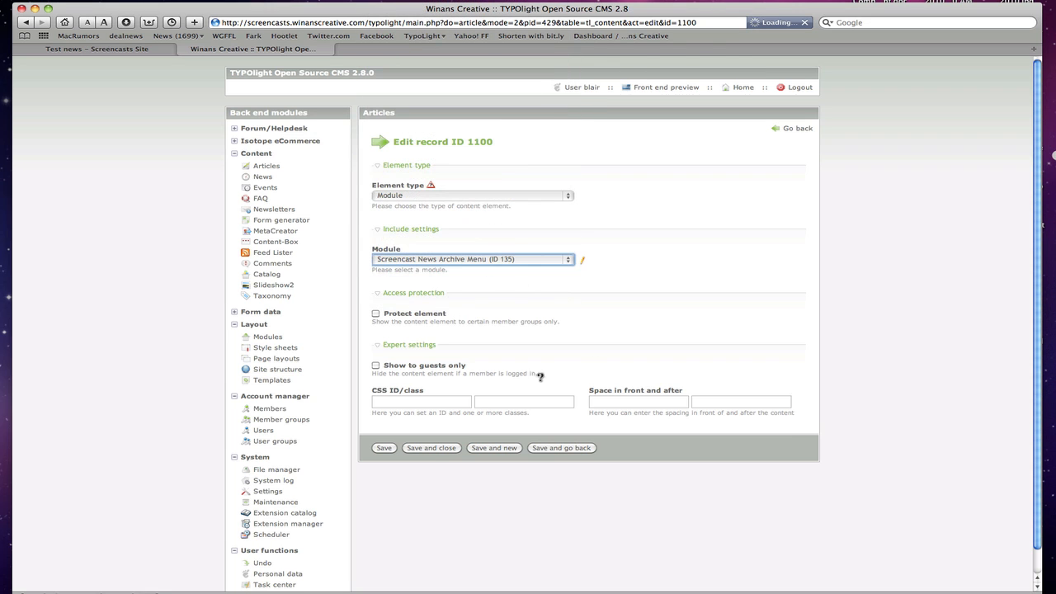
click(431, 449)
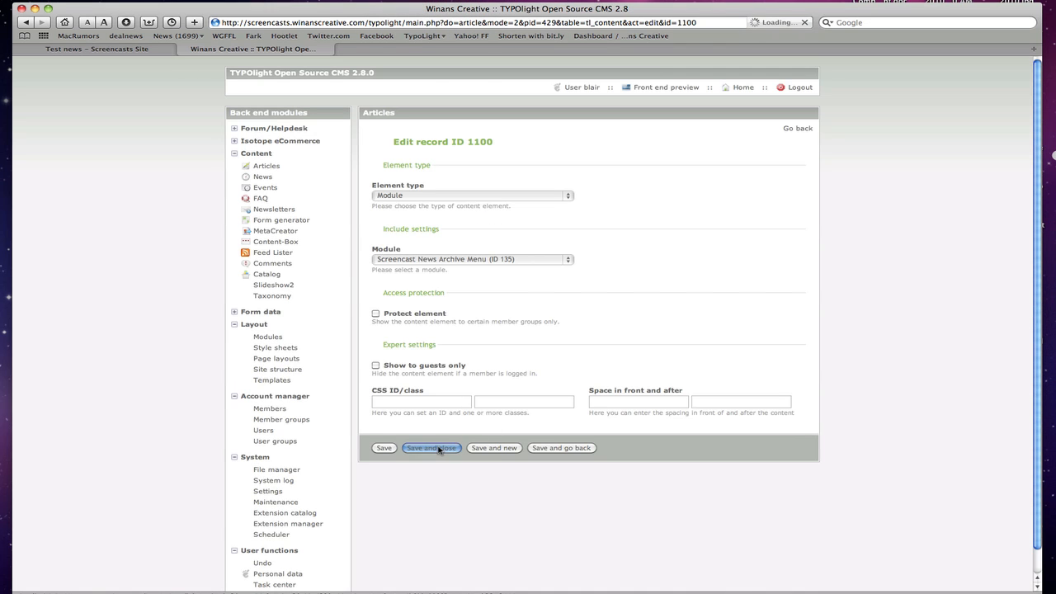
click(431, 449)
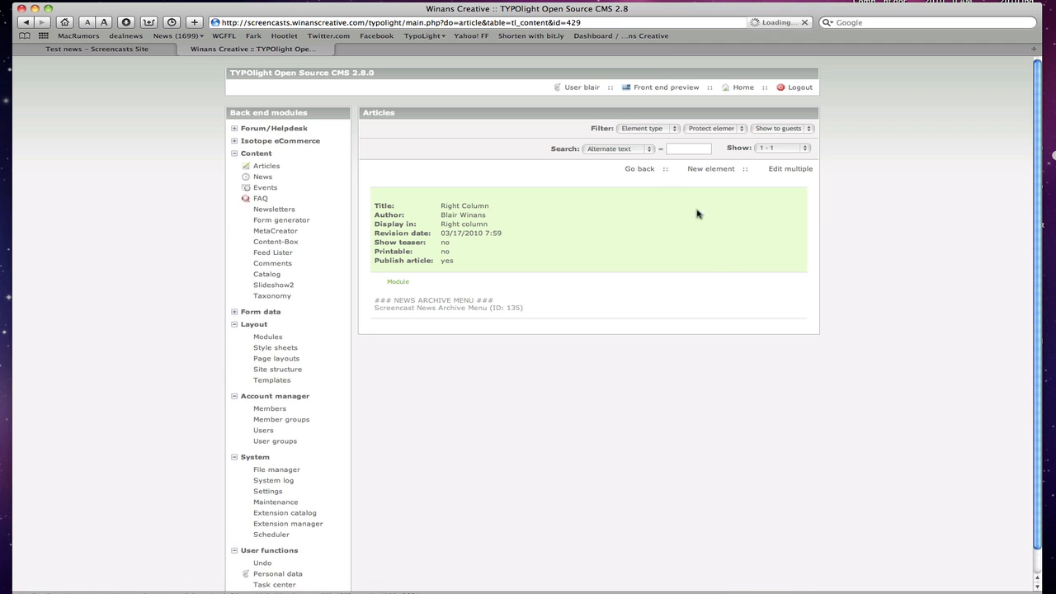
- Tick Publish article in the Right Column article settings so the archive menu lists March 2010
click(641, 168)
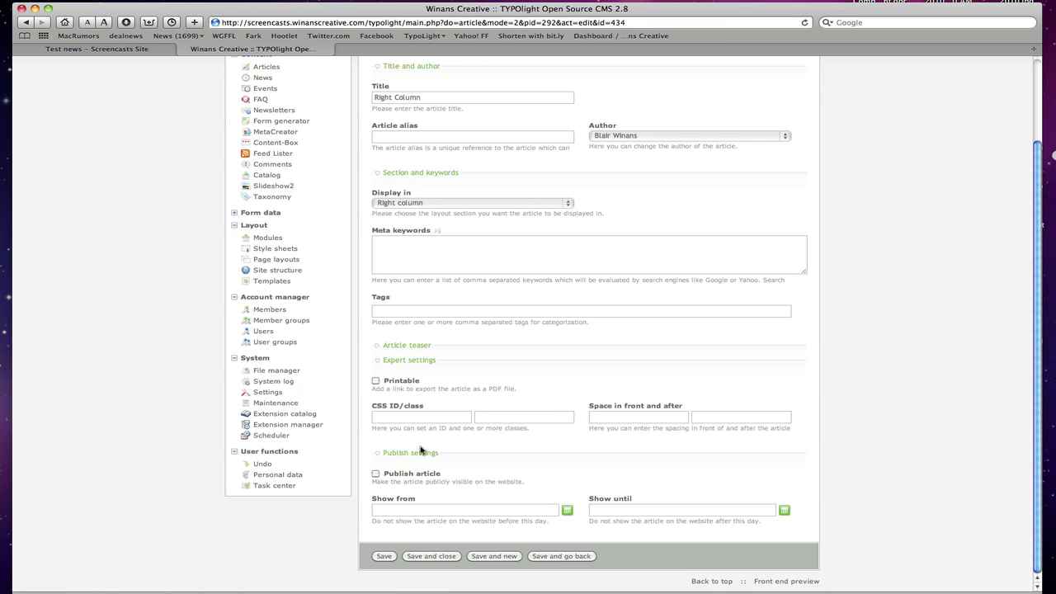
click(374, 473)
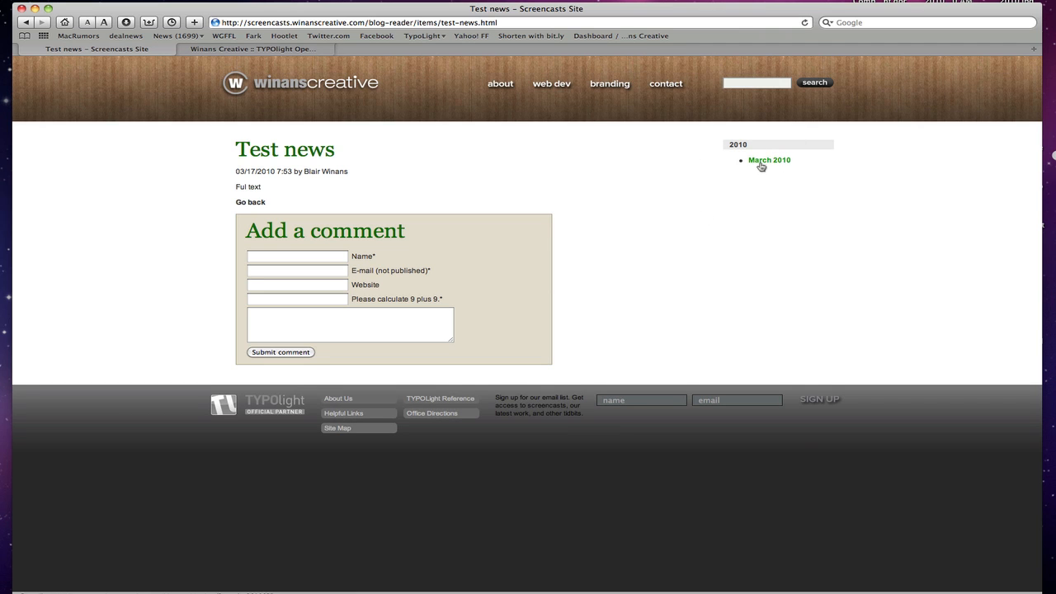
mouse_move(762, 165)
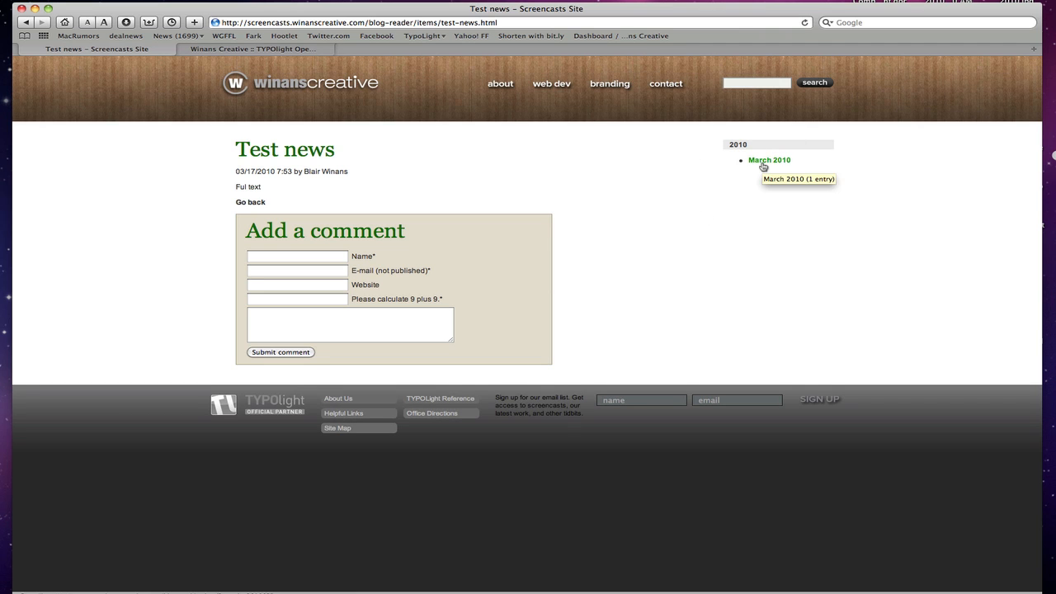
- Follow the March 2010 link in the sidebar archive menu to the Blog Archive page listing Test news
click(769, 160)
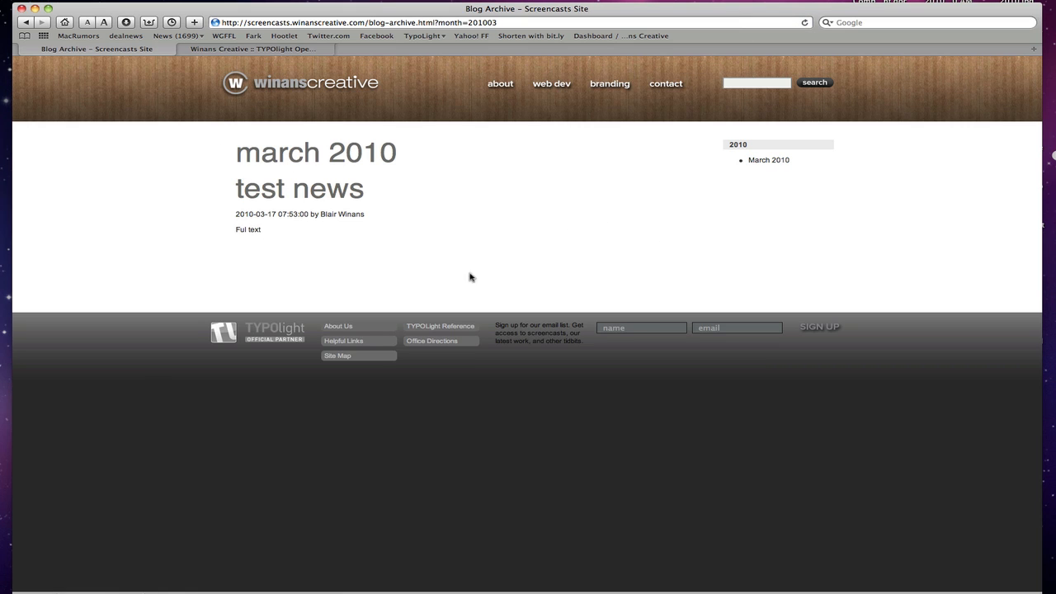
mouse_move(584, 162)
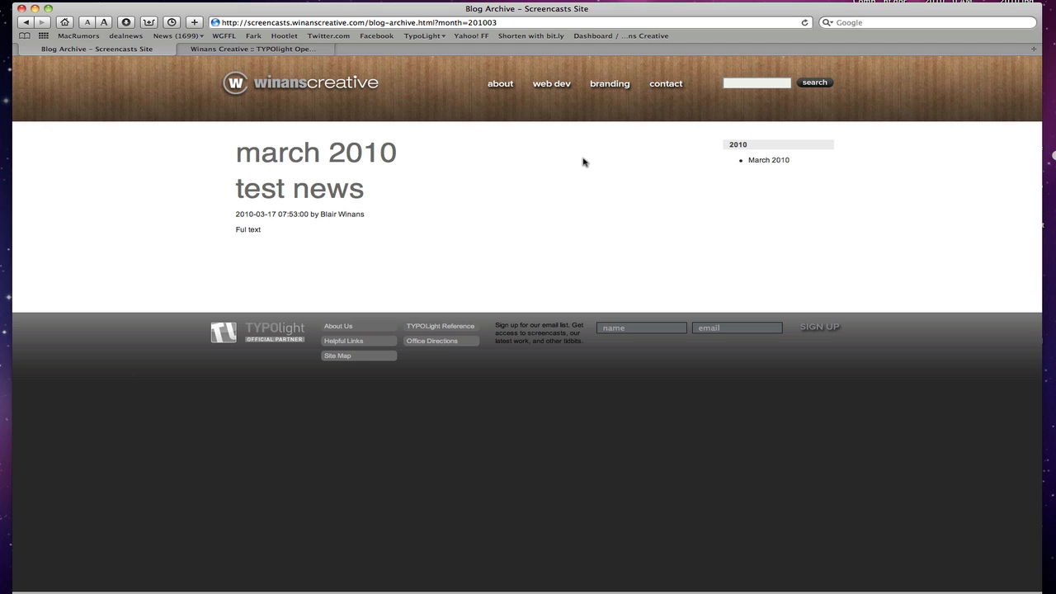